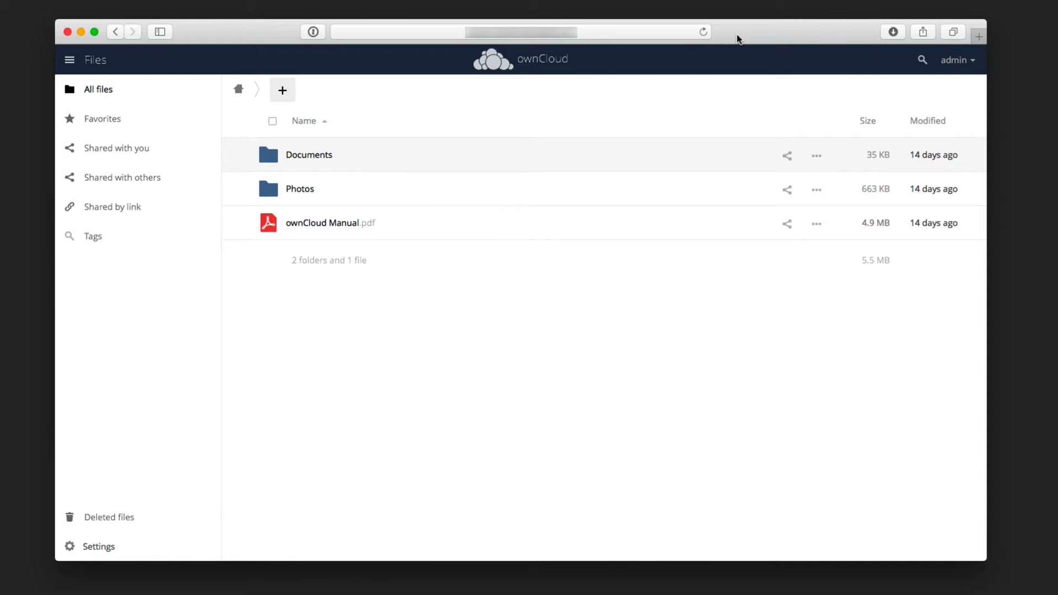
mouse_move(189, 255)
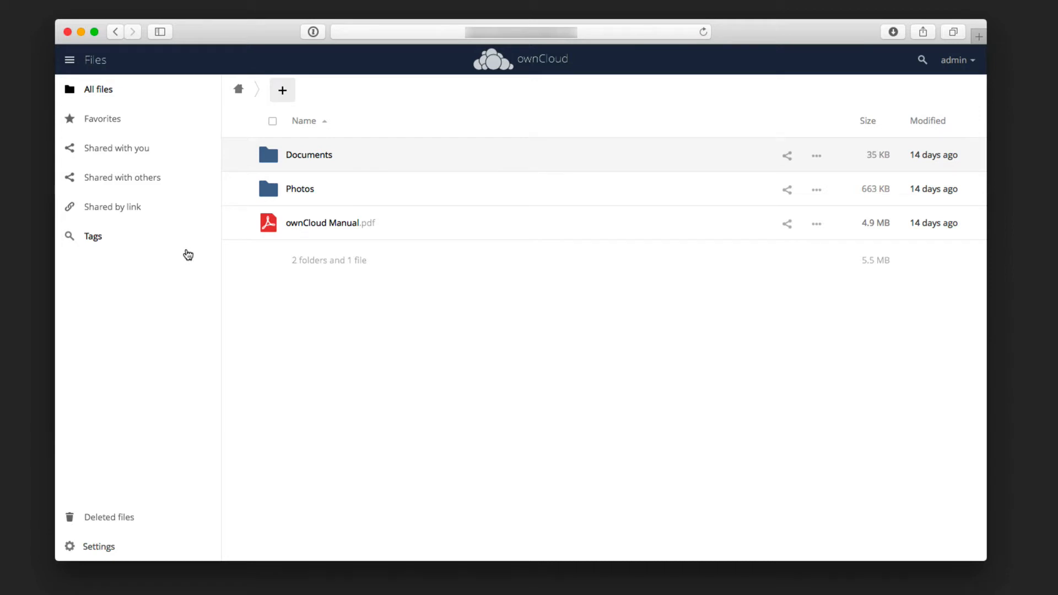
mouse_move(142, 112)
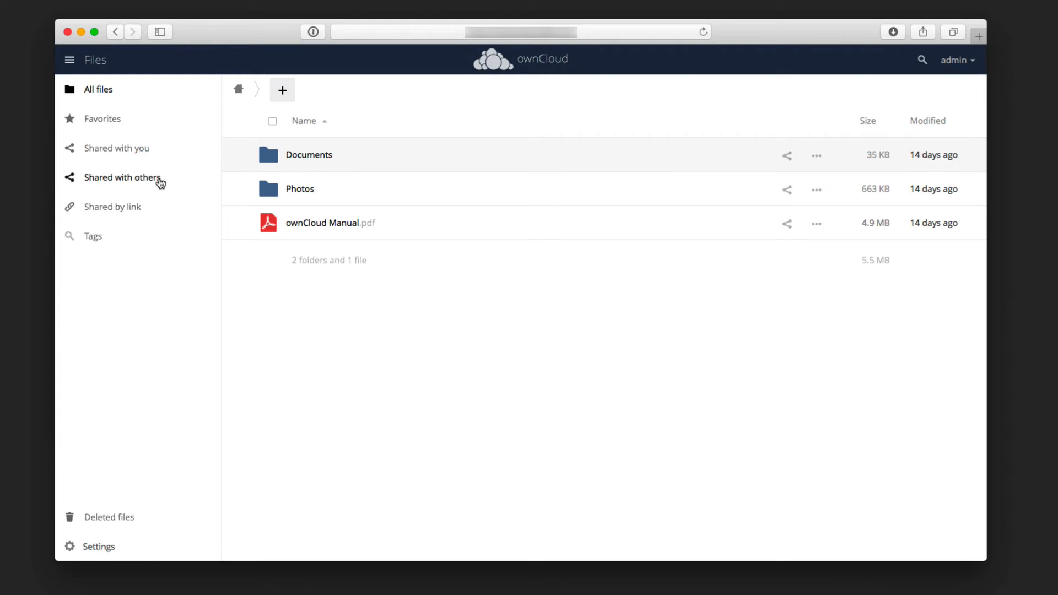
mouse_move(150, 211)
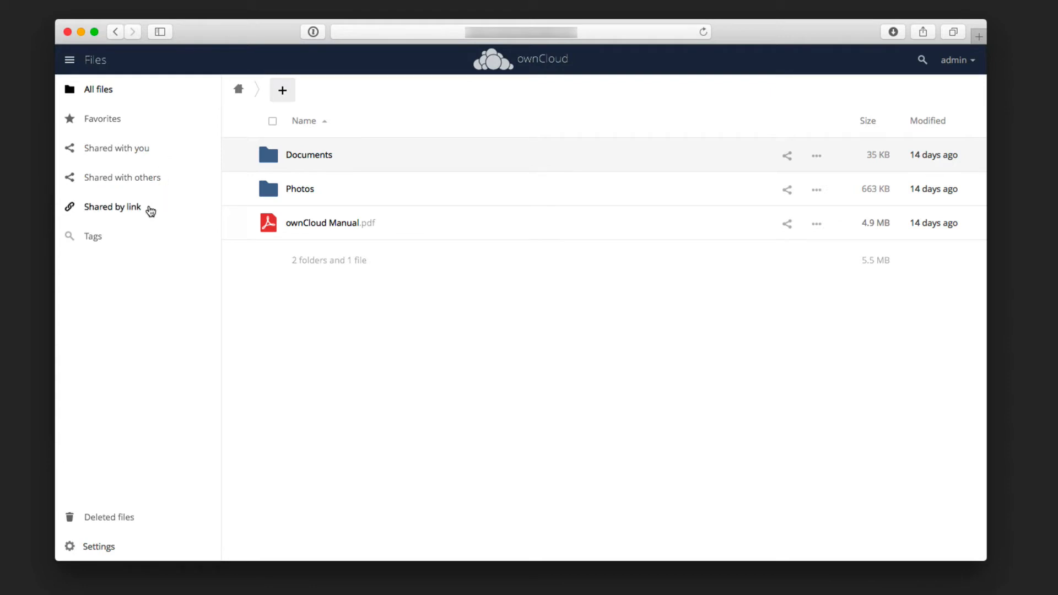
mouse_move(119, 244)
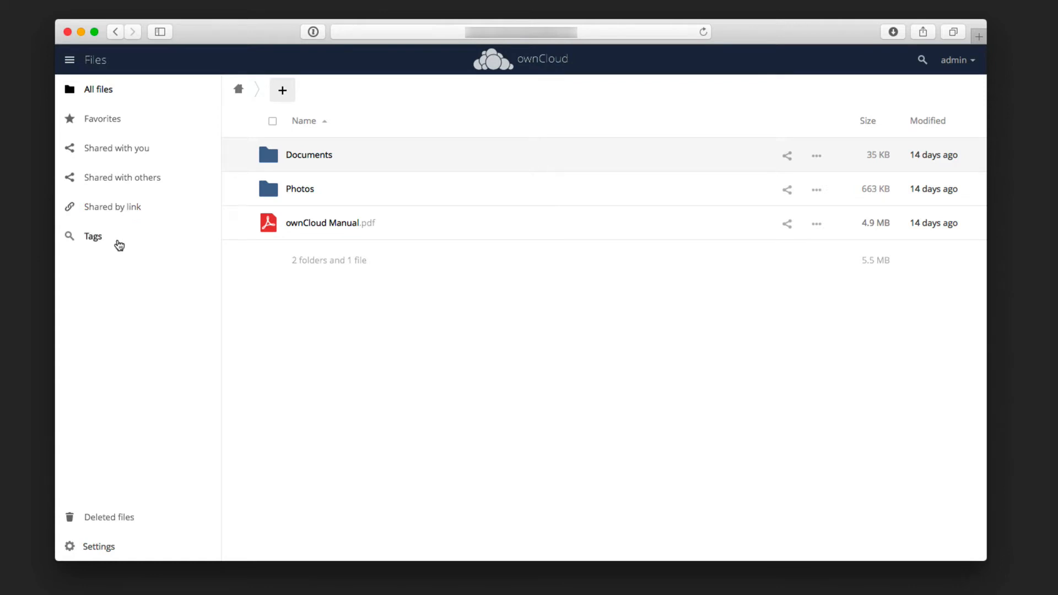
mouse_move(142, 518)
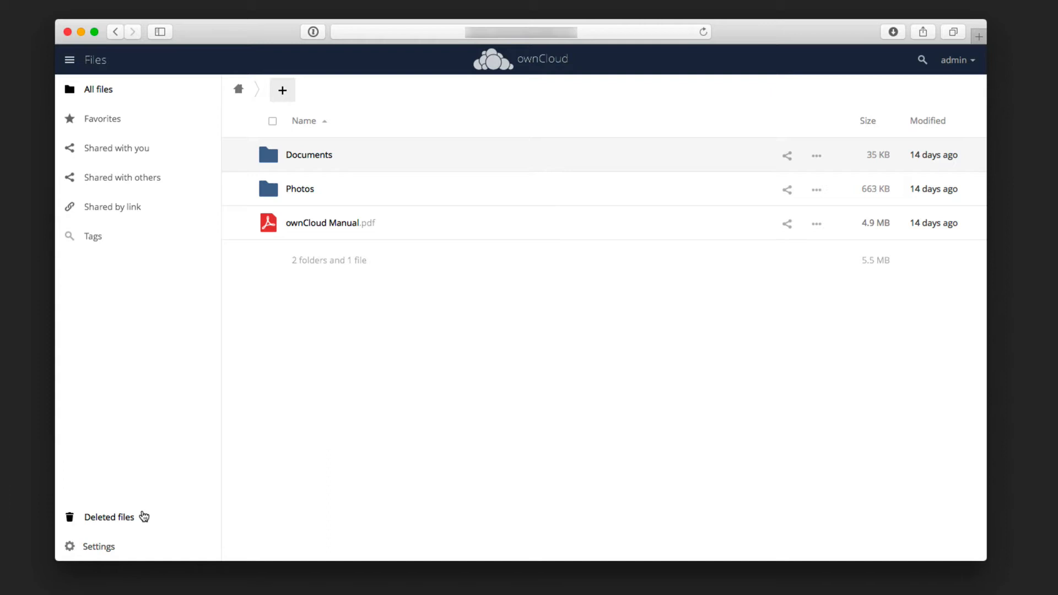
mouse_move(408, 376)
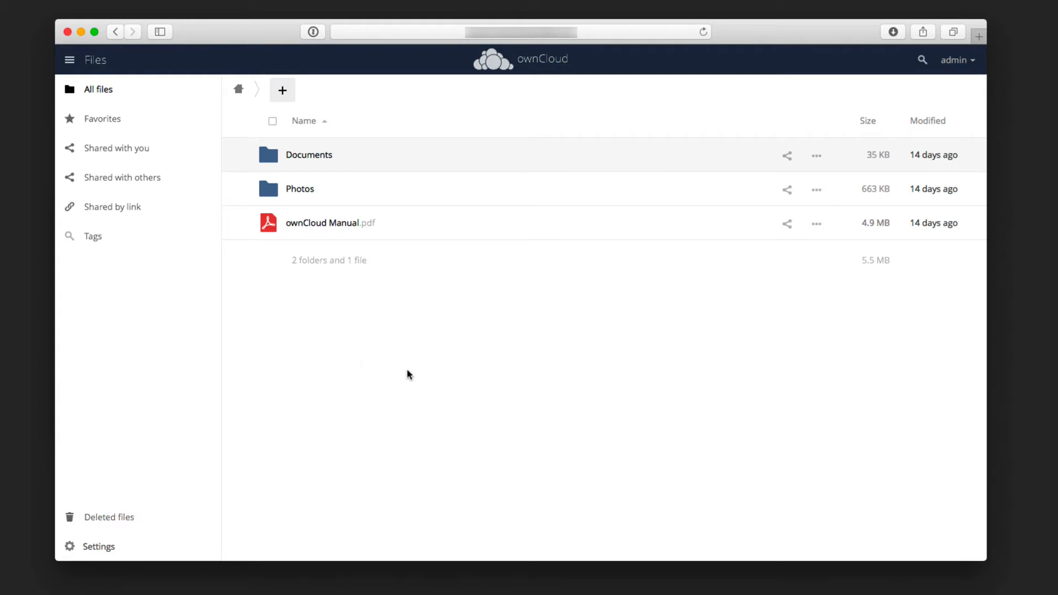
mouse_move(396, 158)
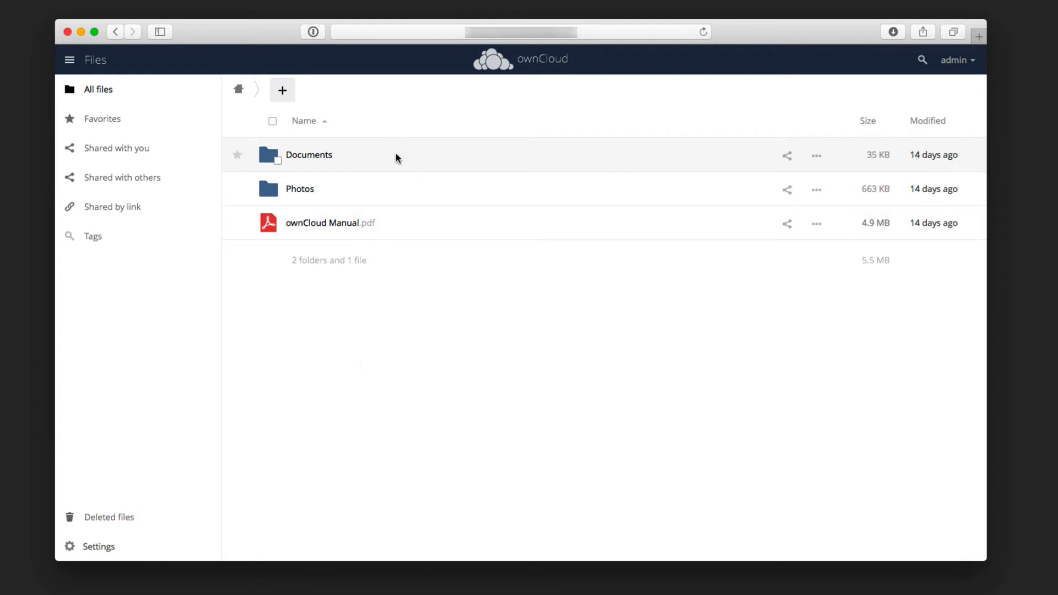
mouse_move(398, 222)
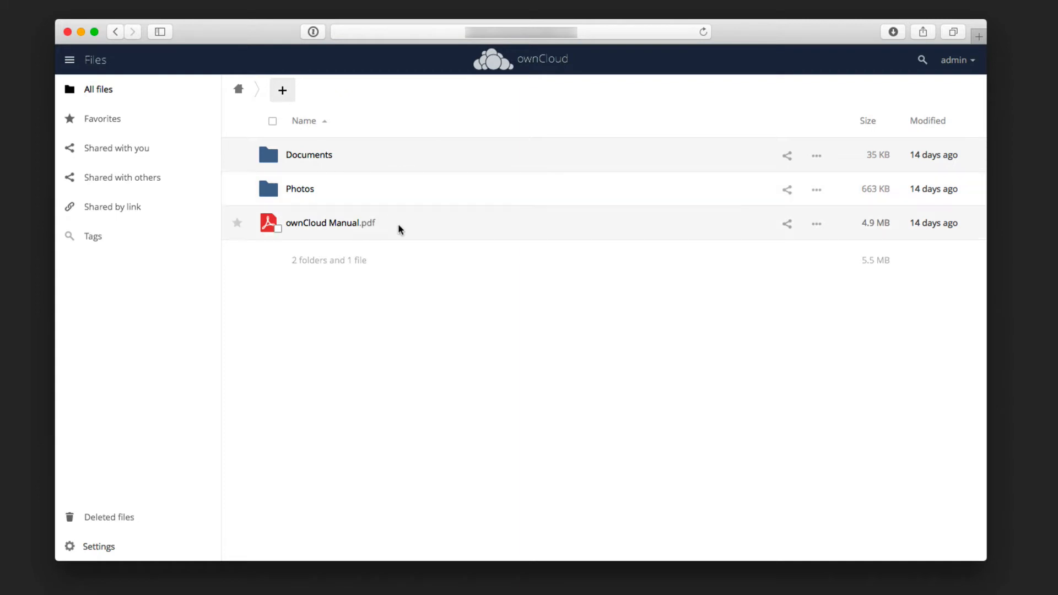
mouse_move(431, 233)
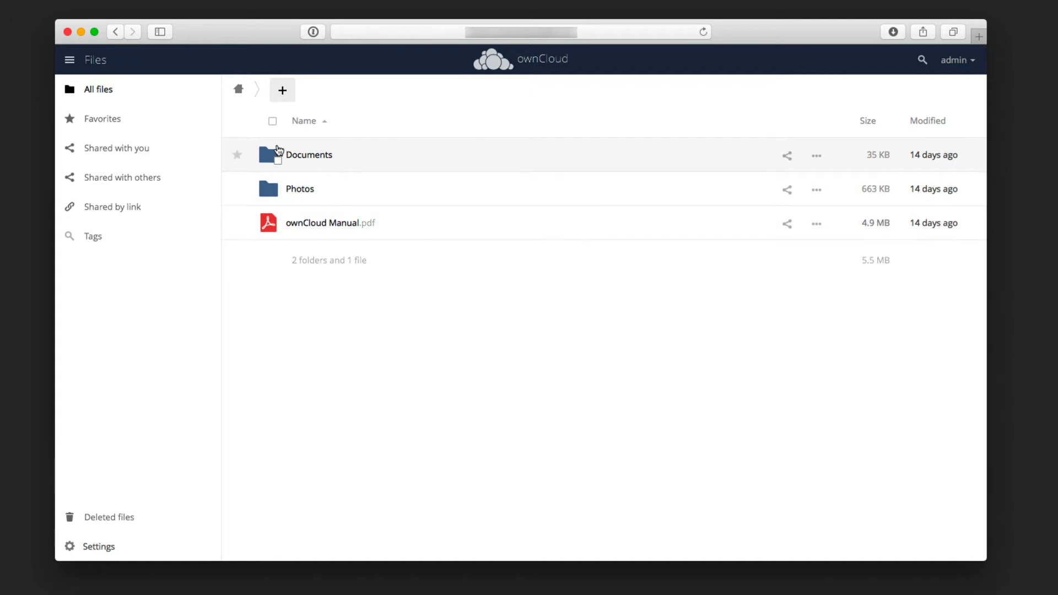
mouse_move(408, 159)
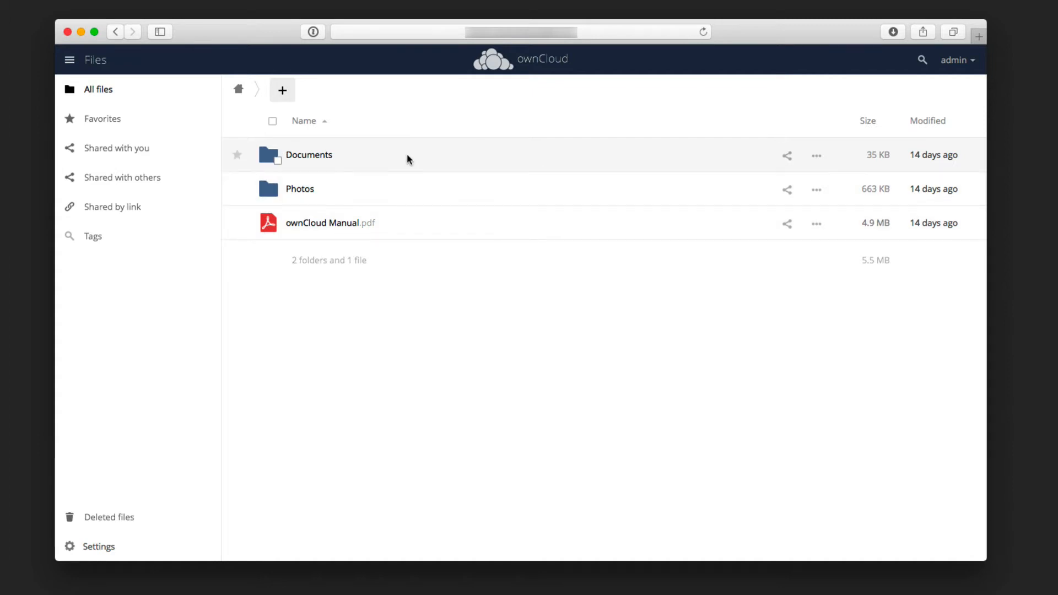
mouse_move(304, 166)
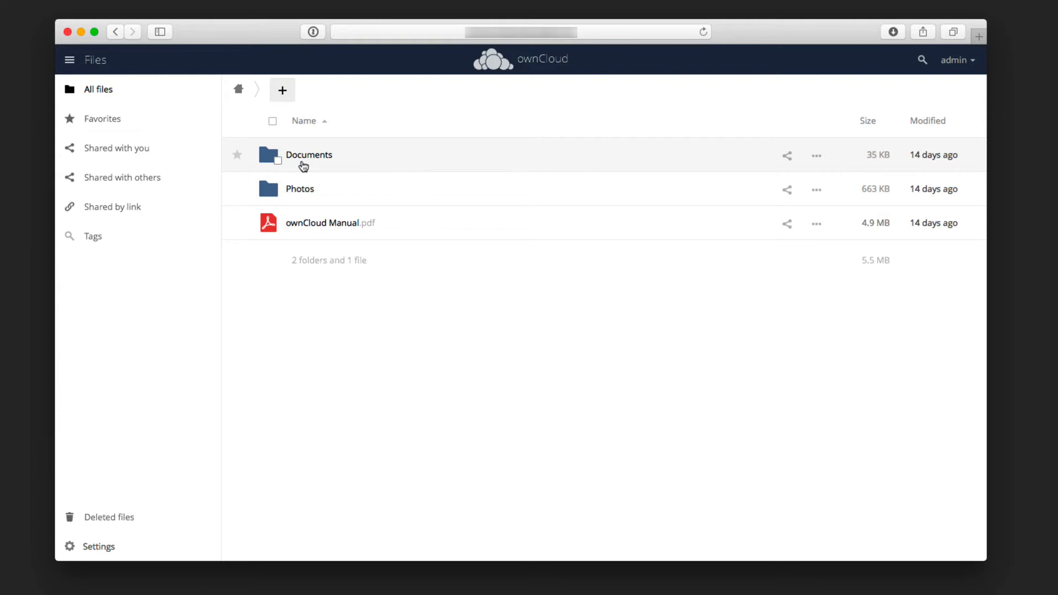
Star the Documents folder, confirm it under Favorites, and return to All files.
click(237, 155)
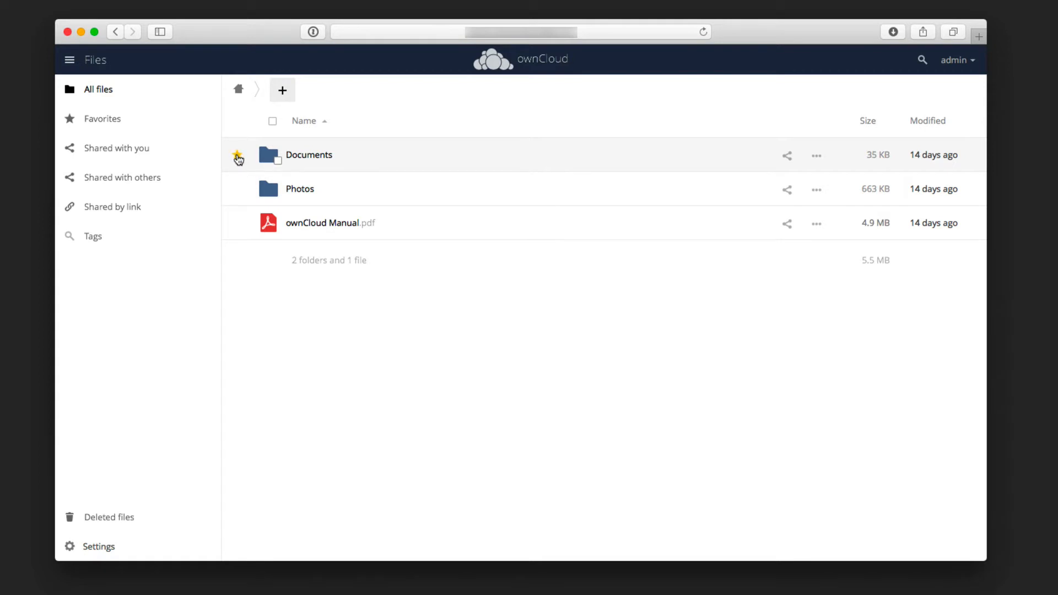
click(237, 154)
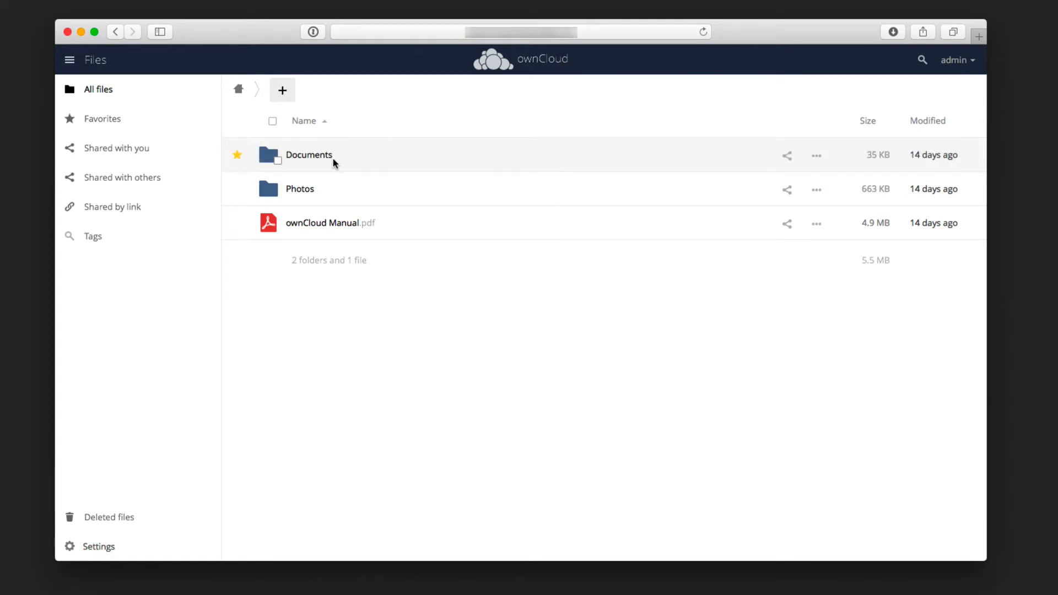
click(102, 119)
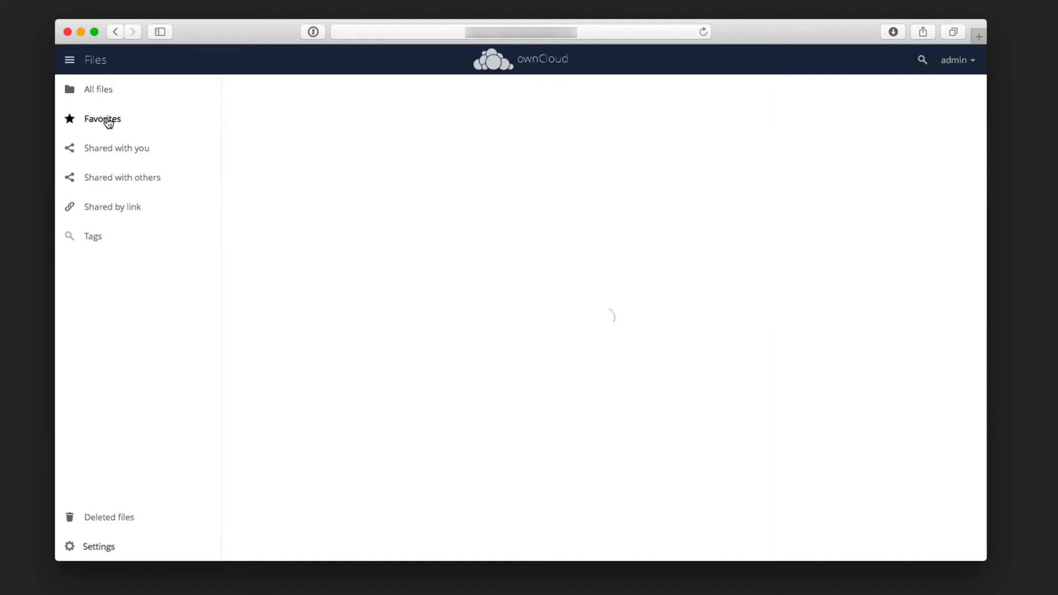
click(102, 119)
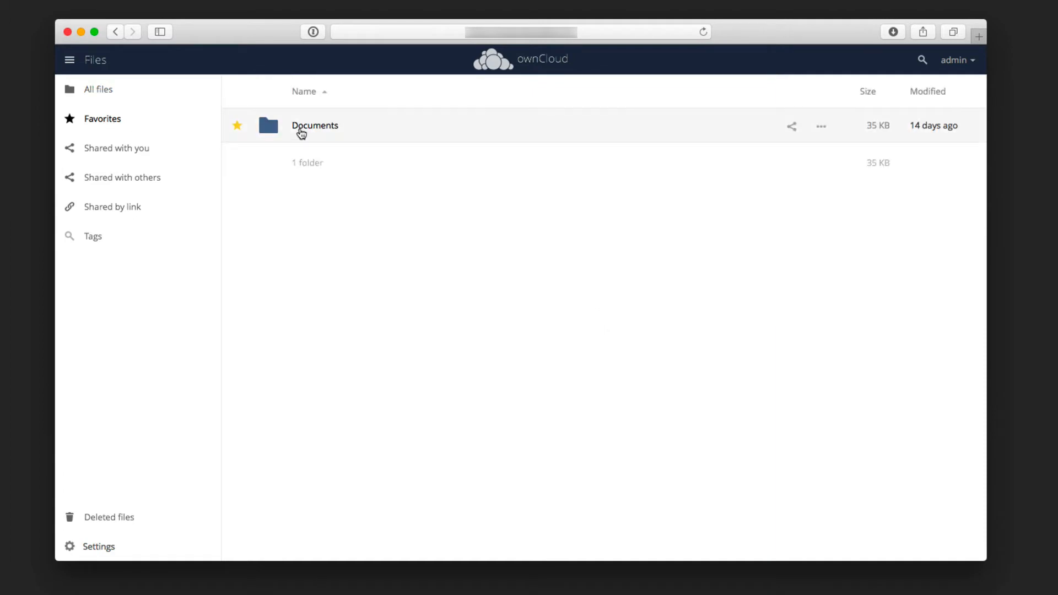
click(99, 90)
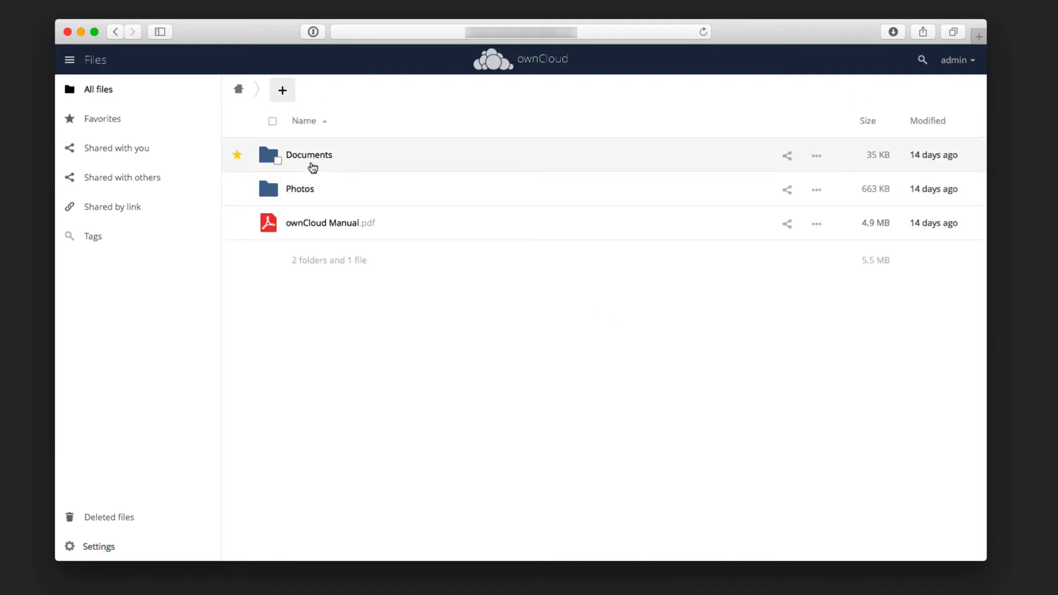
click(271, 155)
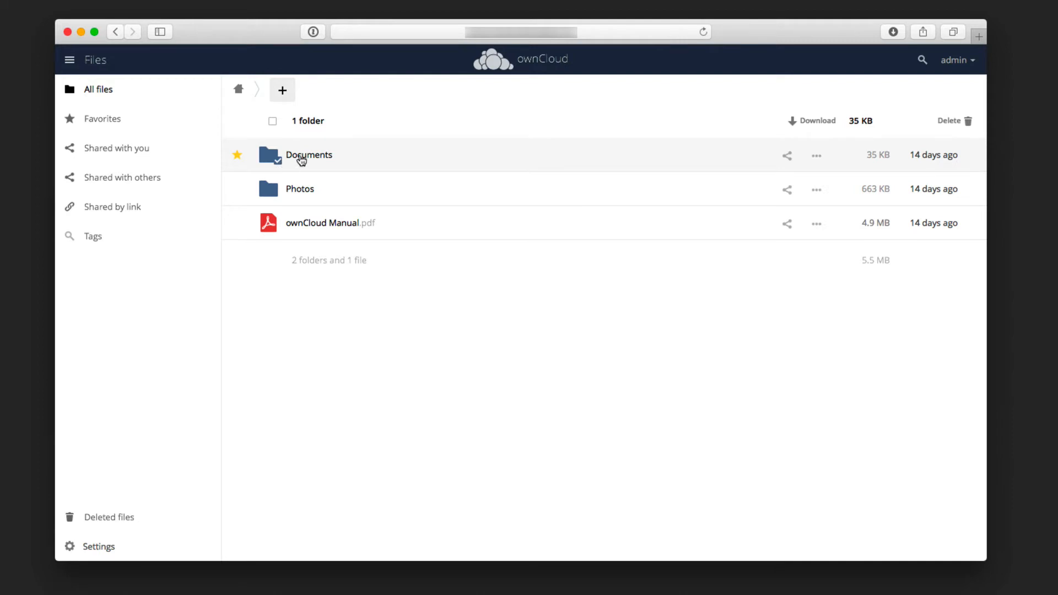
mouse_move(312, 132)
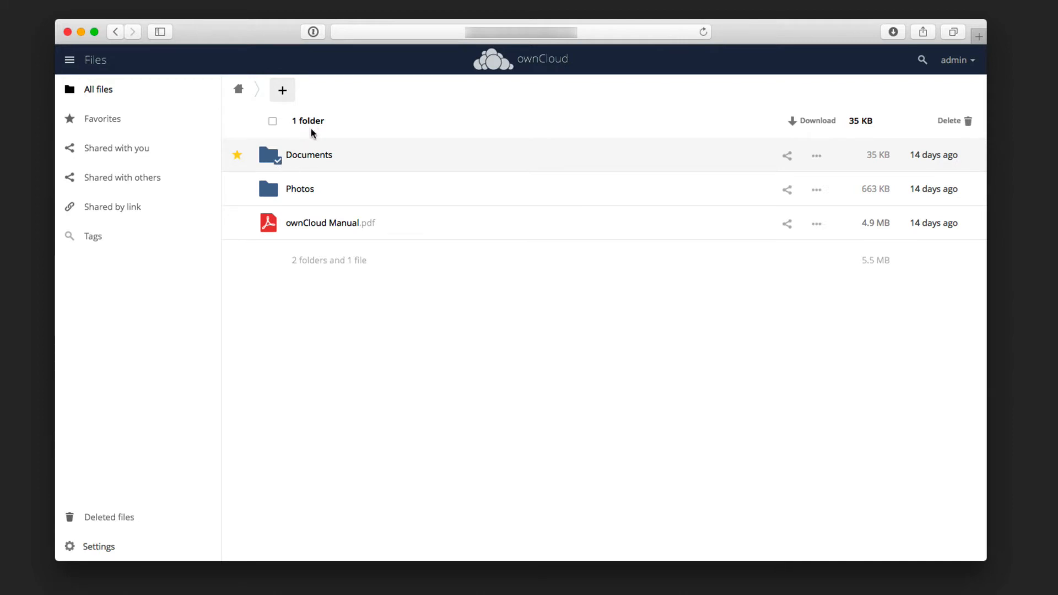
mouse_move(818, 125)
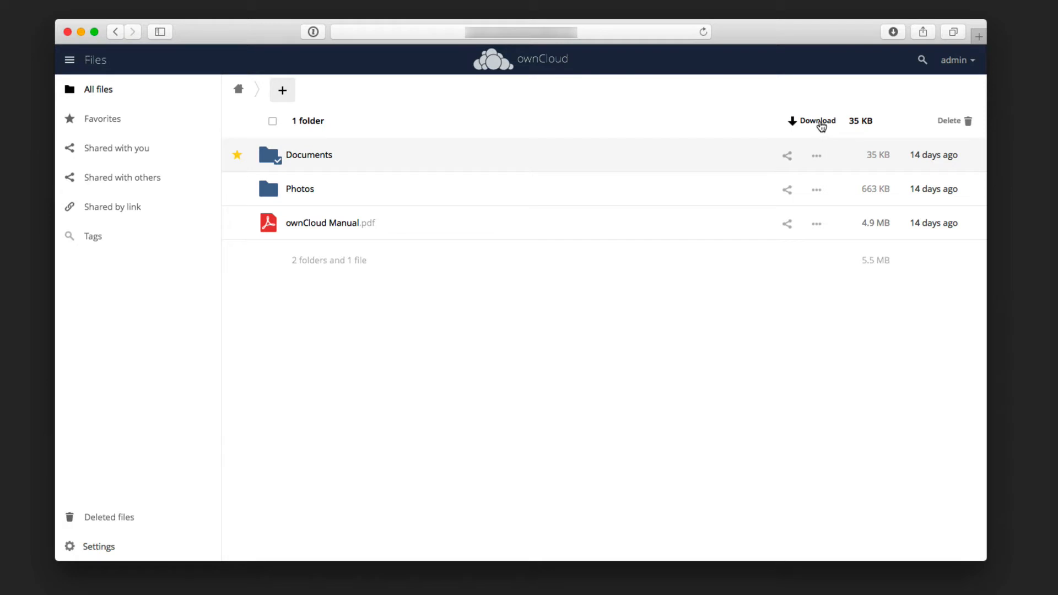
mouse_move(808, 129)
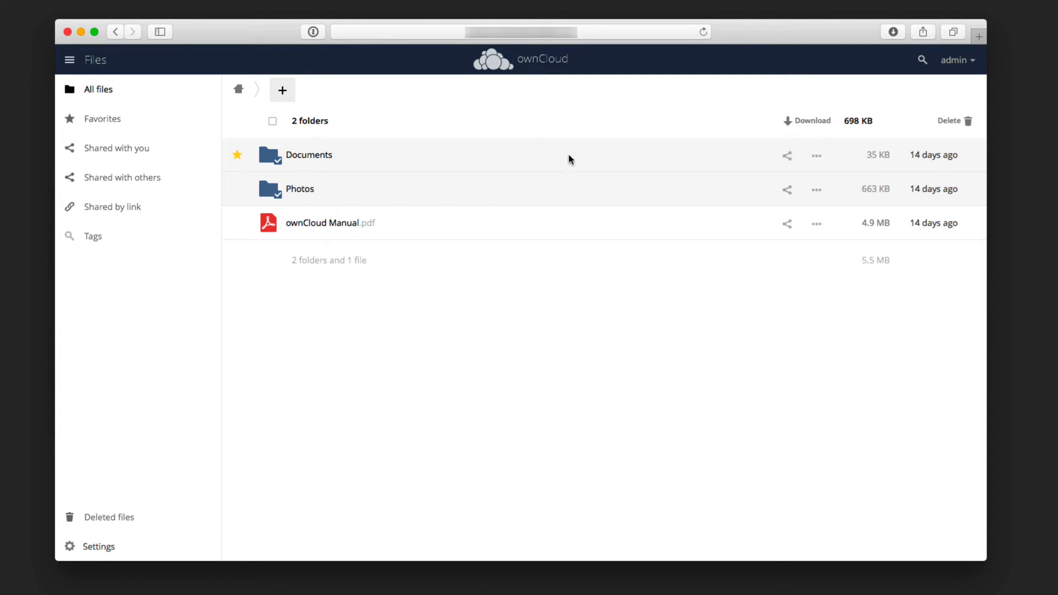
mouse_move(324, 181)
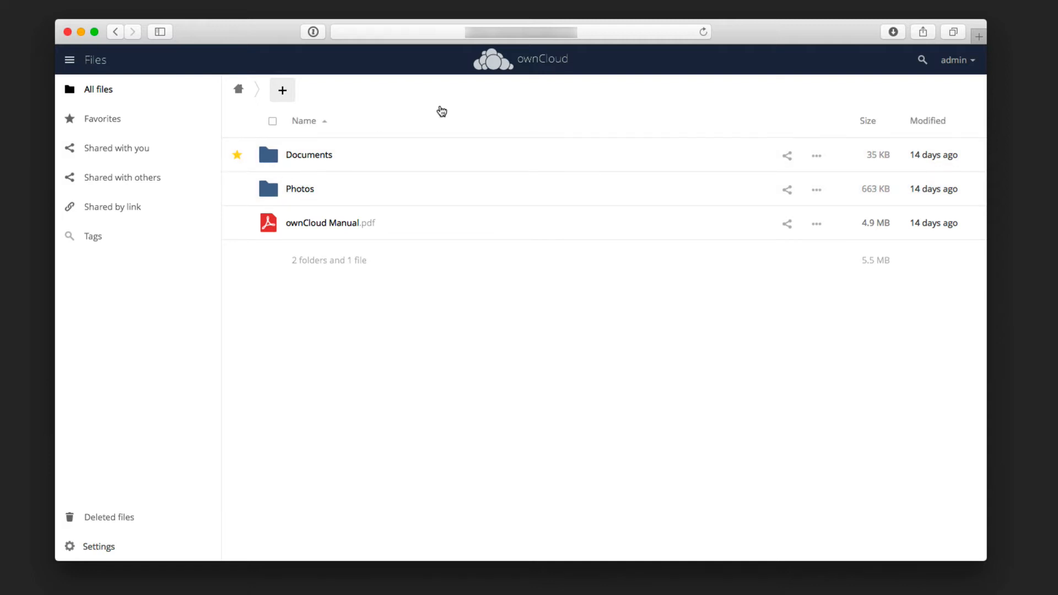
mouse_move(327, 160)
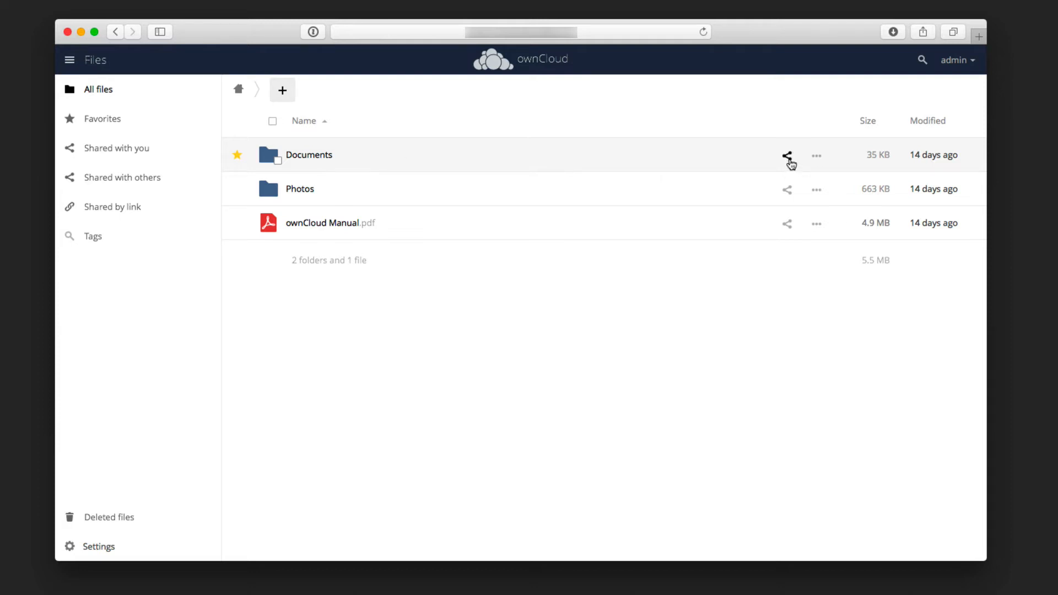
Share Documents with user toddo and review the can-edit permissions.
click(787, 156)
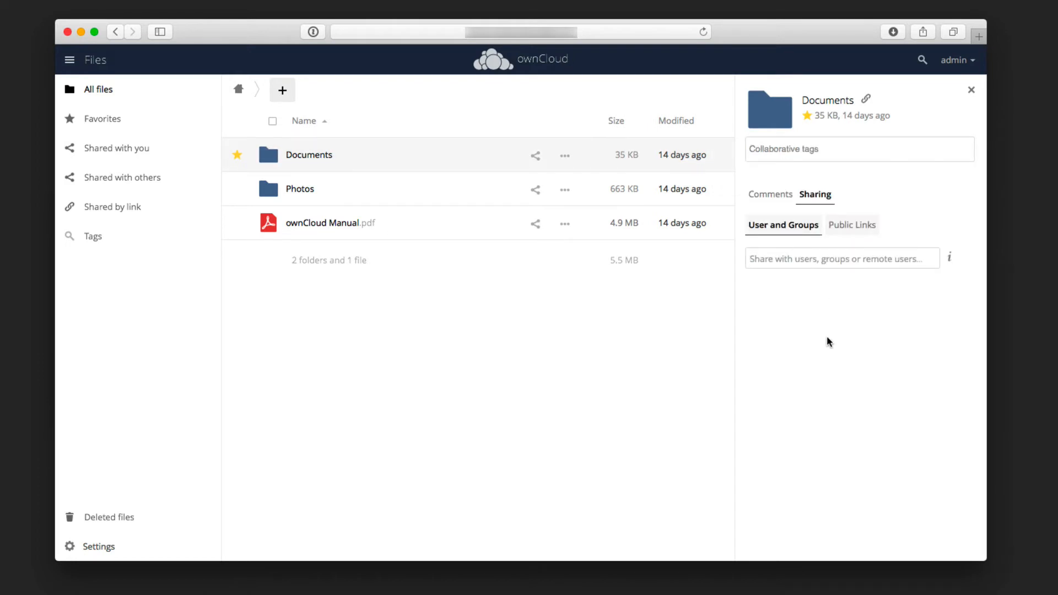
mouse_move(783, 238)
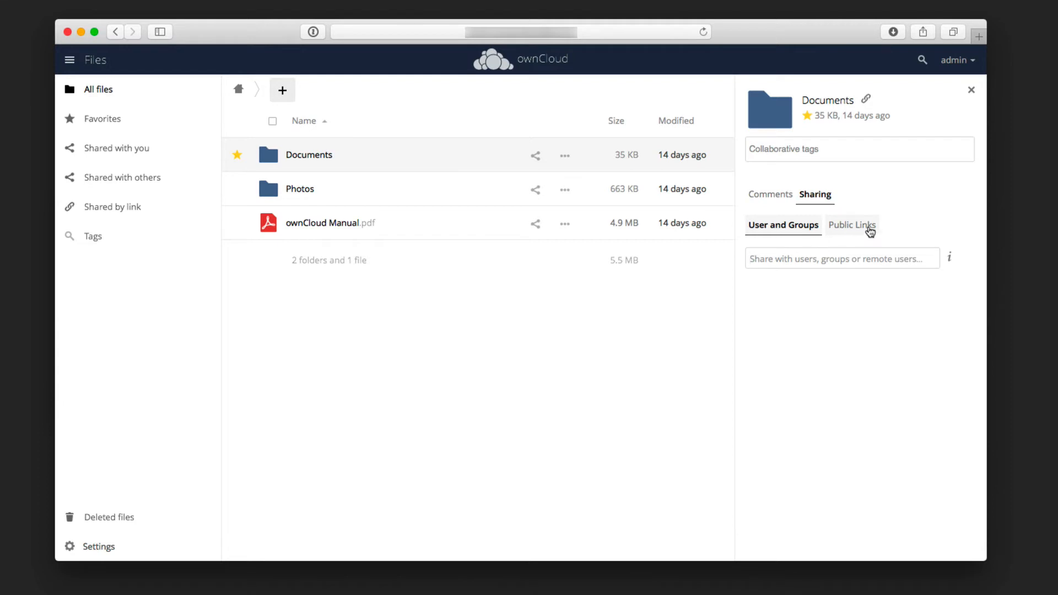
mouse_move(775, 293)
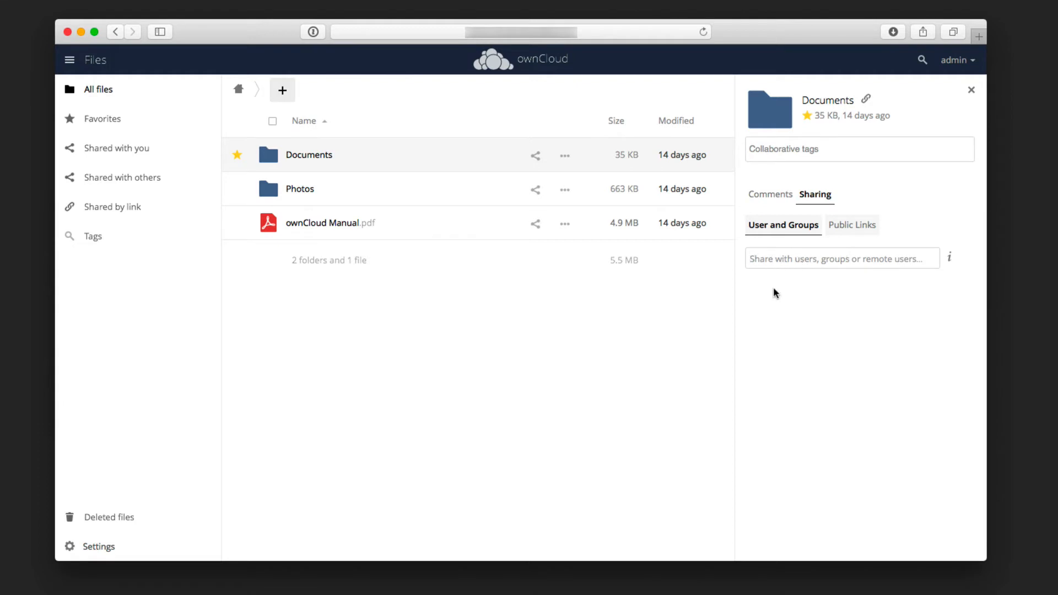
text(todd)
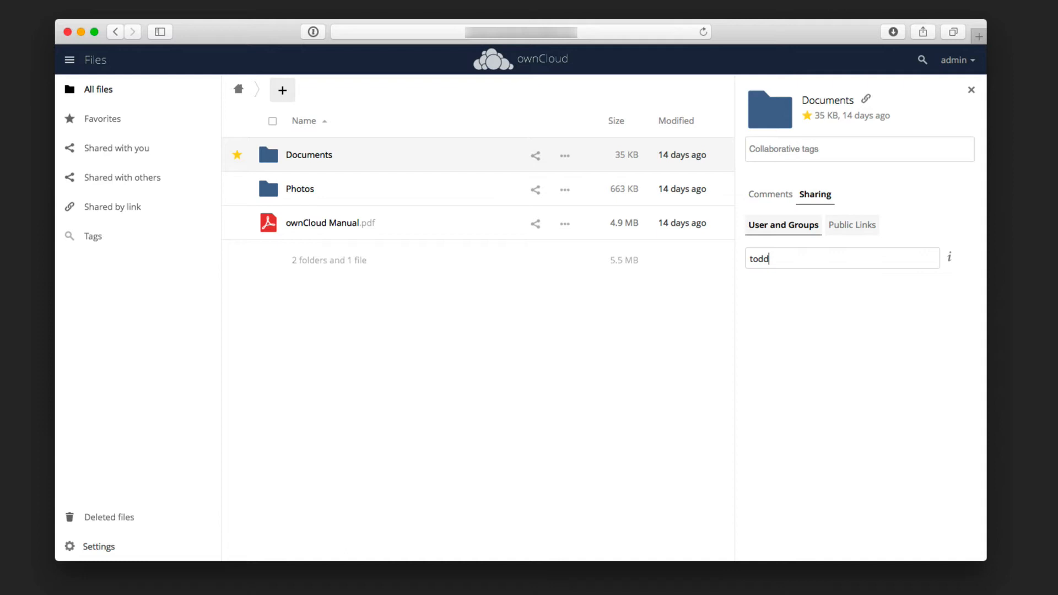
text(todd)
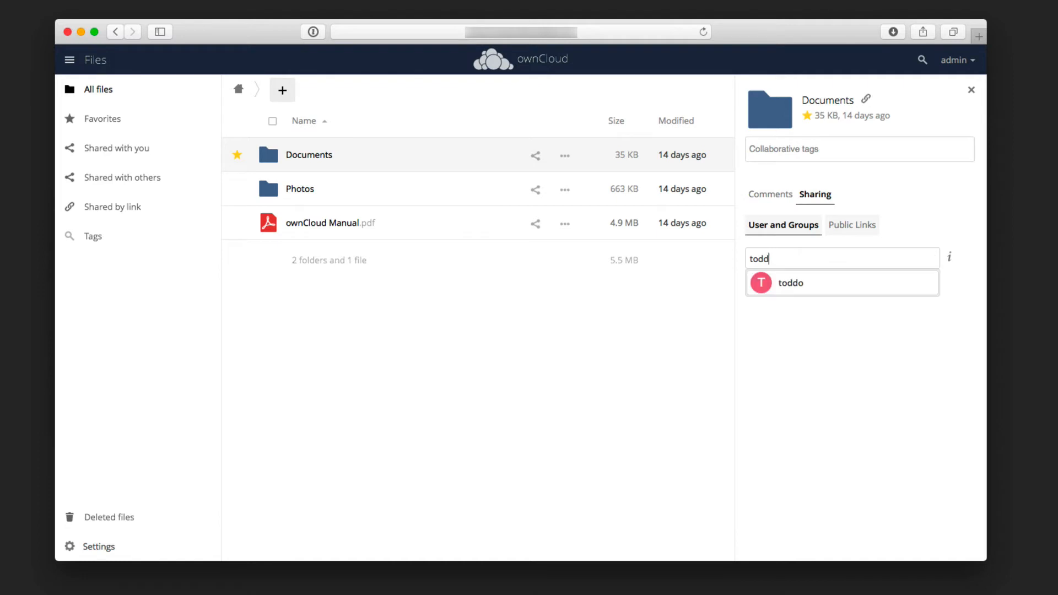
click(791, 282)
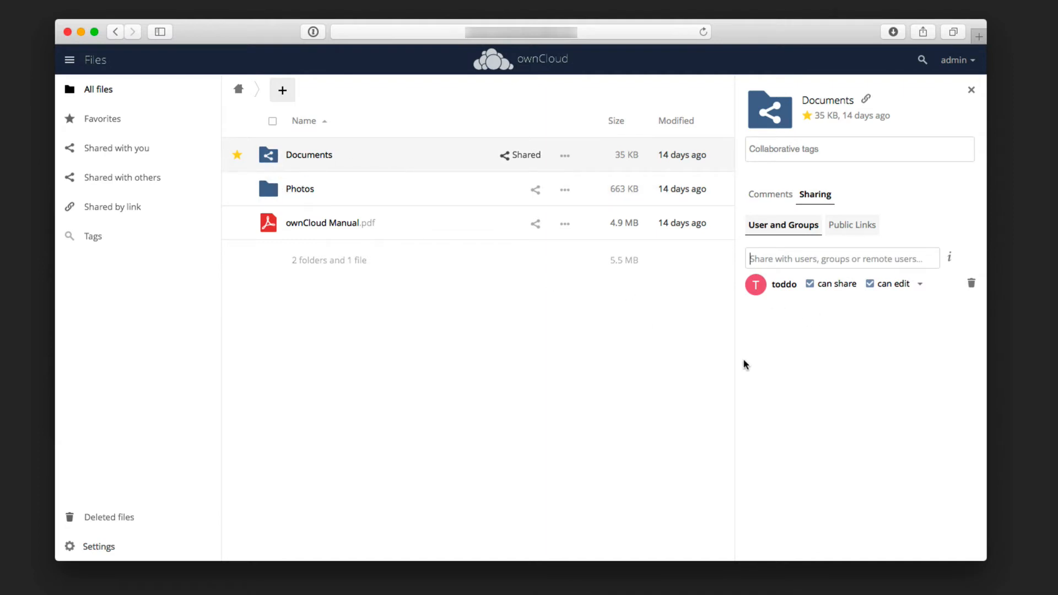
mouse_move(792, 295)
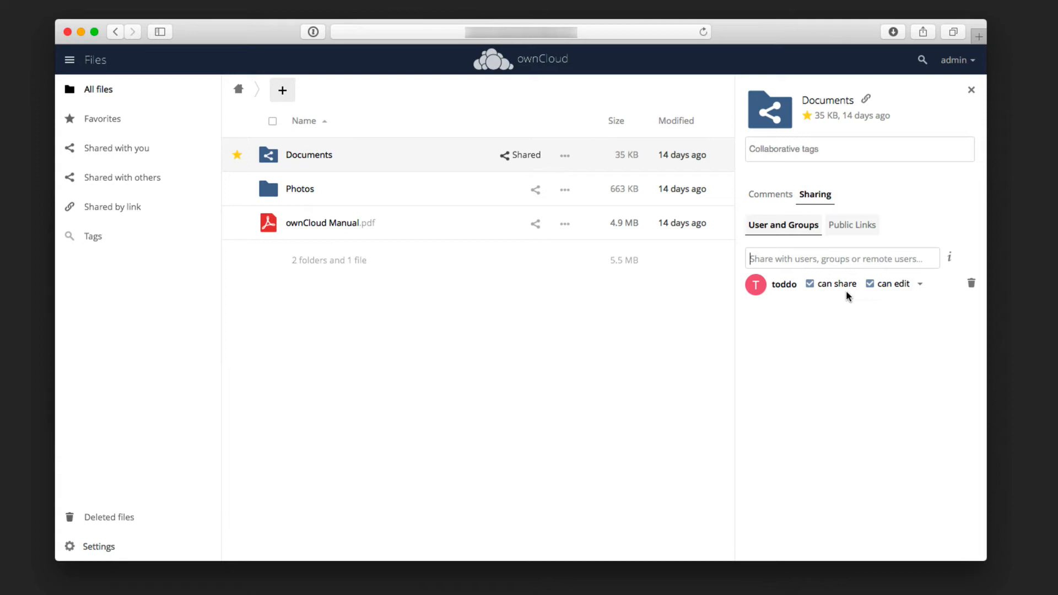
click(920, 284)
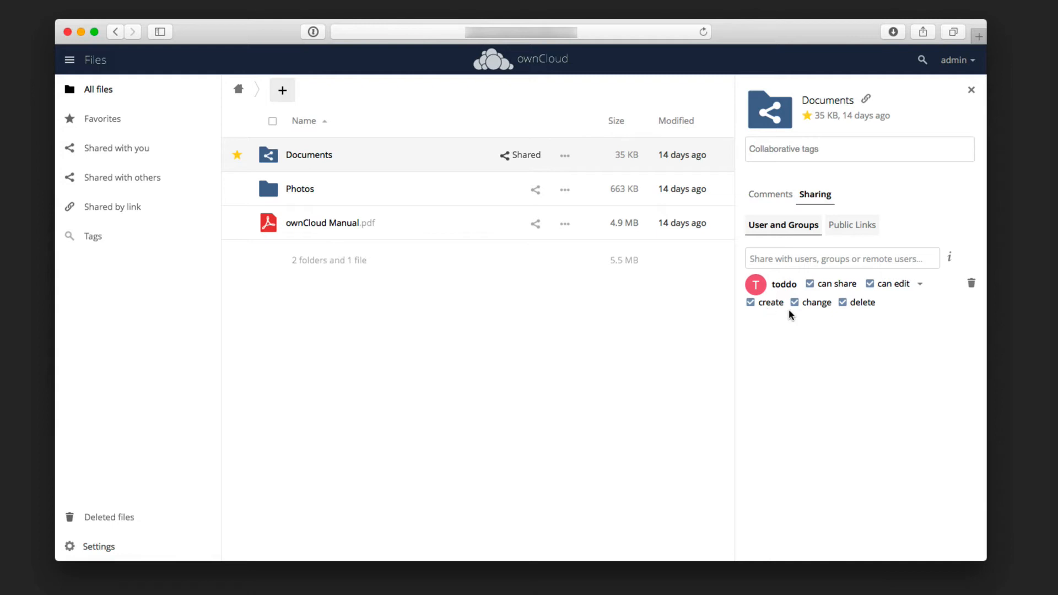
mouse_move(897, 310)
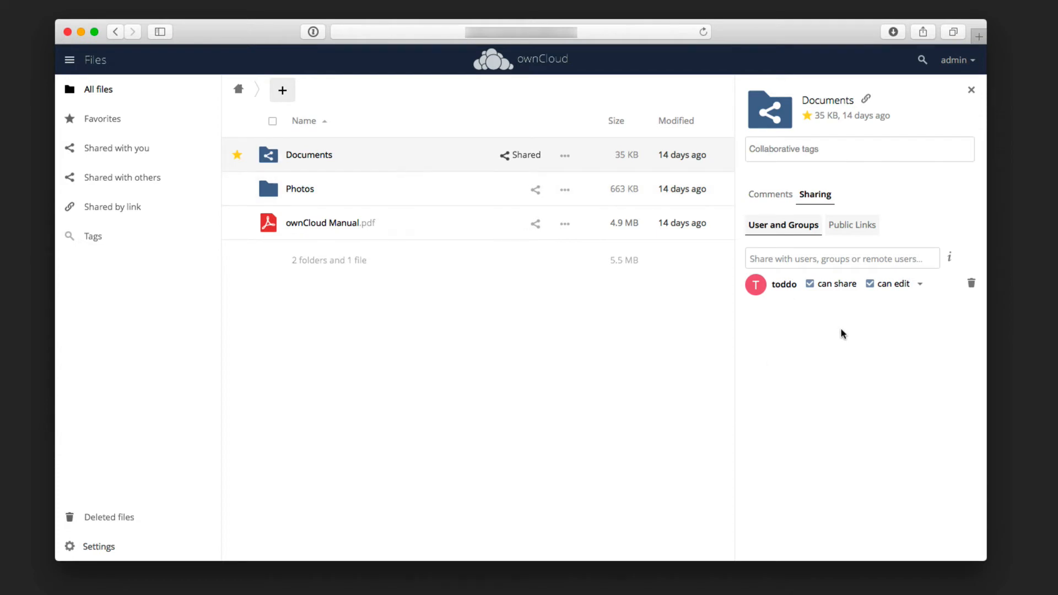
mouse_move(849, 329)
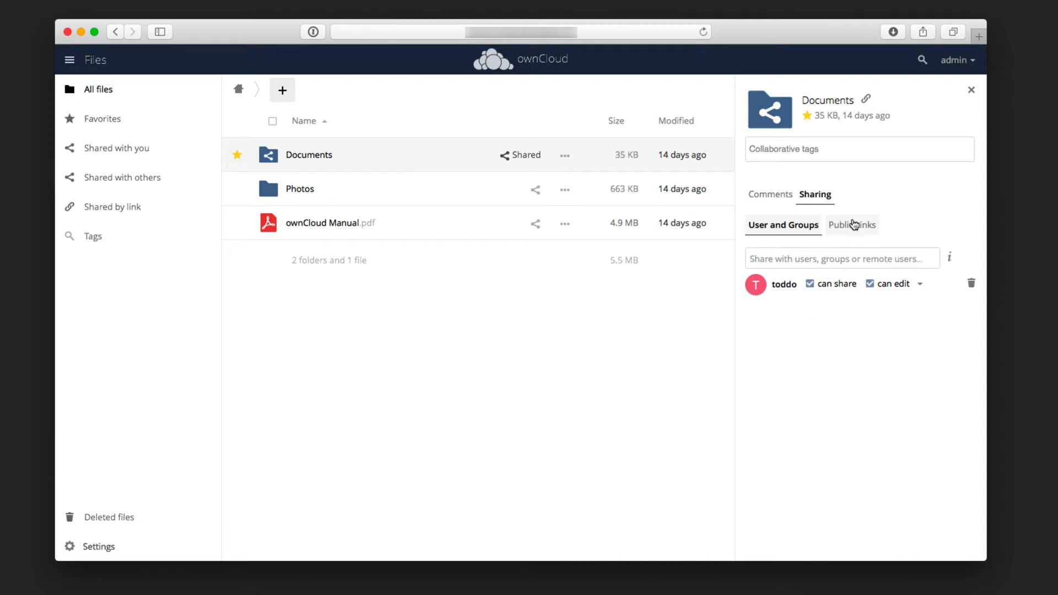
Set up a read-only, password-protected public link for Documents expiring 6 April 2018.
click(851, 225)
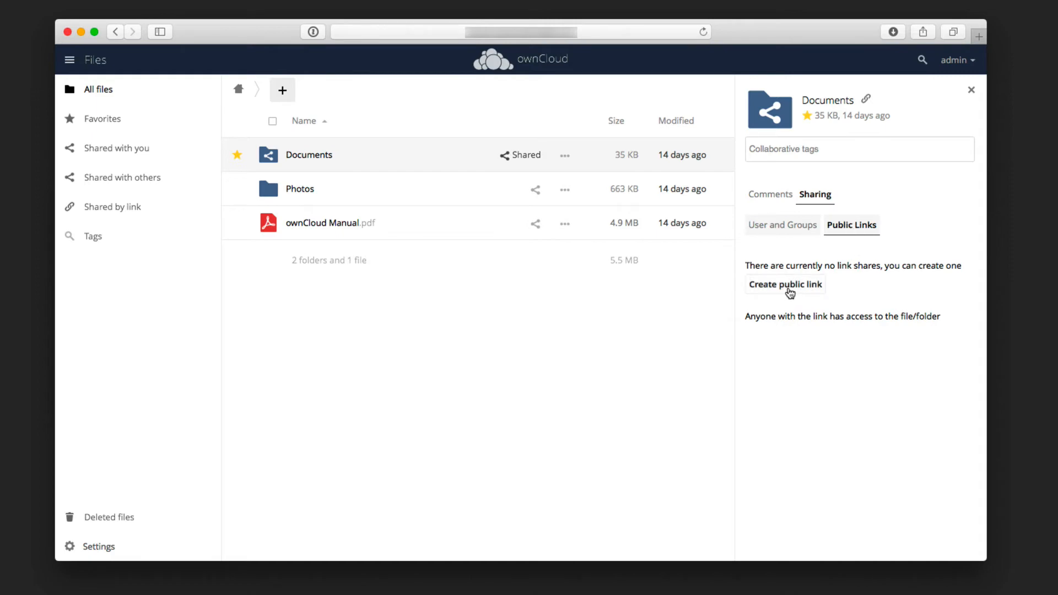
click(785, 284)
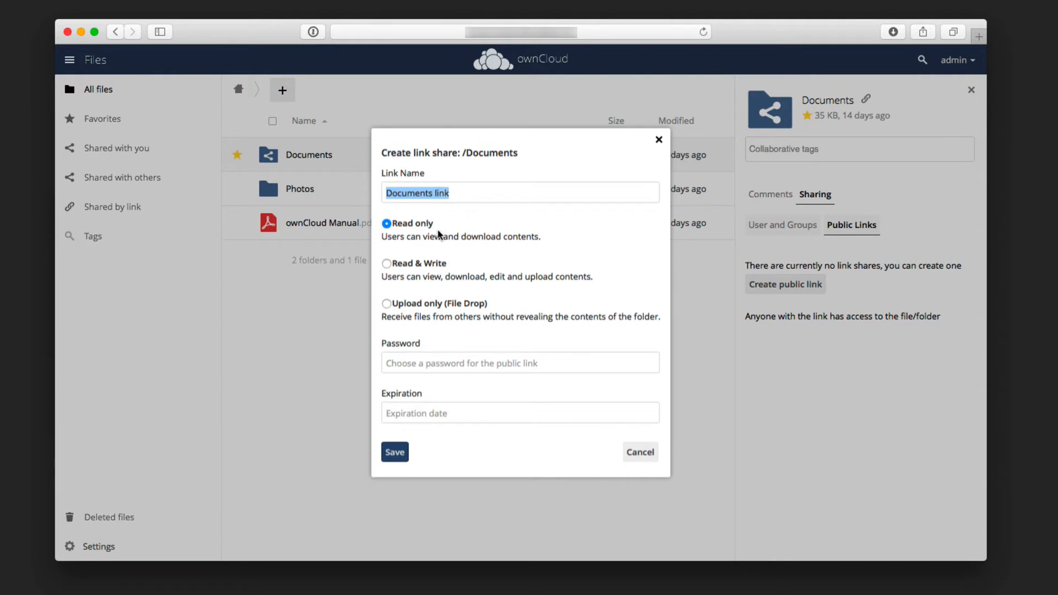
mouse_move(450, 307)
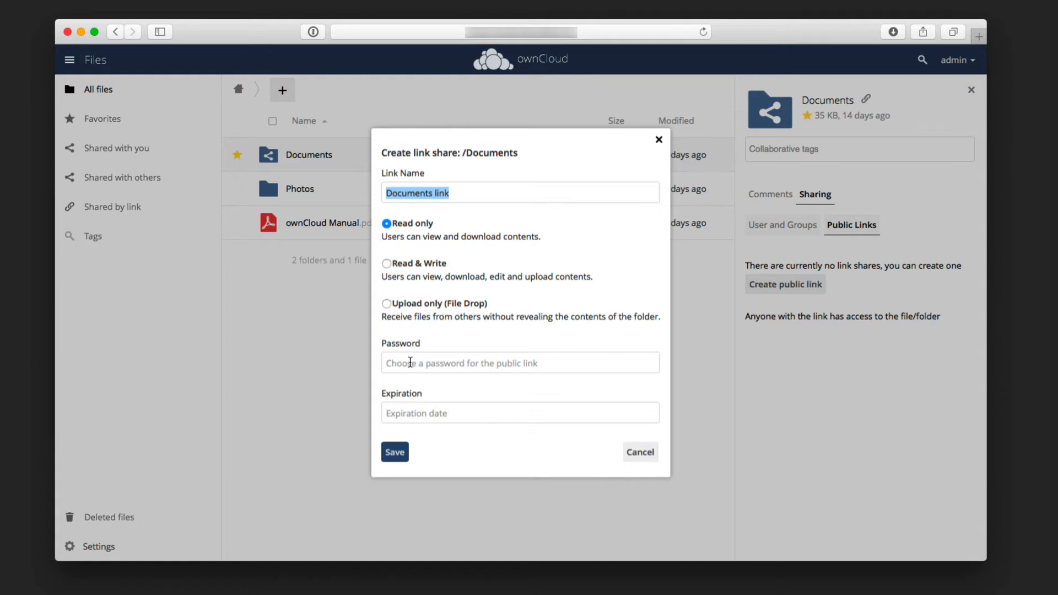
mouse_move(416, 418)
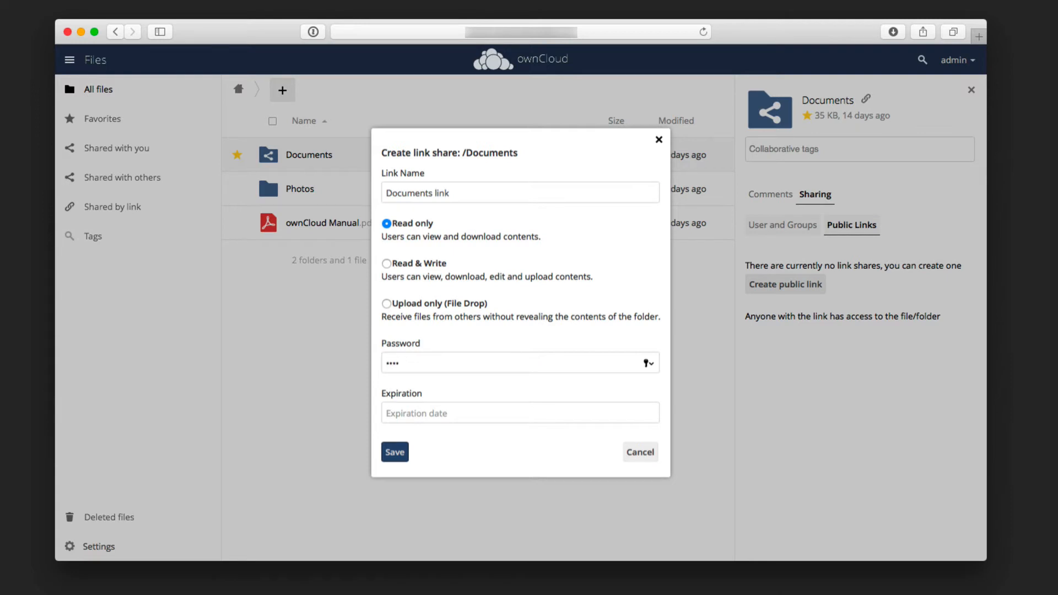
click(519, 413)
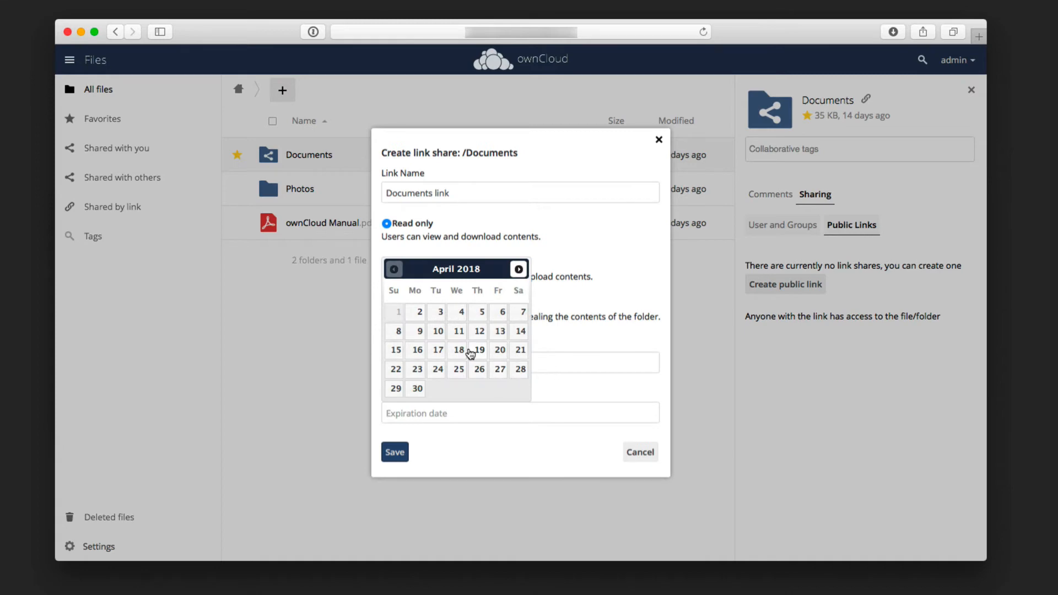
mouse_move(490, 322)
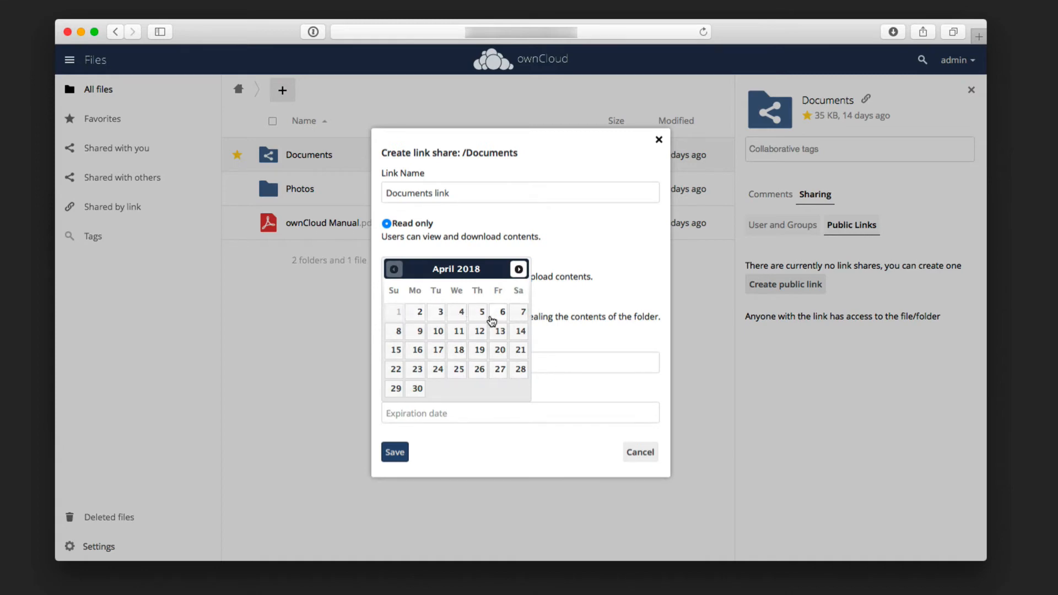
click(502, 311)
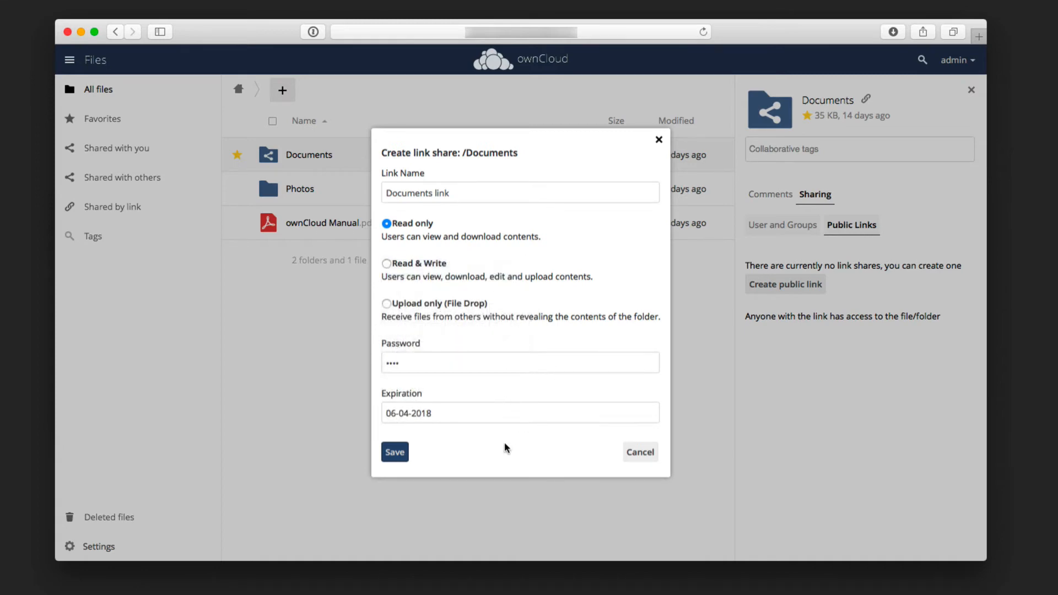
Save the 'Documents link' public link so Documents shows as shared by link.
click(394, 452)
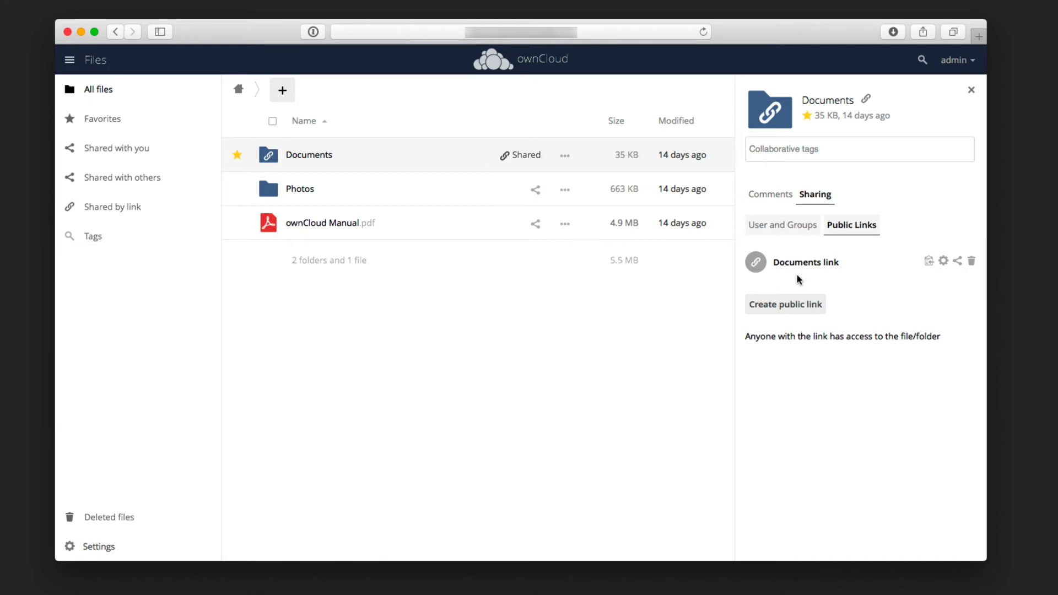
mouse_move(930, 261)
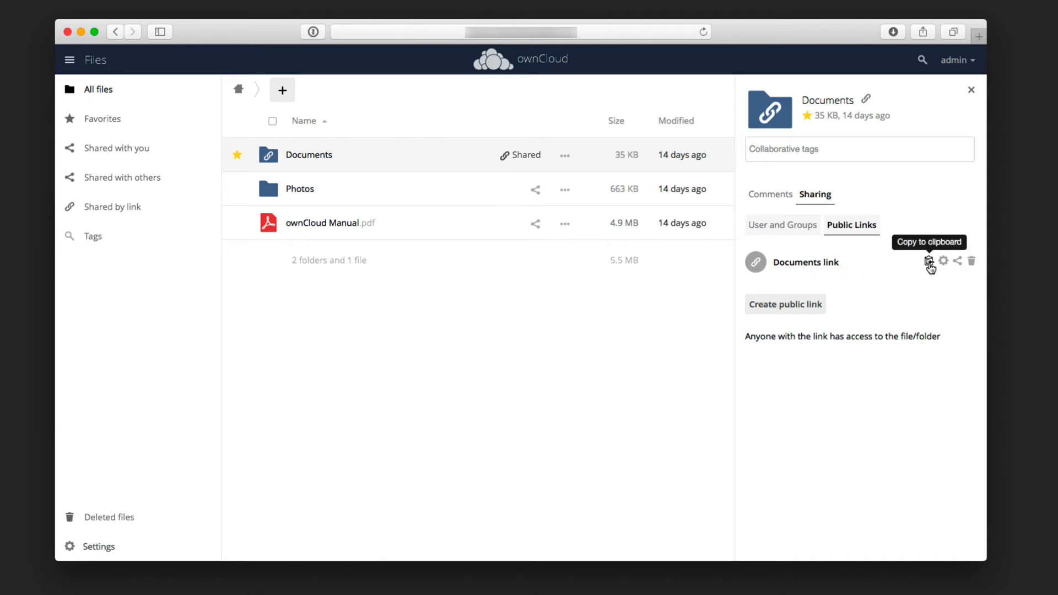
mouse_move(944, 262)
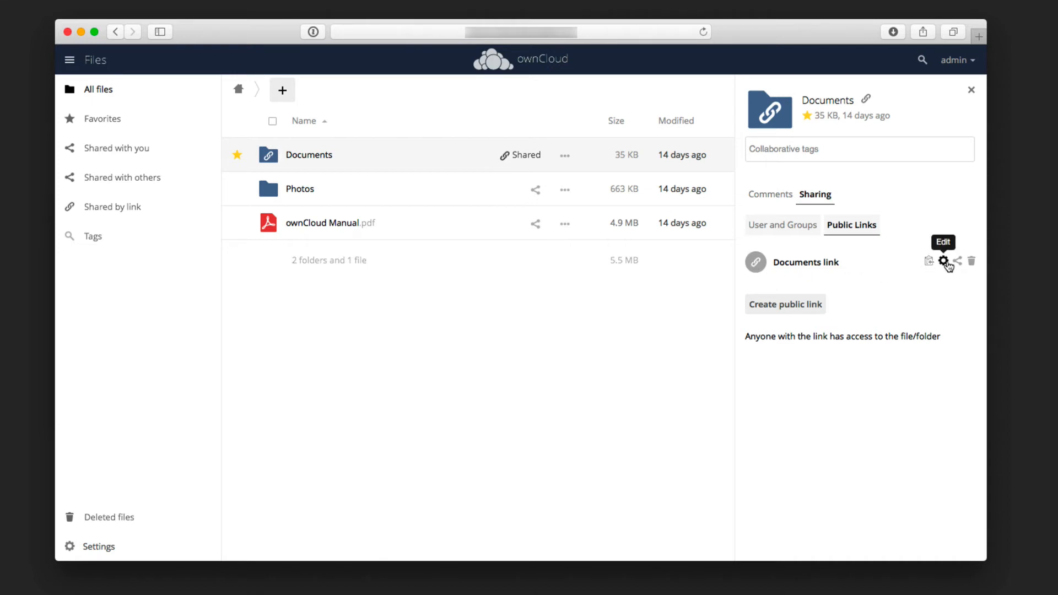
mouse_move(957, 261)
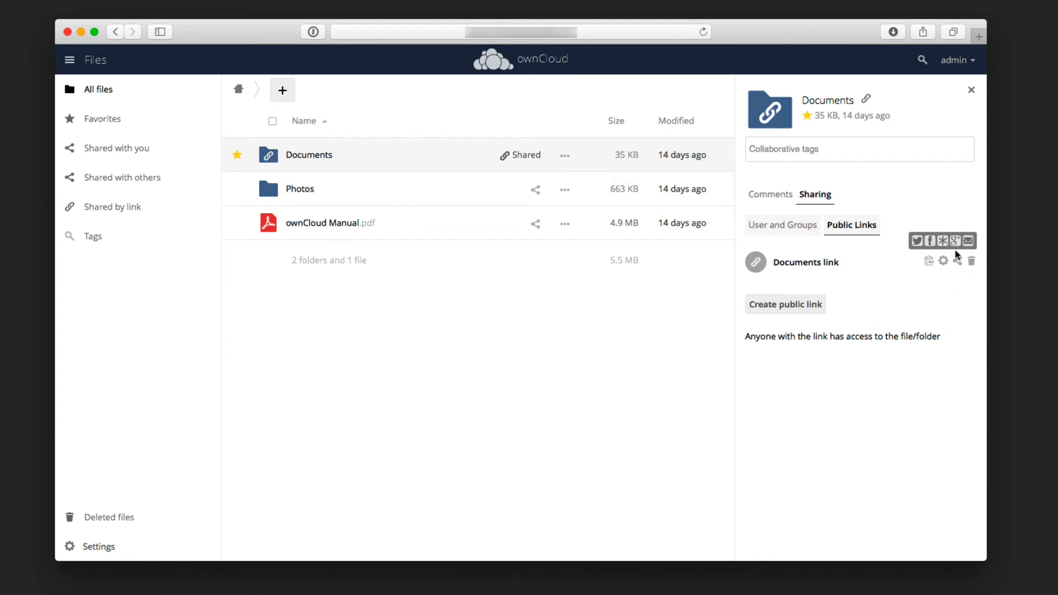
mouse_move(968, 240)
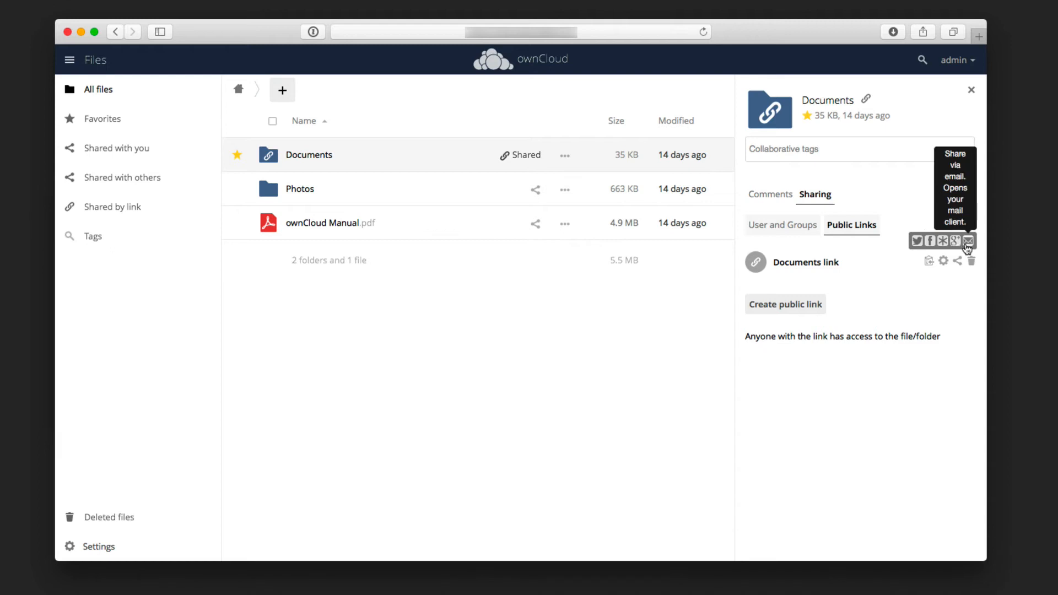
mouse_move(942, 241)
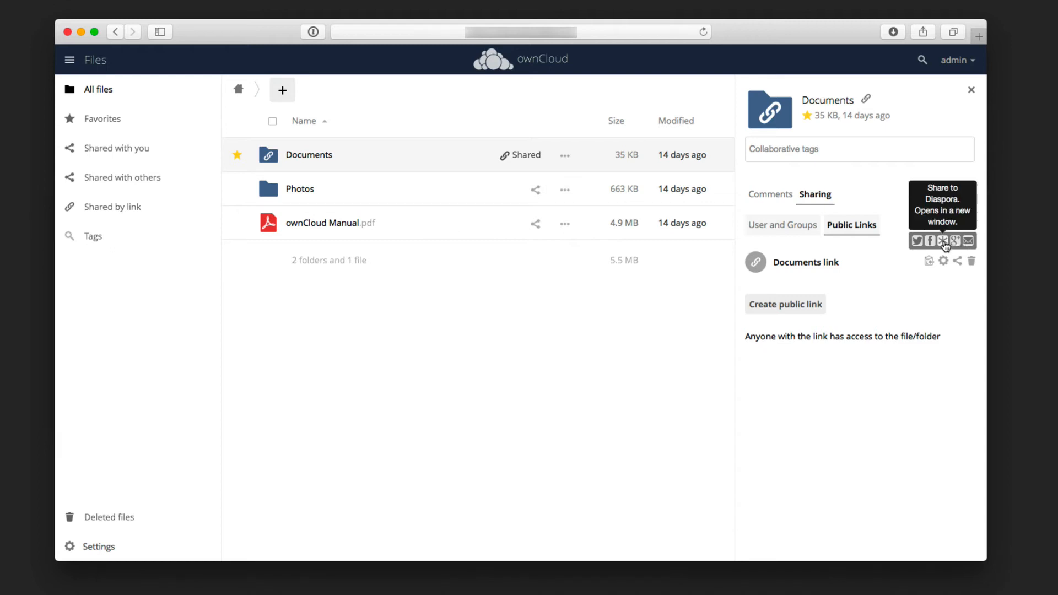
mouse_move(911, 246)
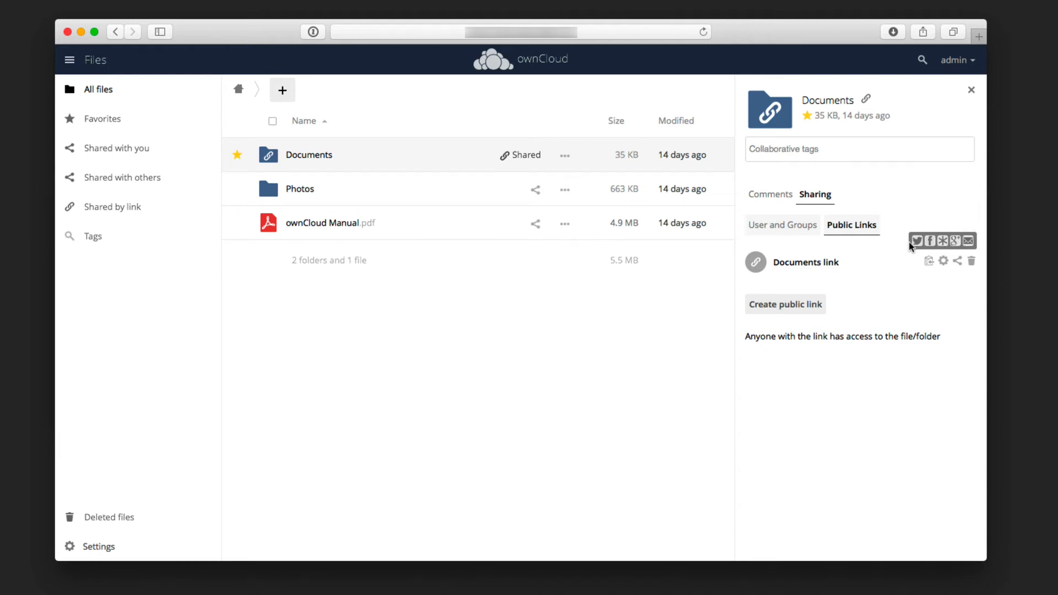
mouse_move(913, 289)
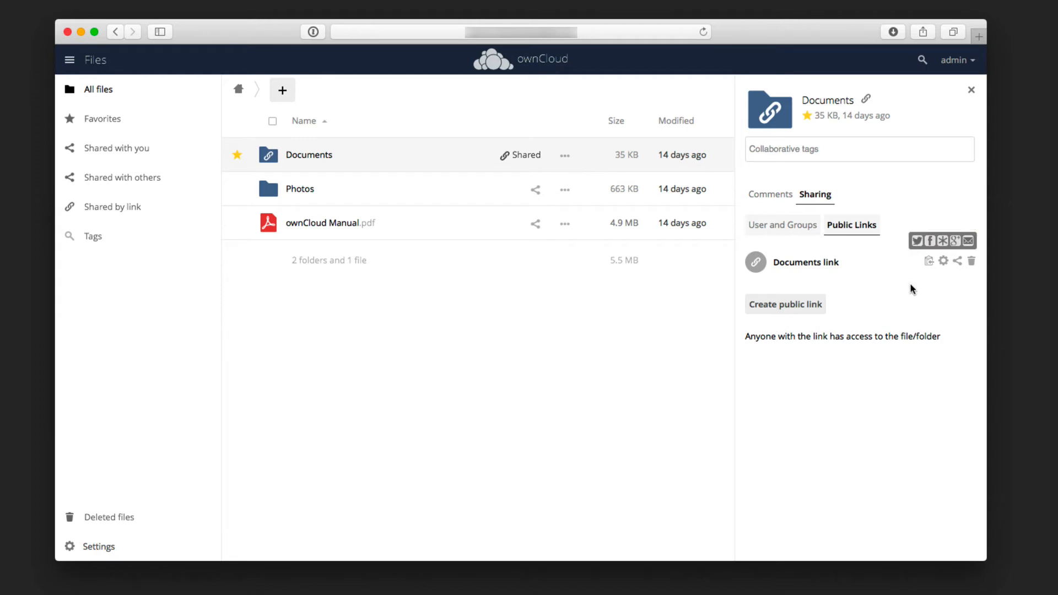
mouse_move(948, 279)
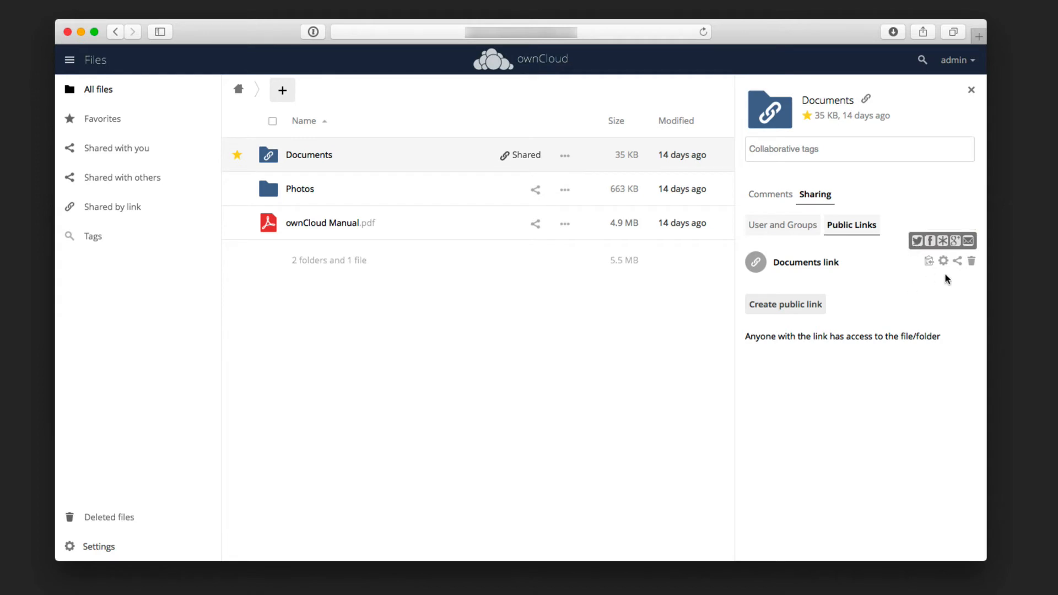
click(943, 262)
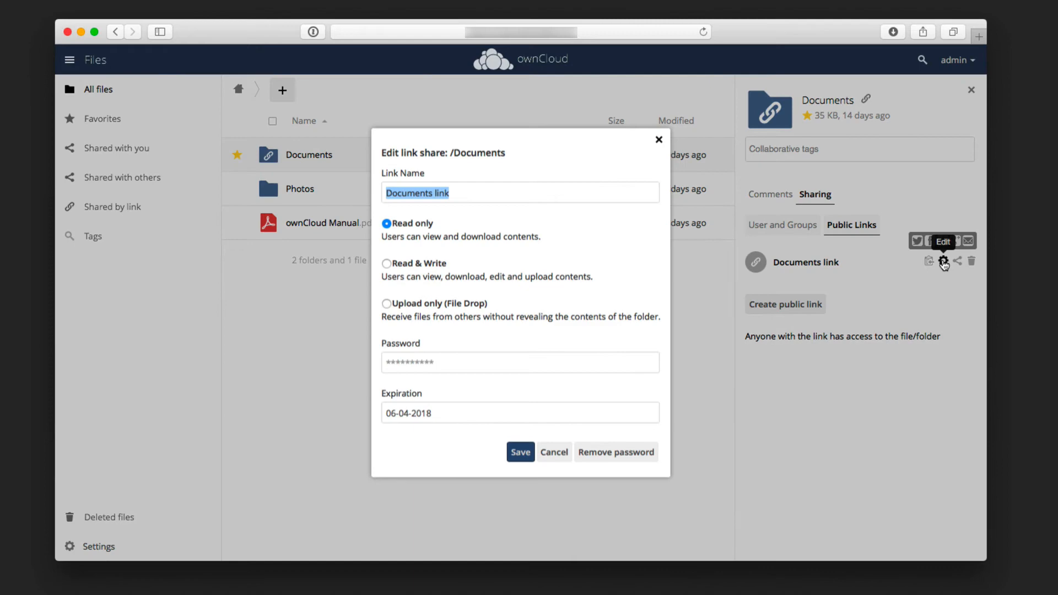
mouse_move(549, 330)
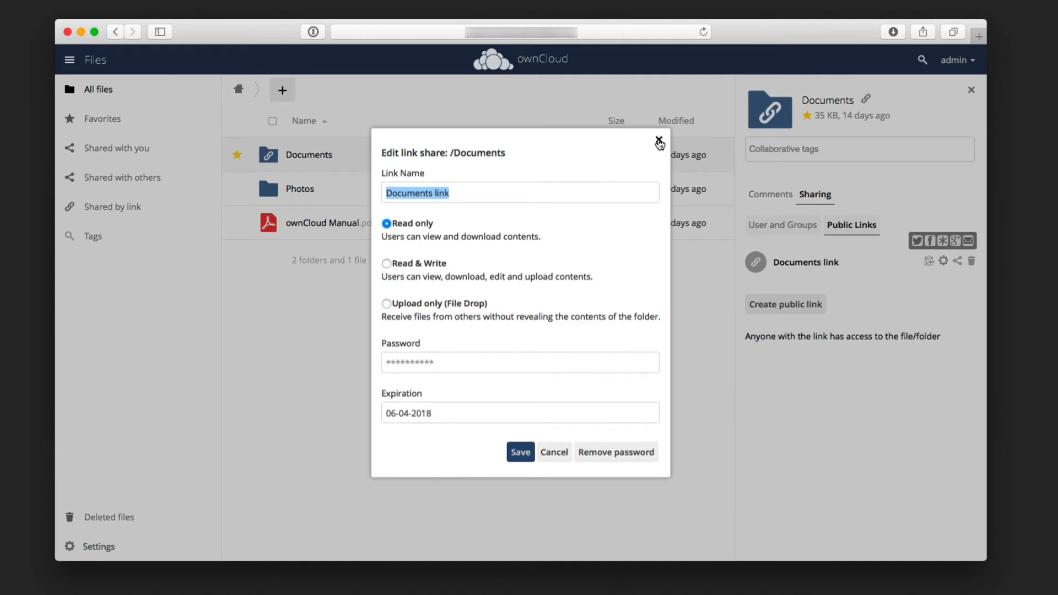
click(660, 142)
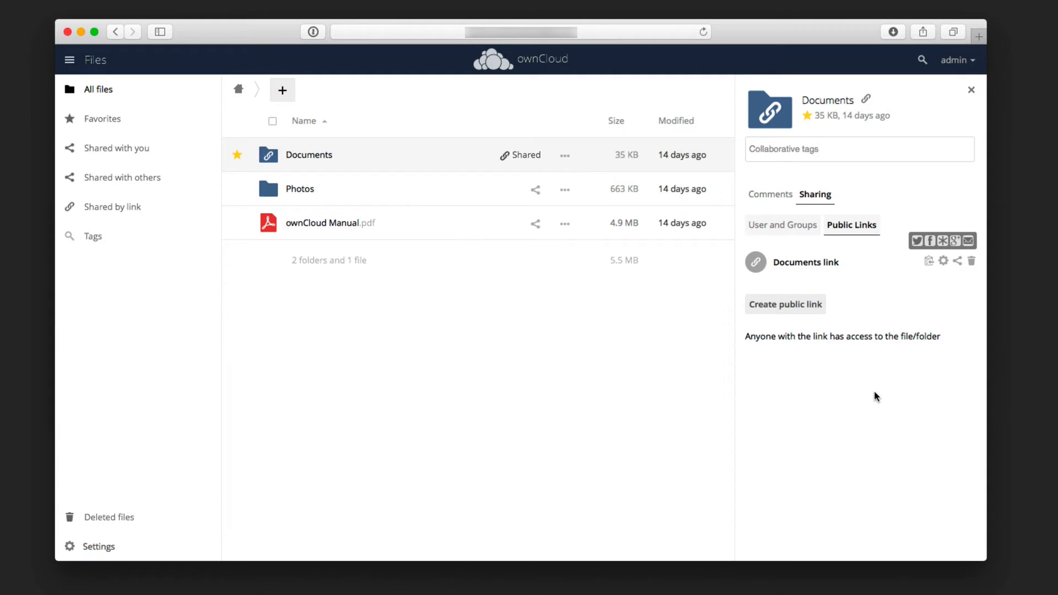
mouse_move(805, 262)
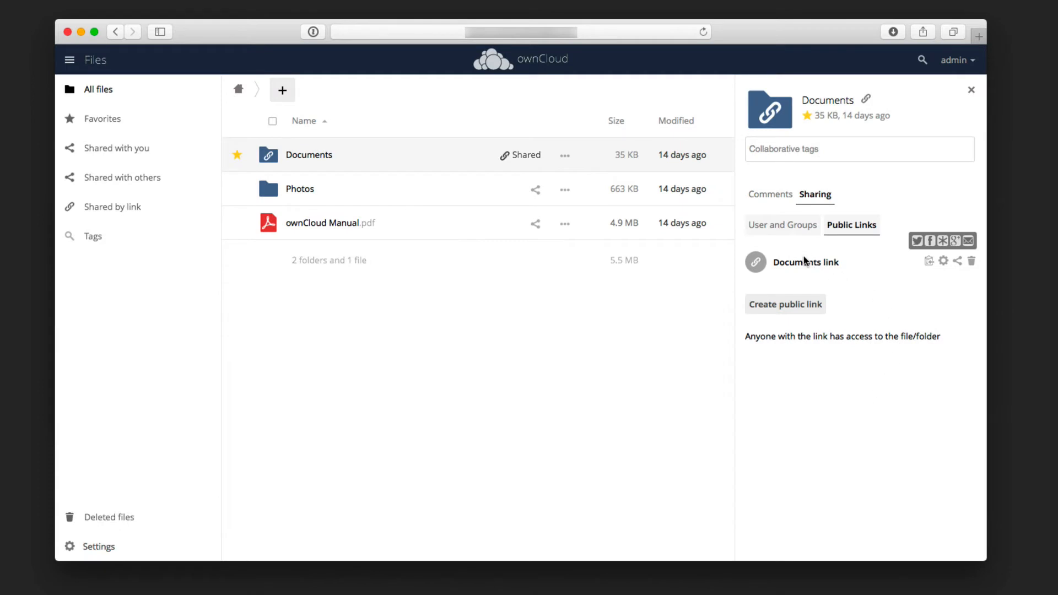
mouse_move(493, 163)
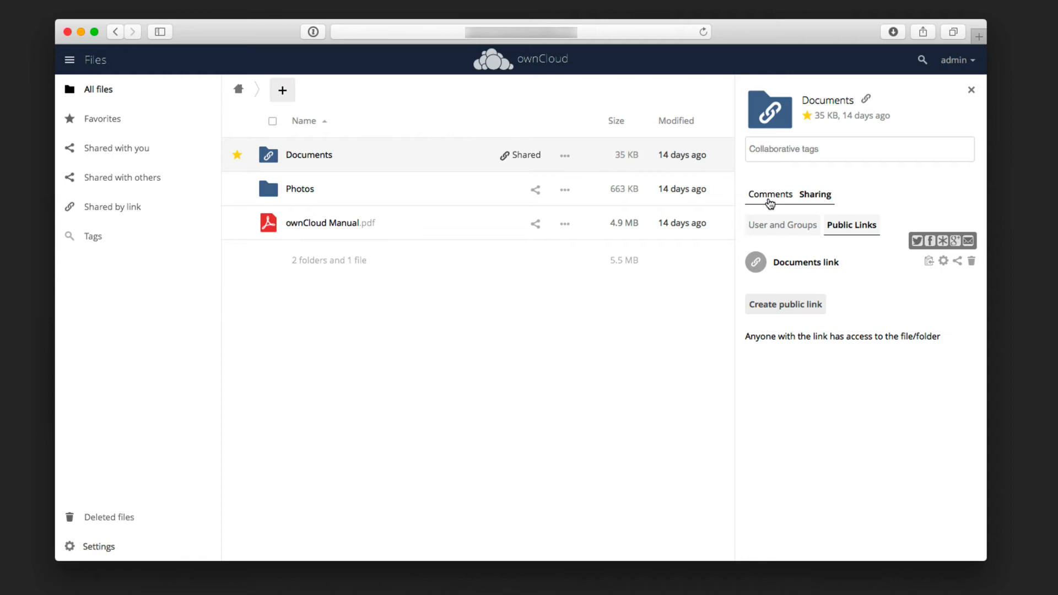
Write and post 'Nice folder.' in the Documents folder's Comments tab.
click(769, 195)
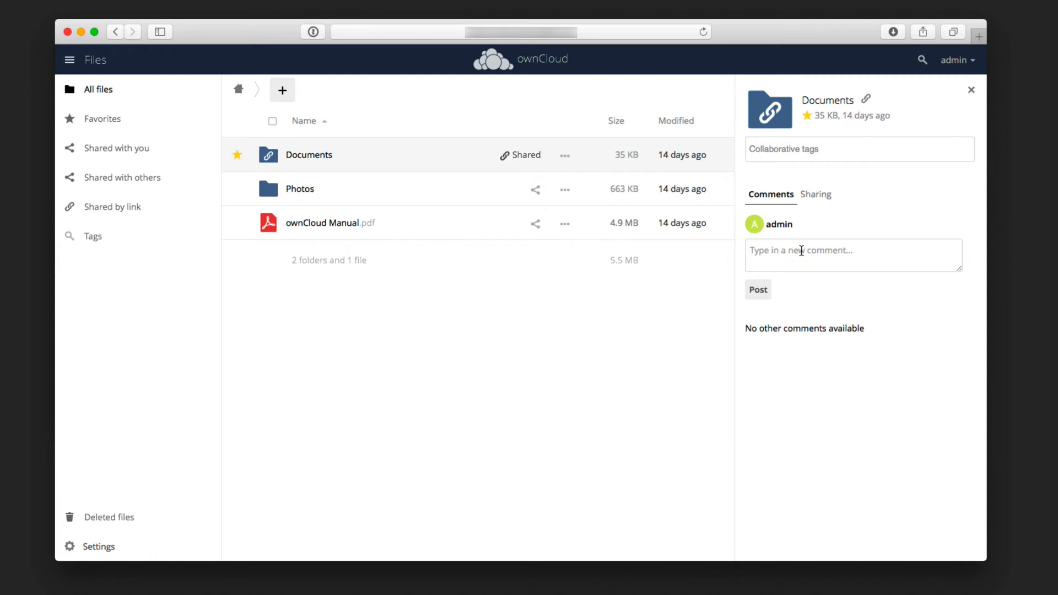
click(853, 256)
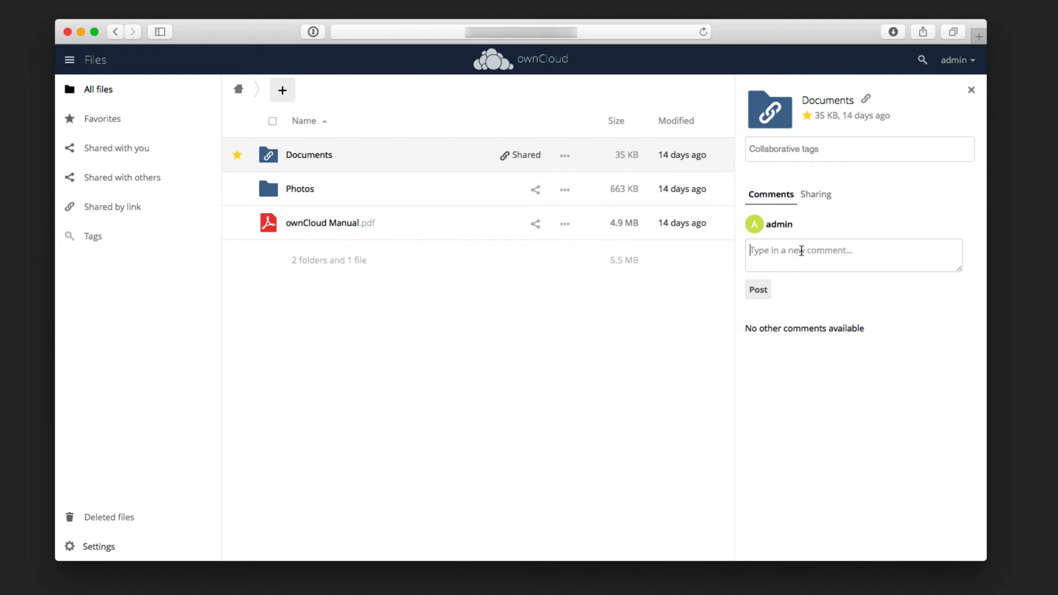
text(Nice folder.)
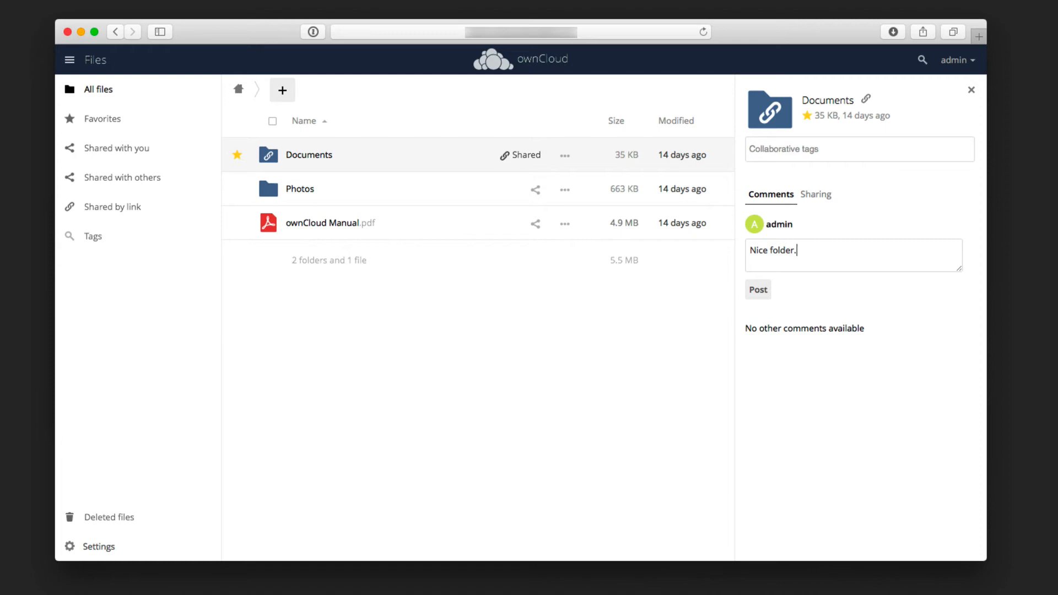
click(758, 289)
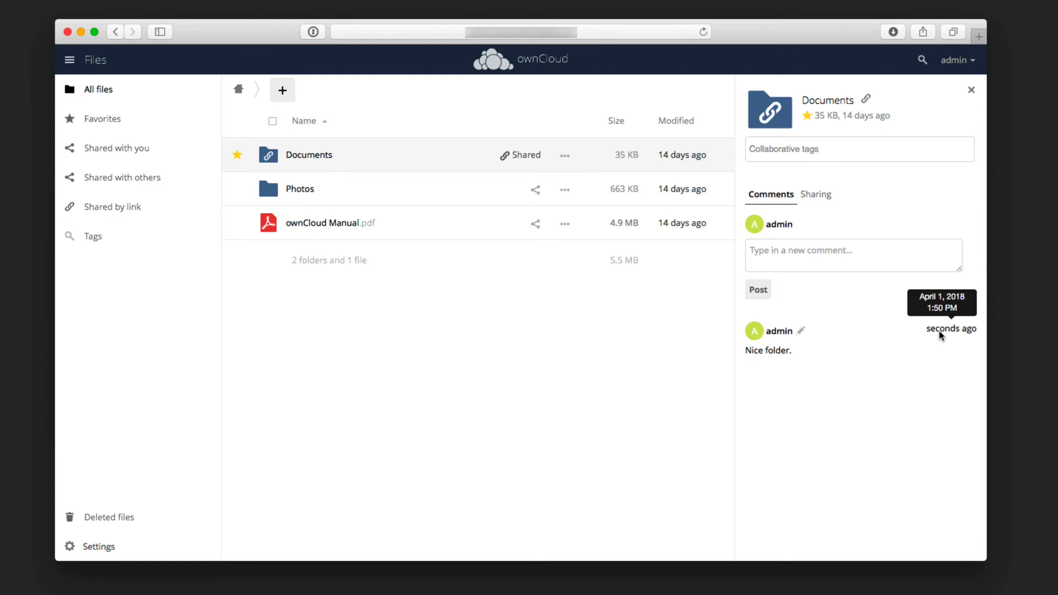
mouse_move(789, 431)
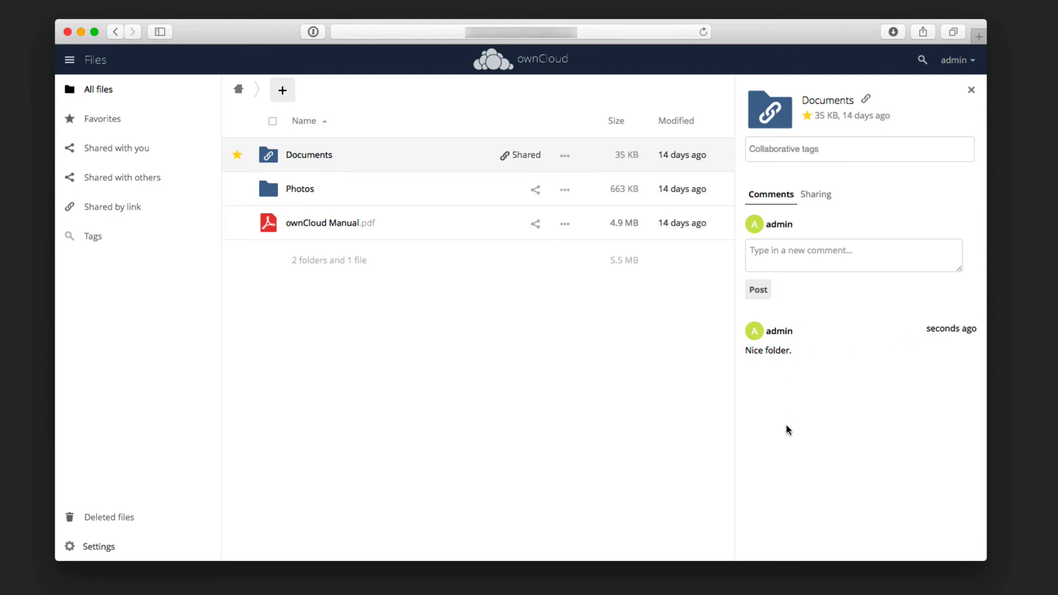
mouse_move(794, 386)
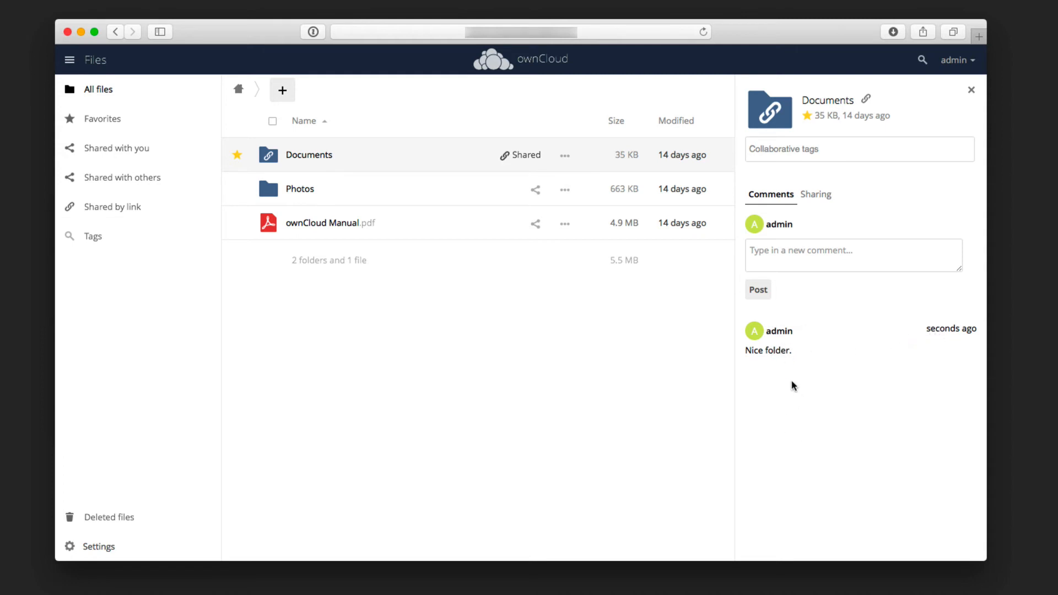
mouse_move(799, 349)
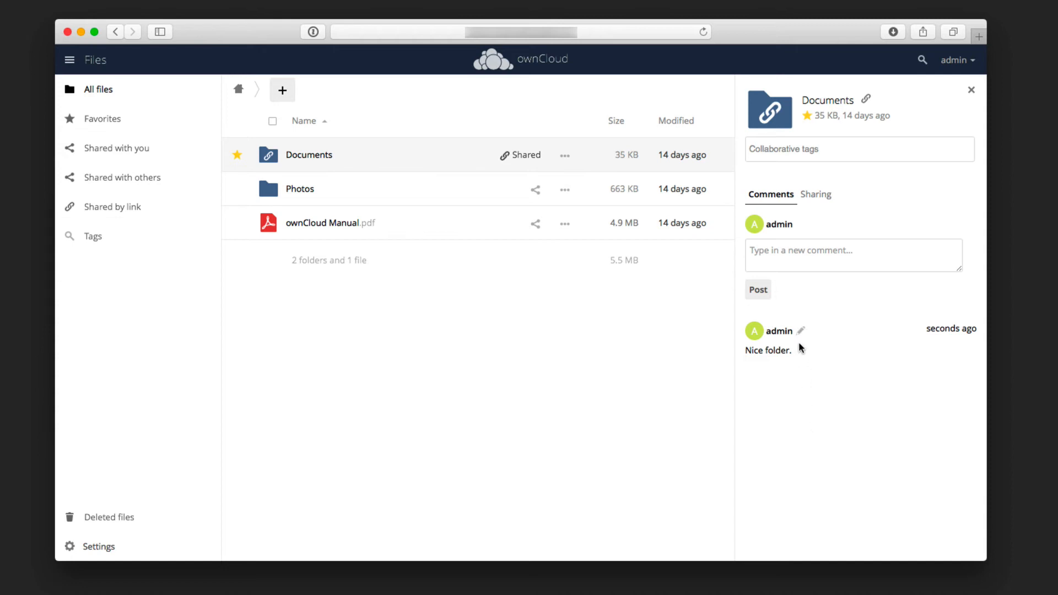
mouse_move(802, 331)
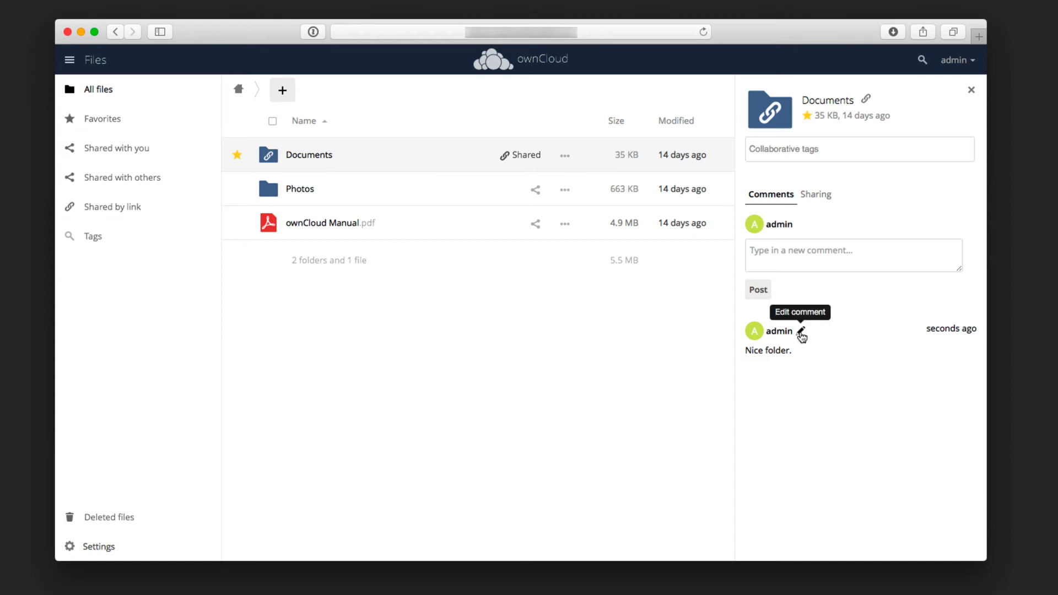
Delete the posted 'Nice folder.' comment, leaving the comments list empty.
click(802, 331)
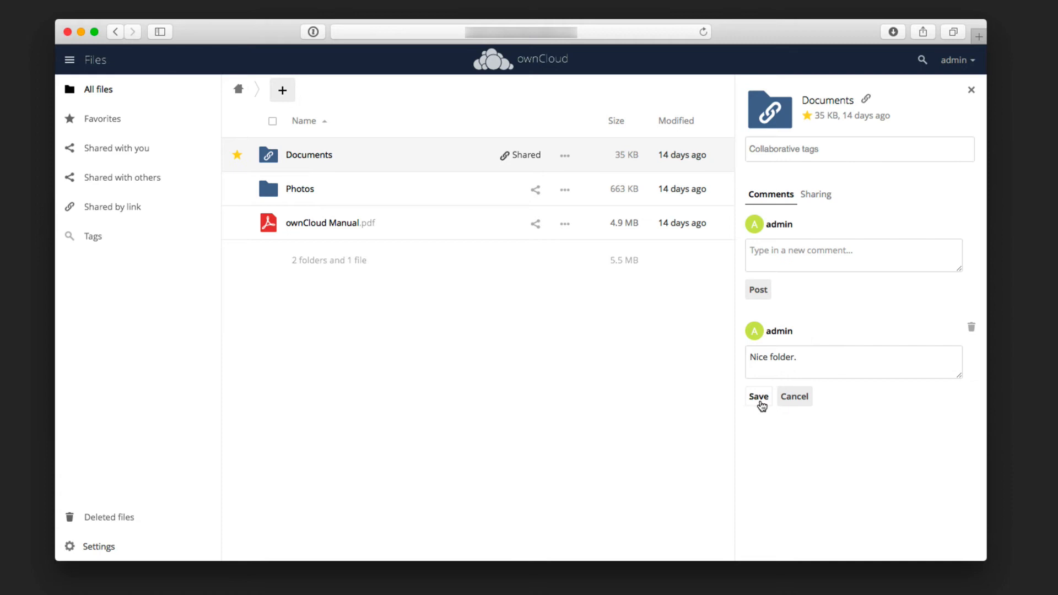
mouse_move(972, 329)
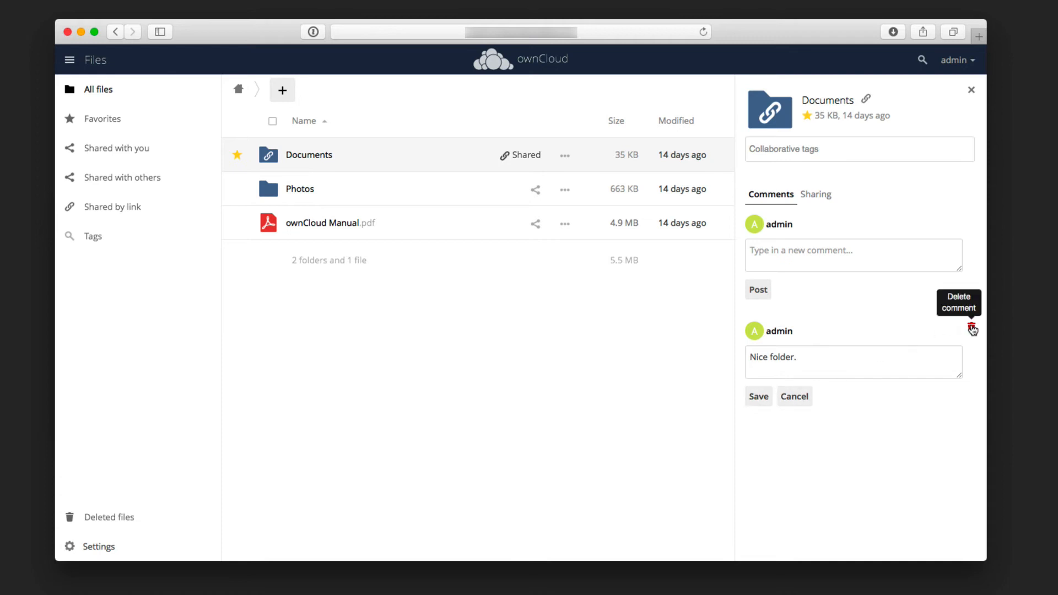
click(973, 330)
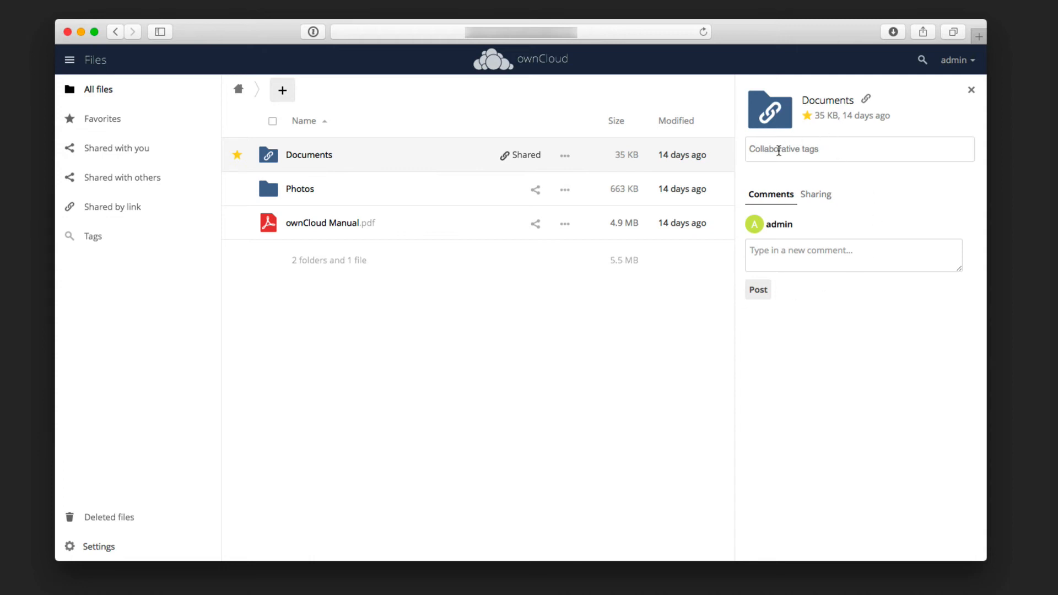
Add collaborative tags 'Files' and 'important' to the Documents folder.
click(859, 150)
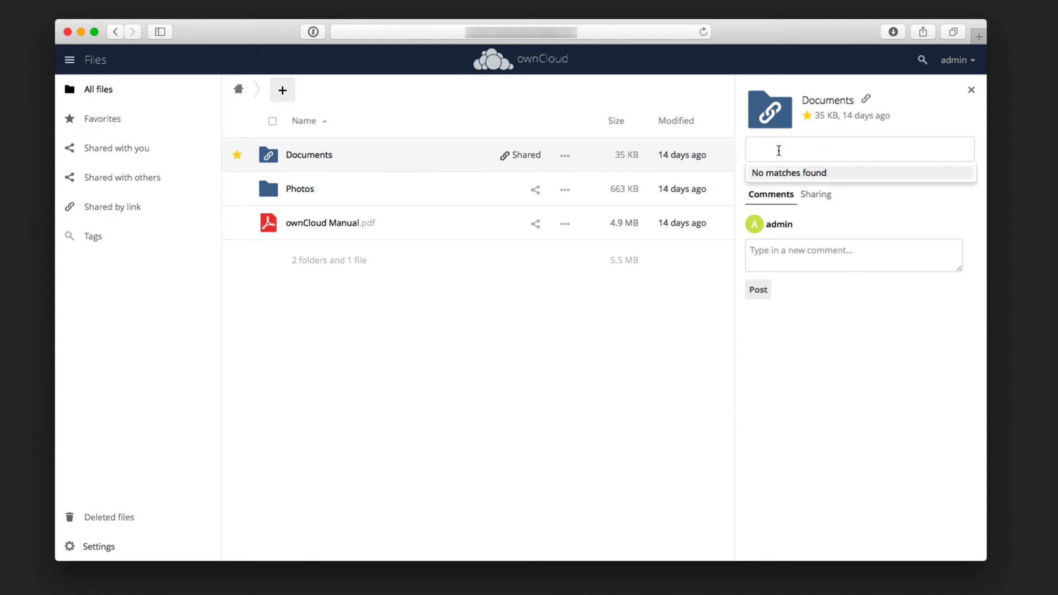
text(F)
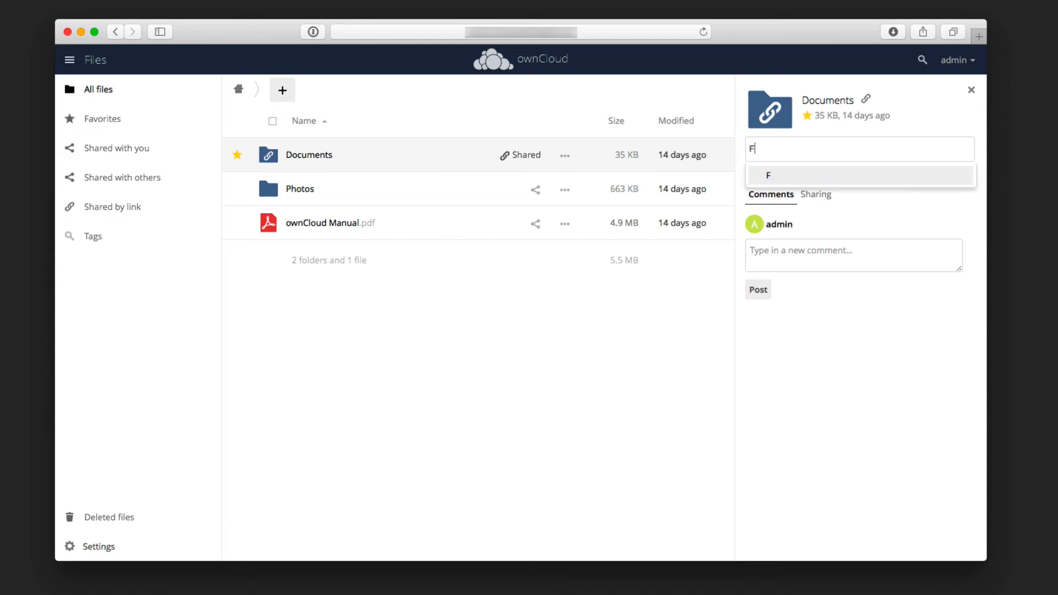
text(iles)
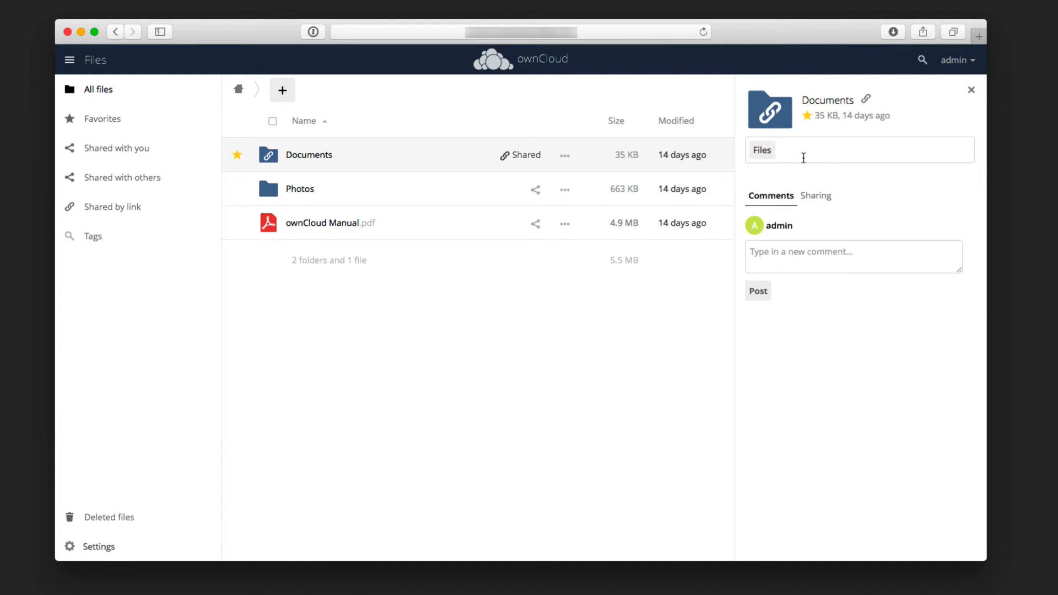
mouse_move(801, 154)
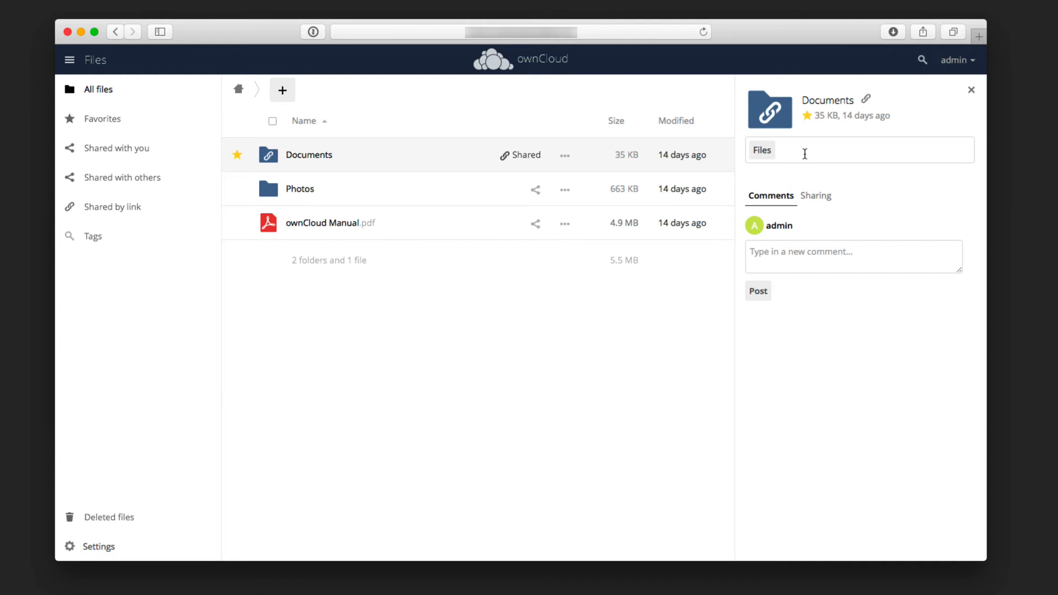
text(import)
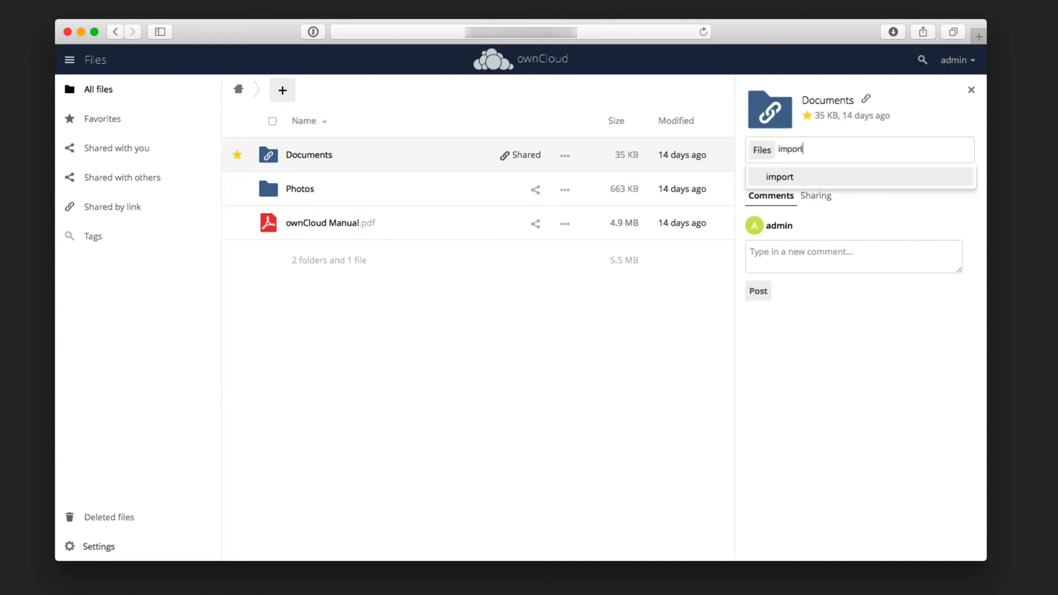
key(backspace)
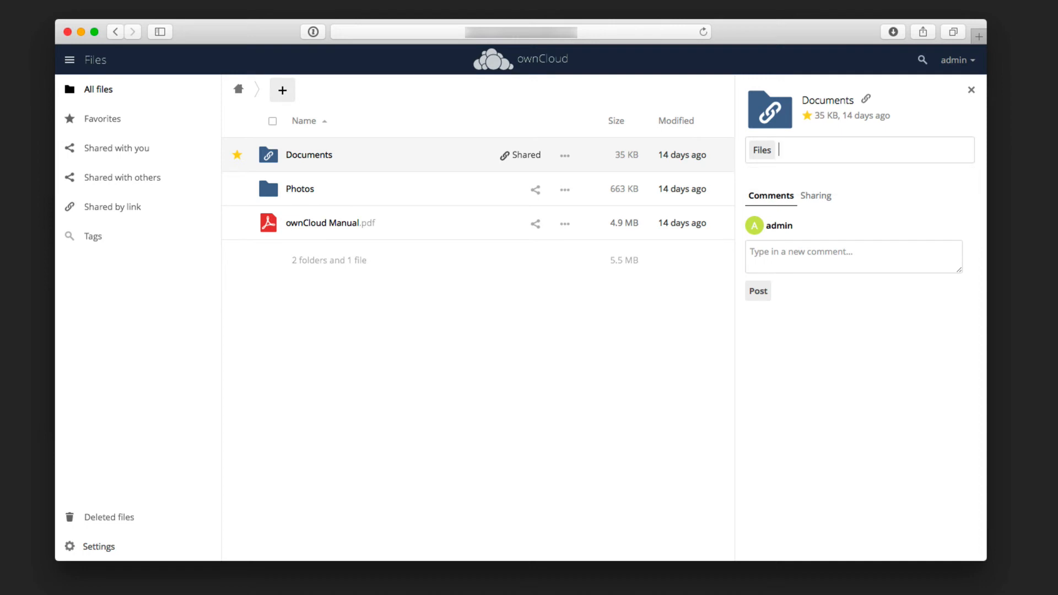
text(important)
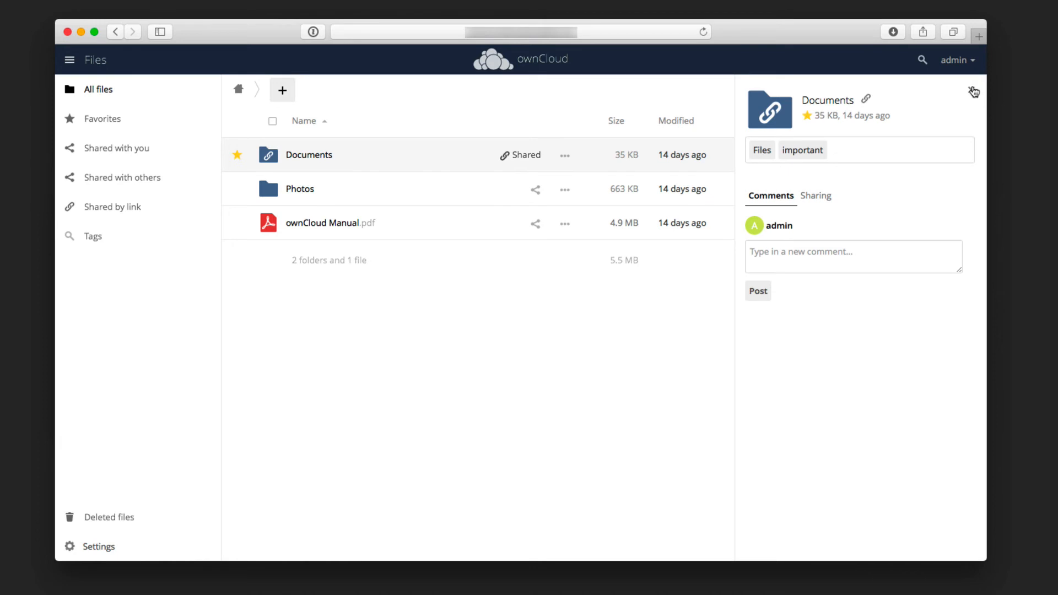
Close details, check Favorites and Shared with you, then list Shared with others.
click(975, 93)
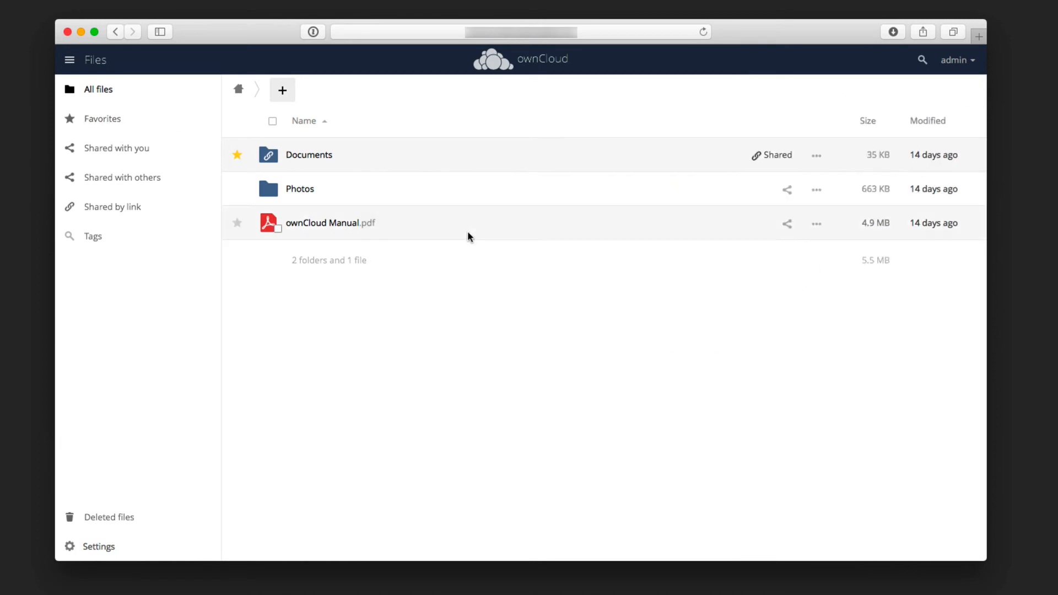
click(102, 119)
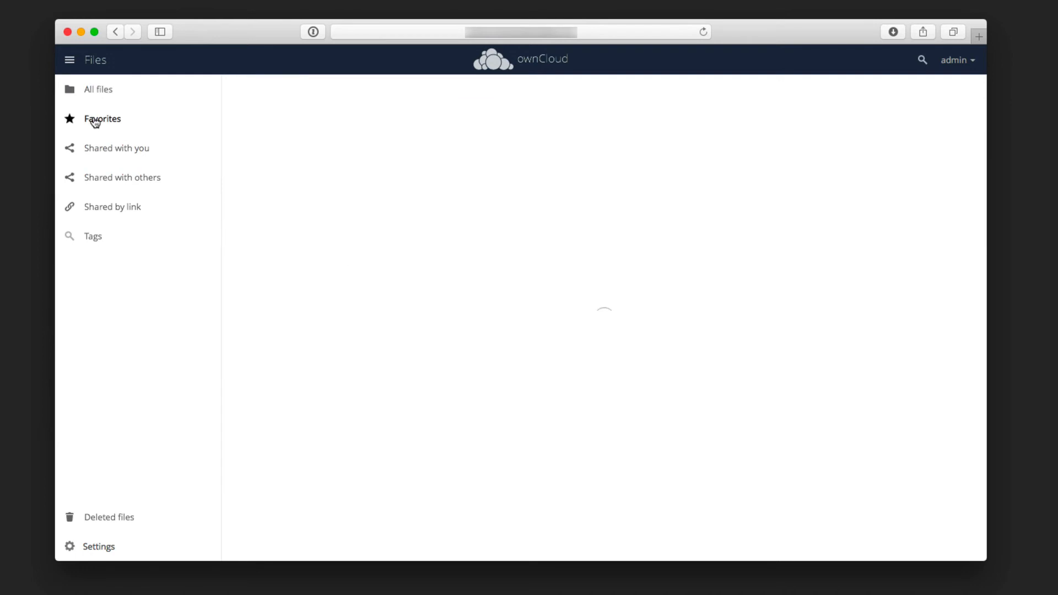
click(102, 119)
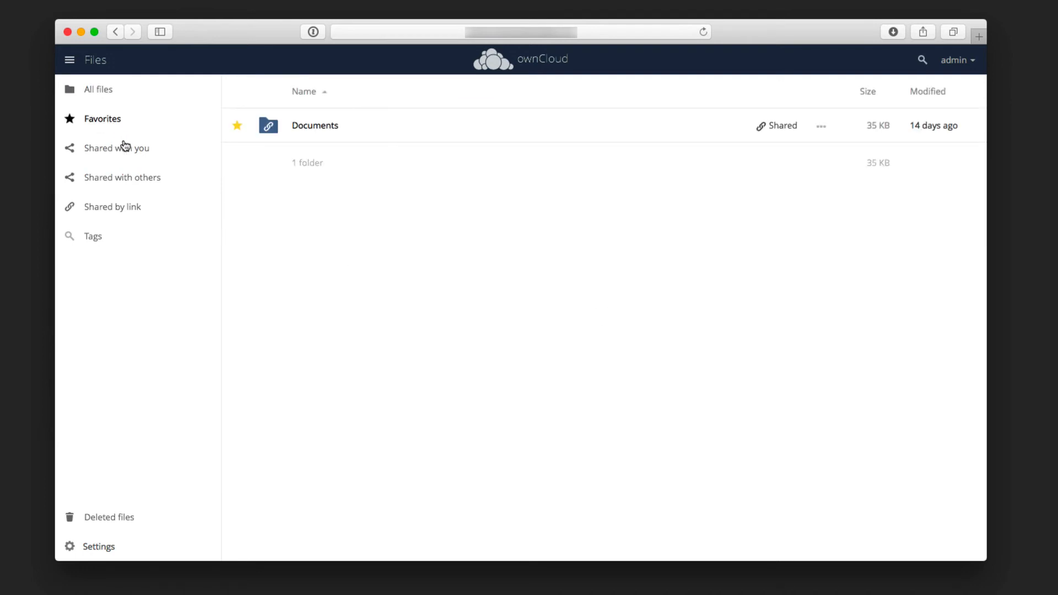
click(117, 147)
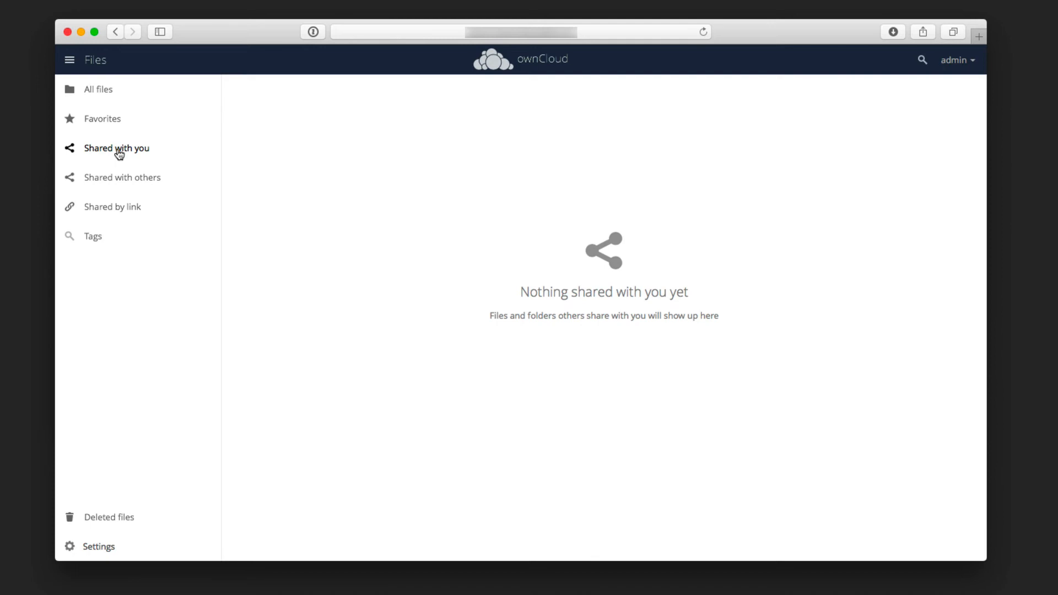
click(122, 177)
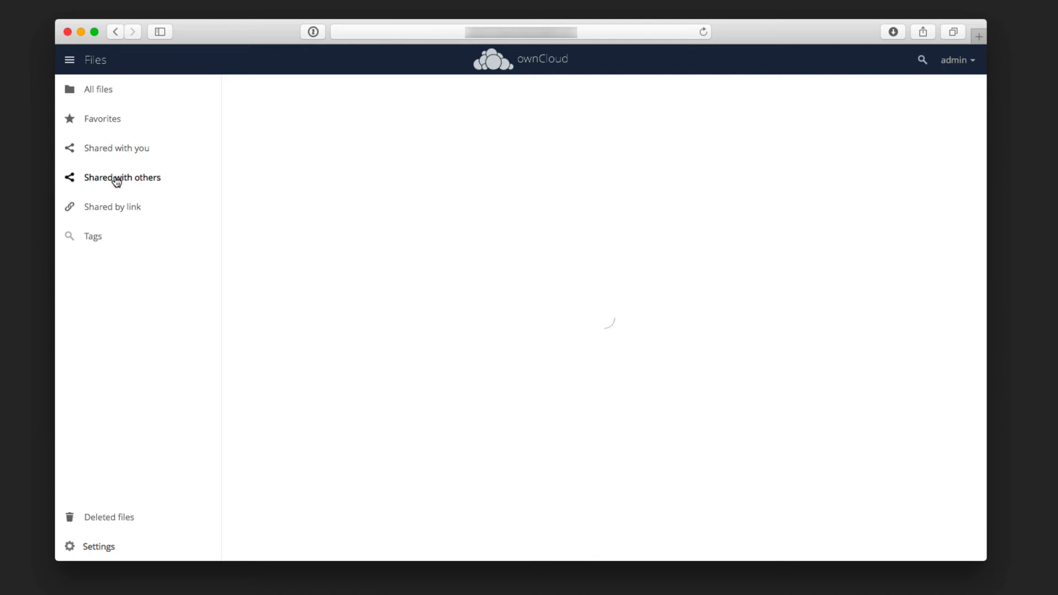
click(122, 177)
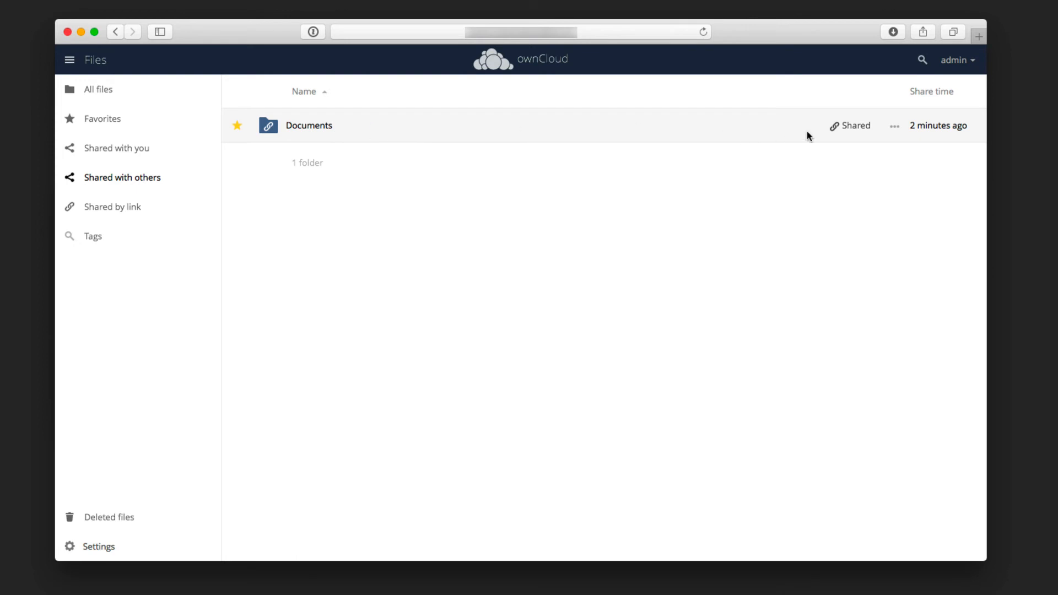
mouse_move(55, 187)
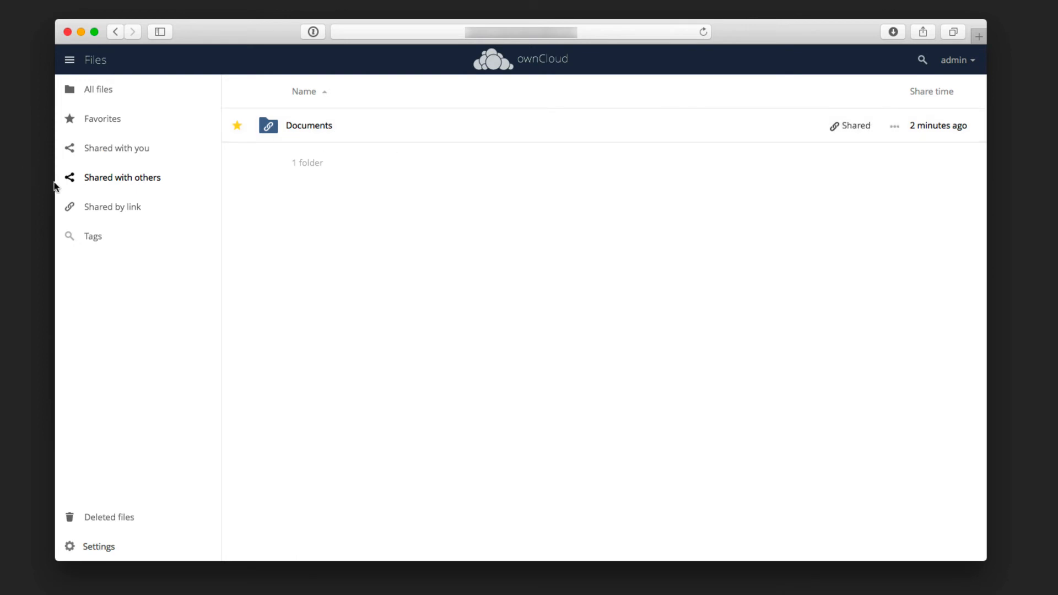
Browse Shared by link and the Files tag filter, then return to All files.
click(112, 207)
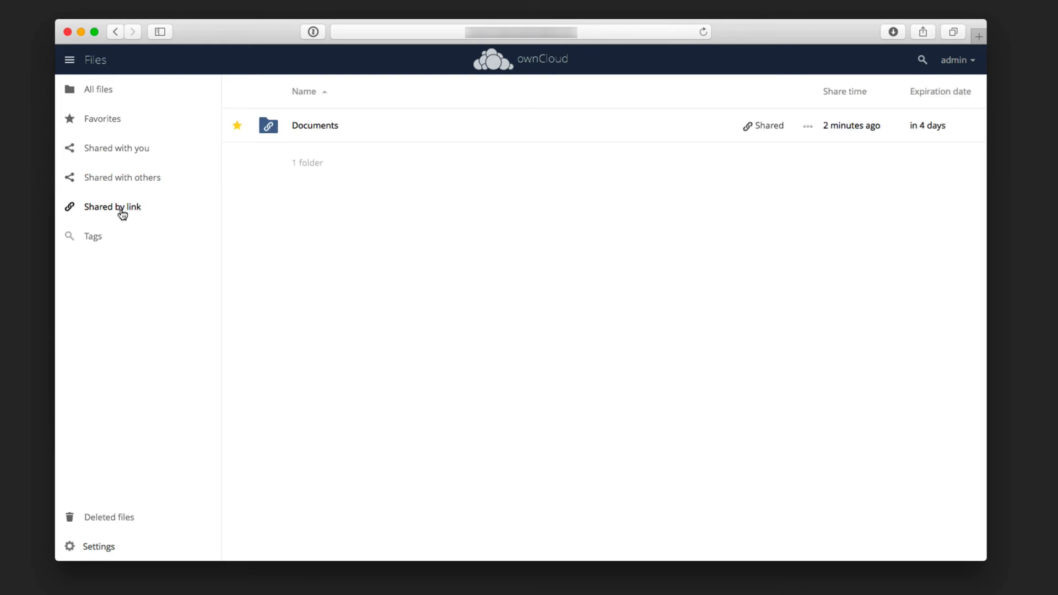
mouse_move(148, 241)
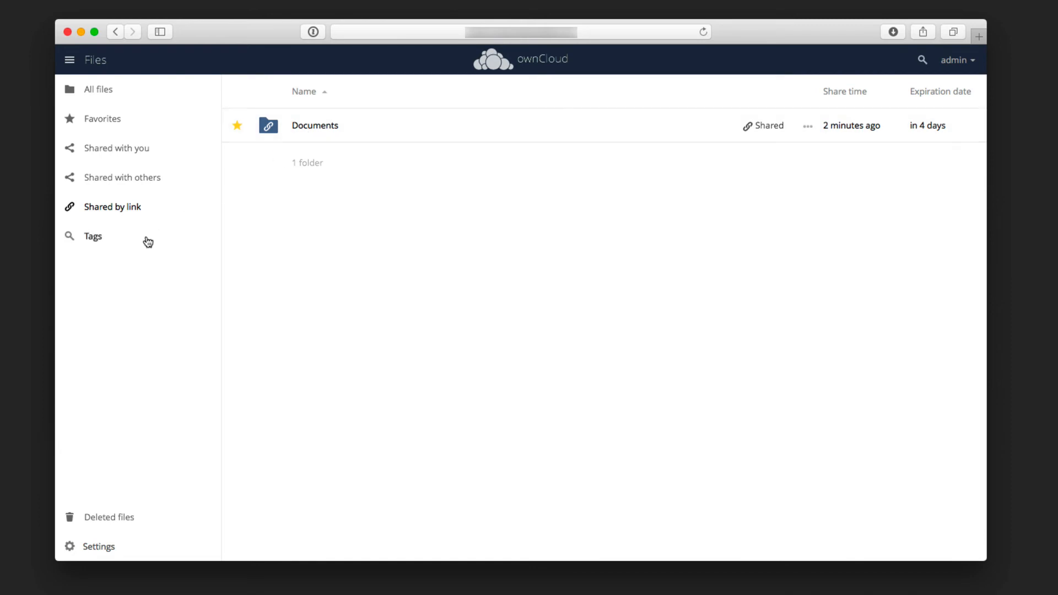
click(92, 236)
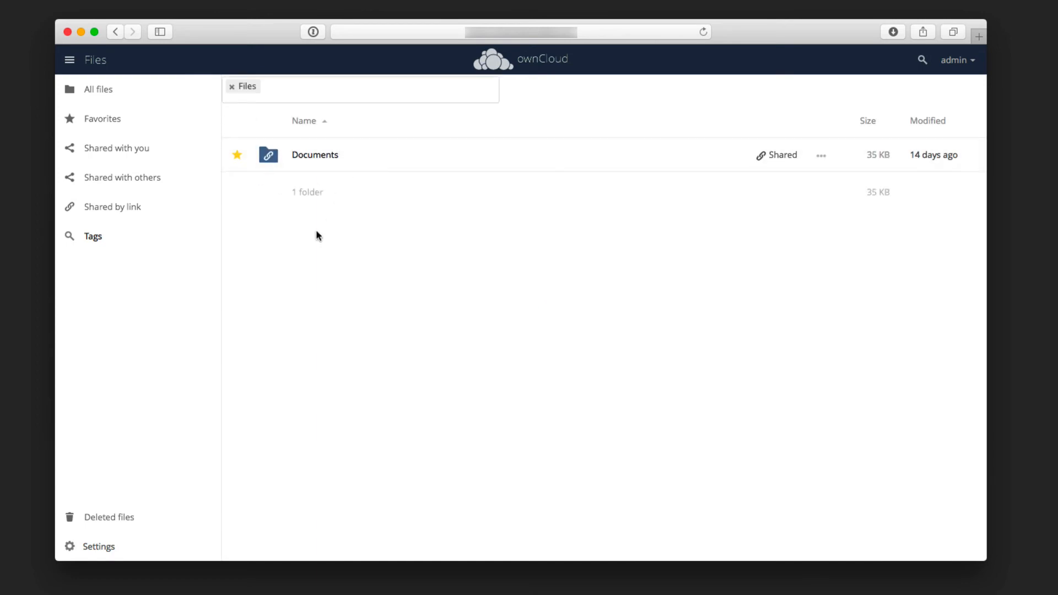
click(93, 235)
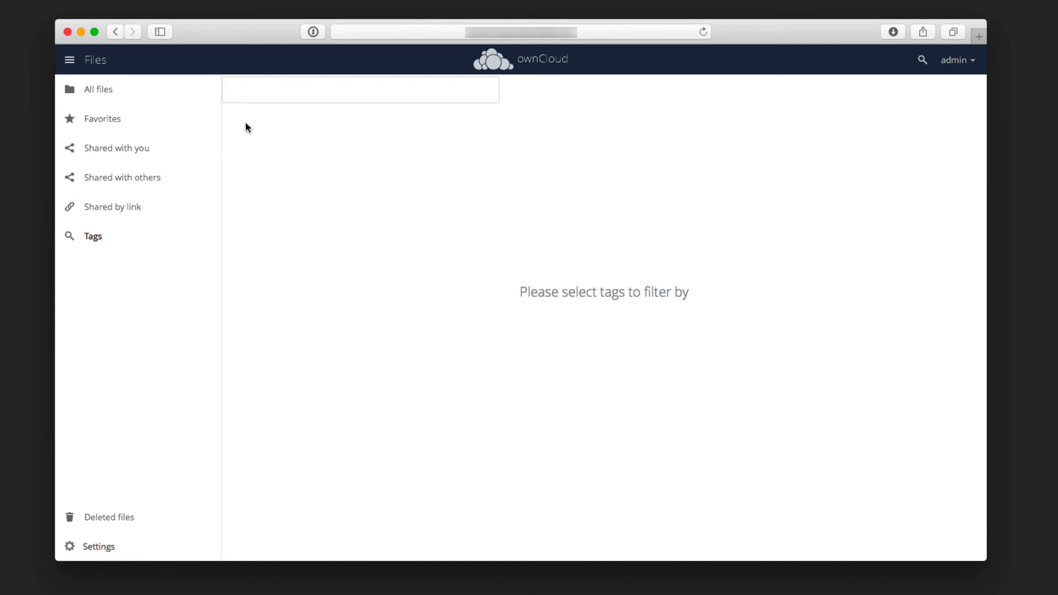
mouse_move(270, 281)
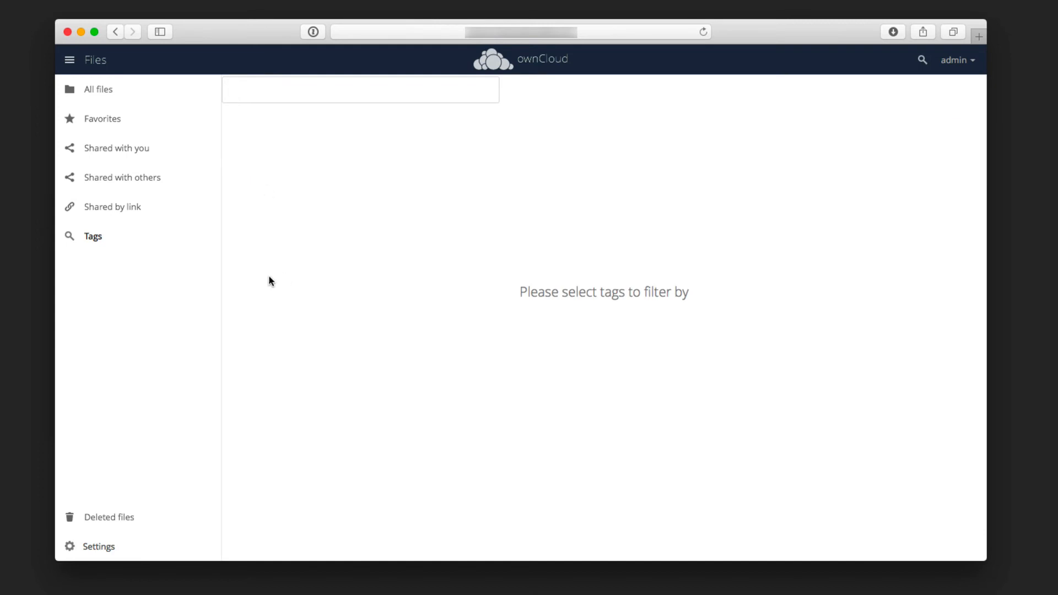
mouse_move(102, 91)
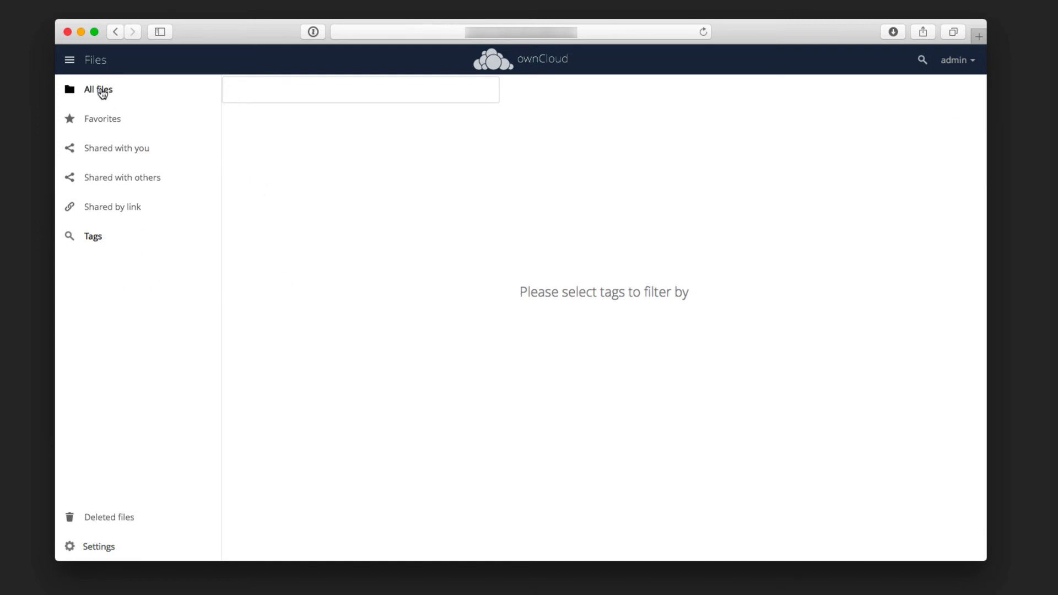
click(98, 89)
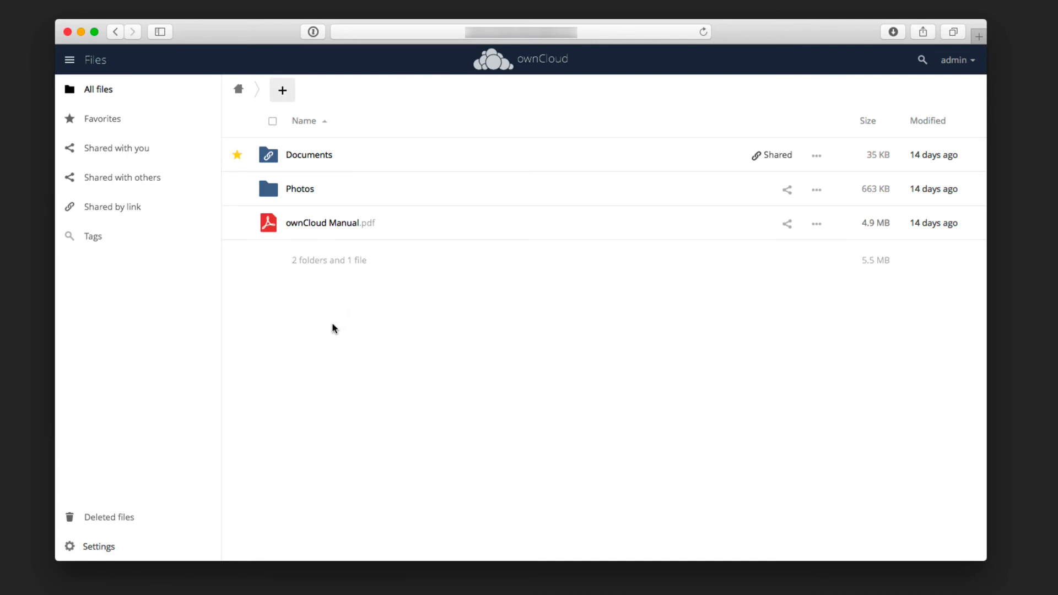
mouse_move(311, 283)
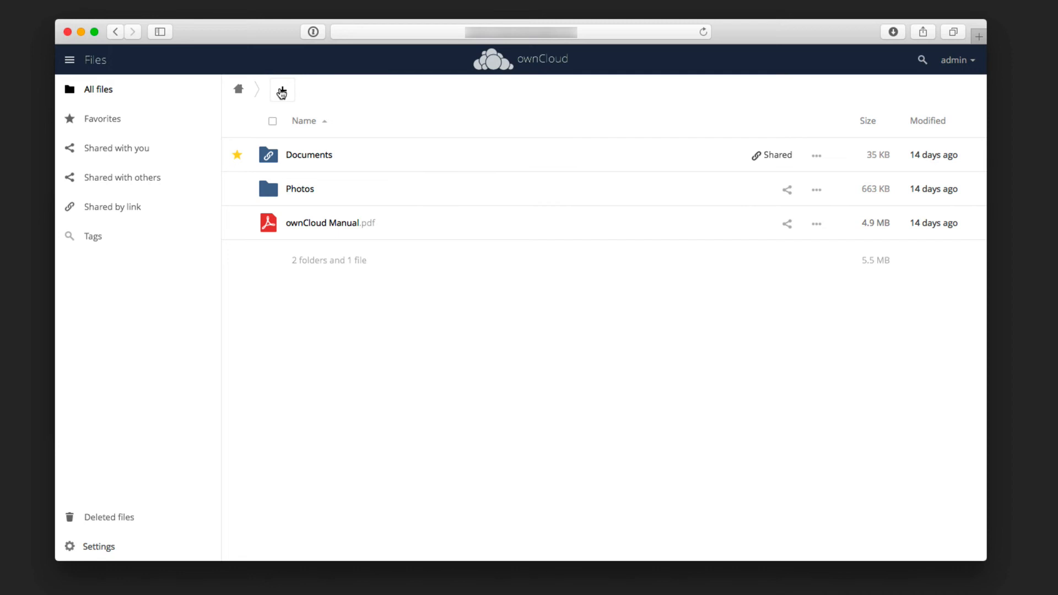
Upload Apple II.jpg from the Mac's Pictures folder into the home folder.
click(281, 90)
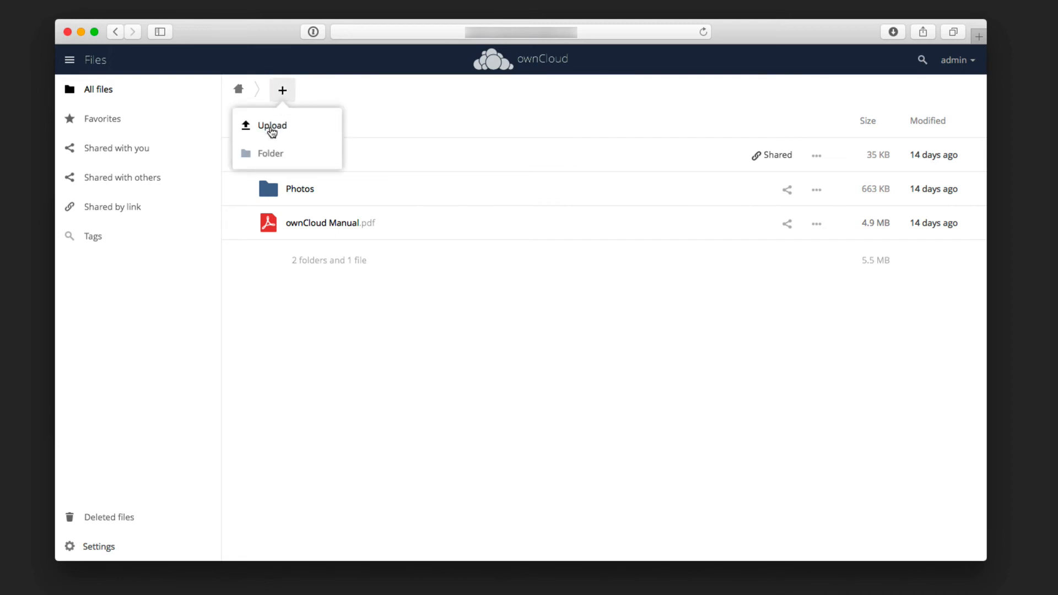
mouse_move(271, 160)
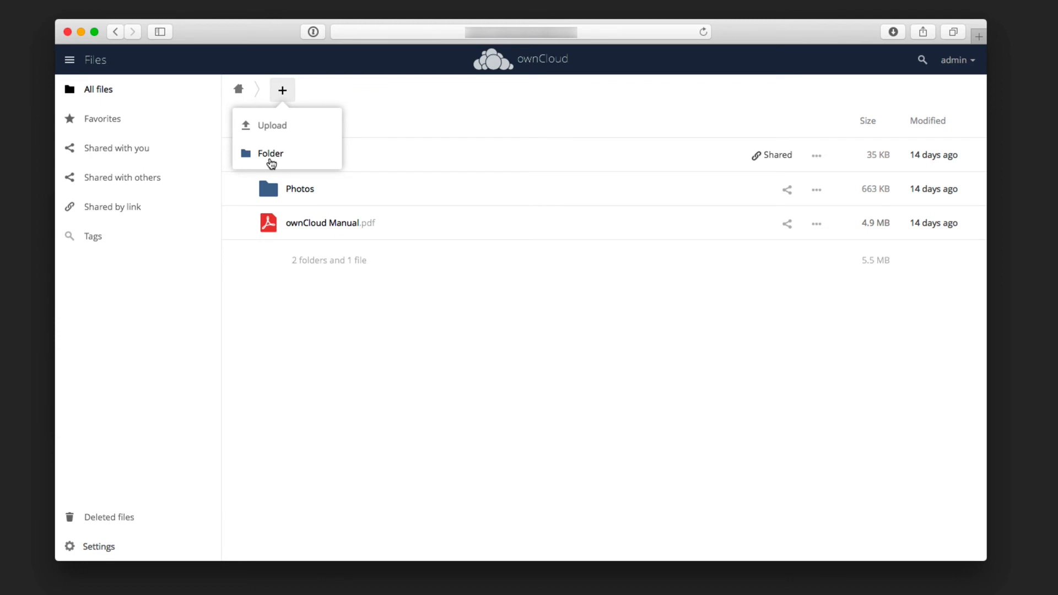
mouse_move(298, 120)
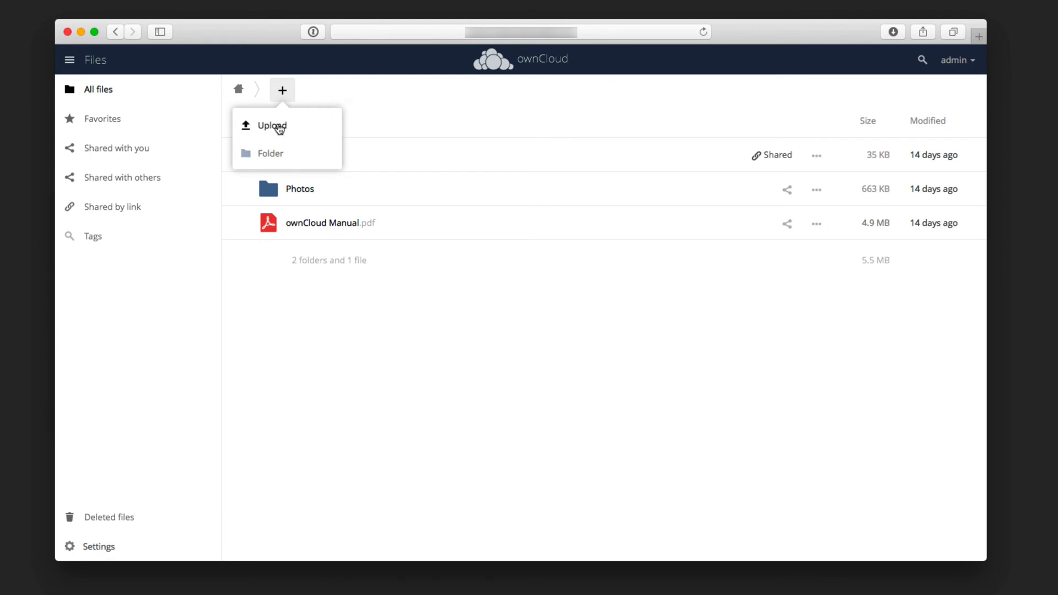
click(272, 126)
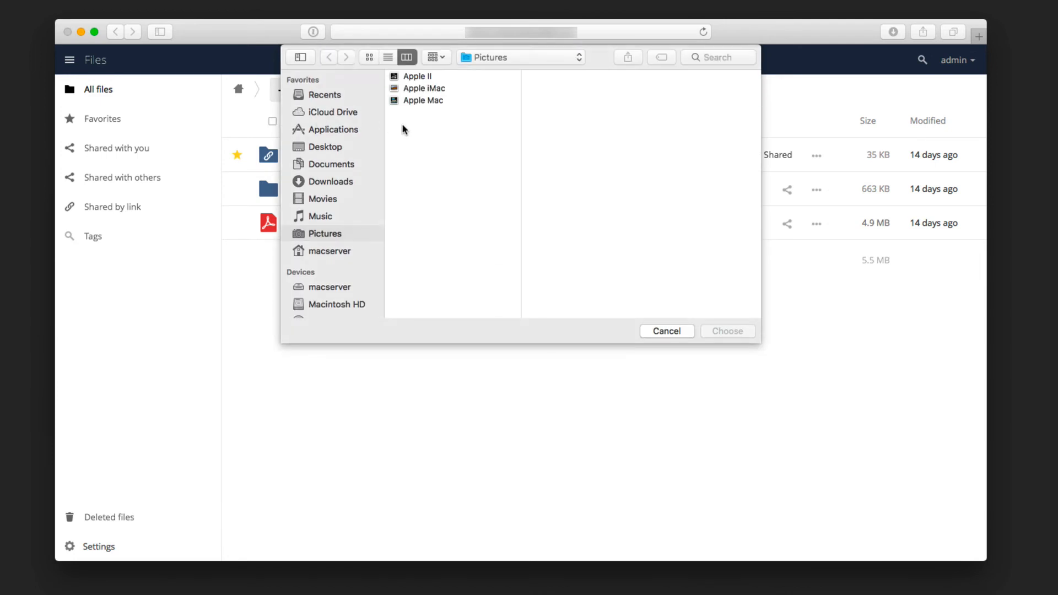
click(417, 76)
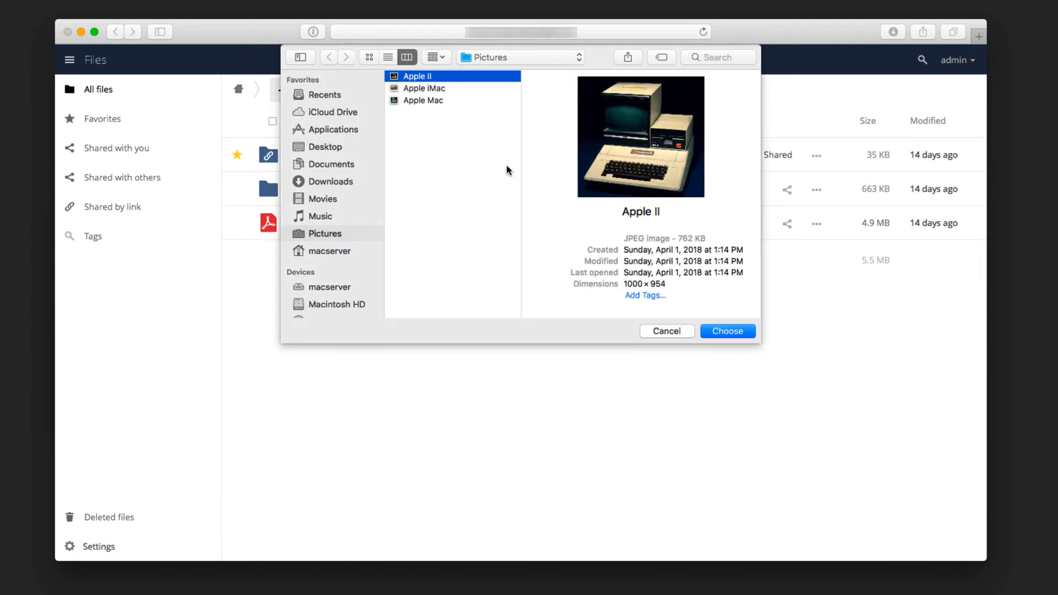
click(728, 331)
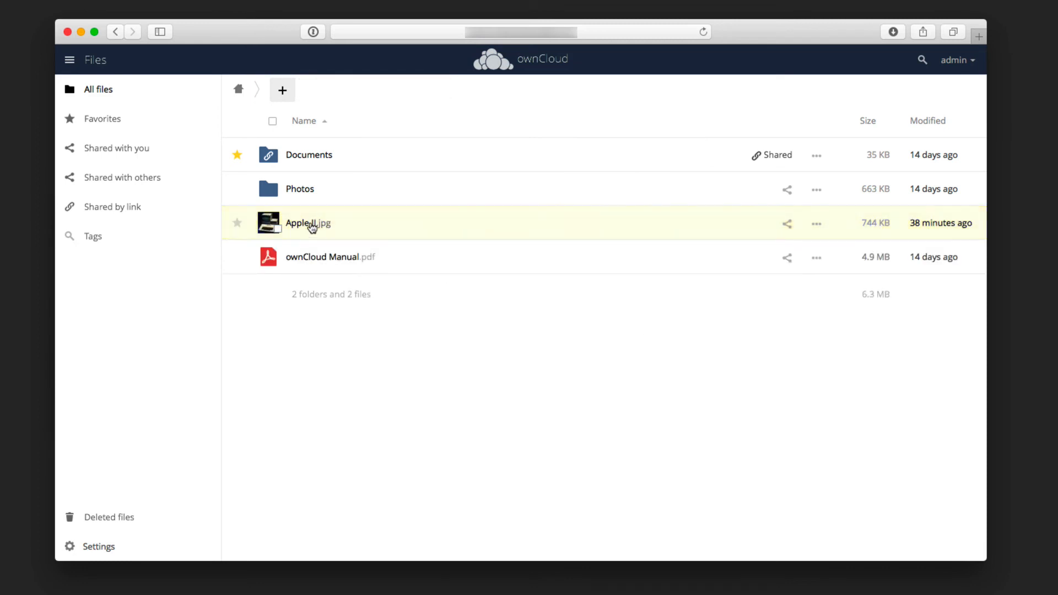
mouse_move(509, 231)
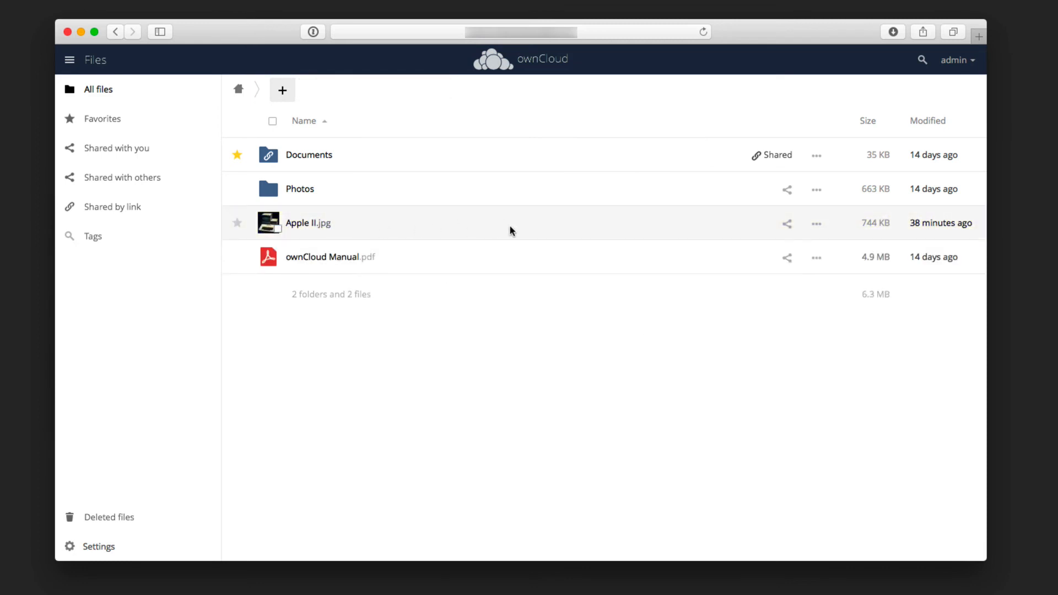
mouse_move(365, 226)
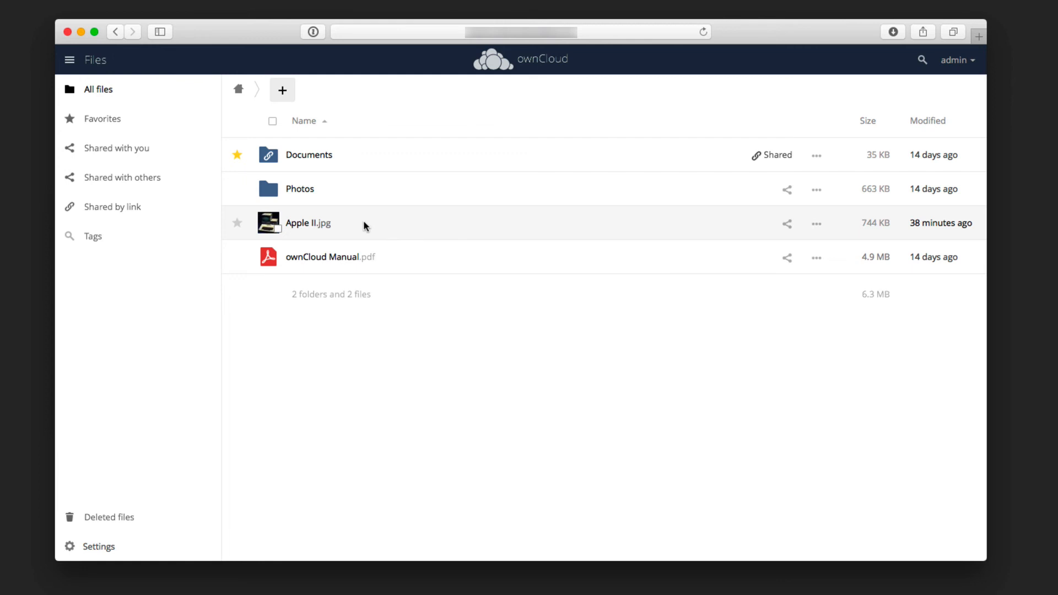
click(272, 223)
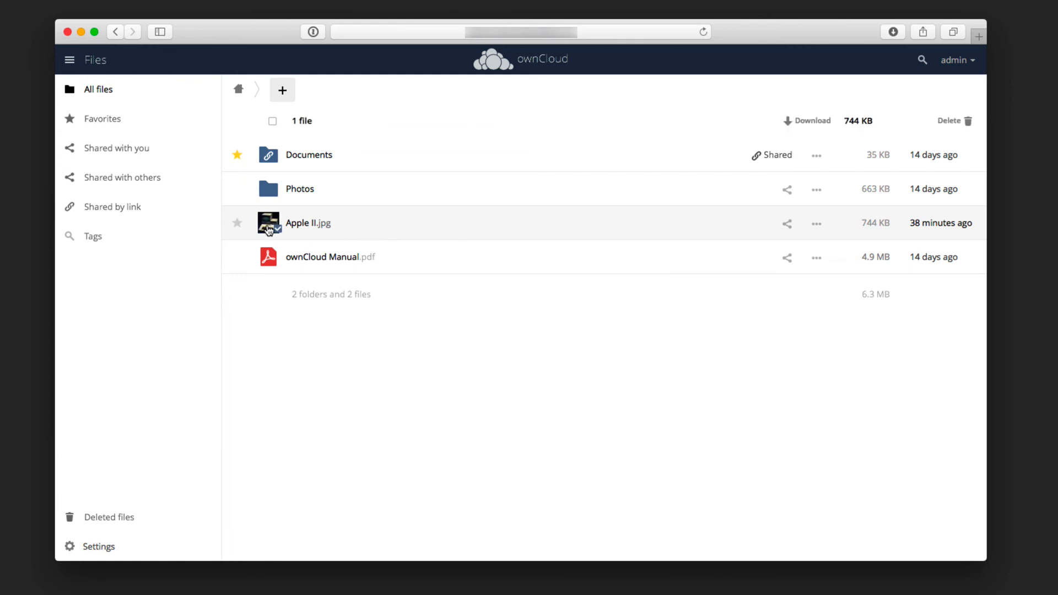
click(307, 223)
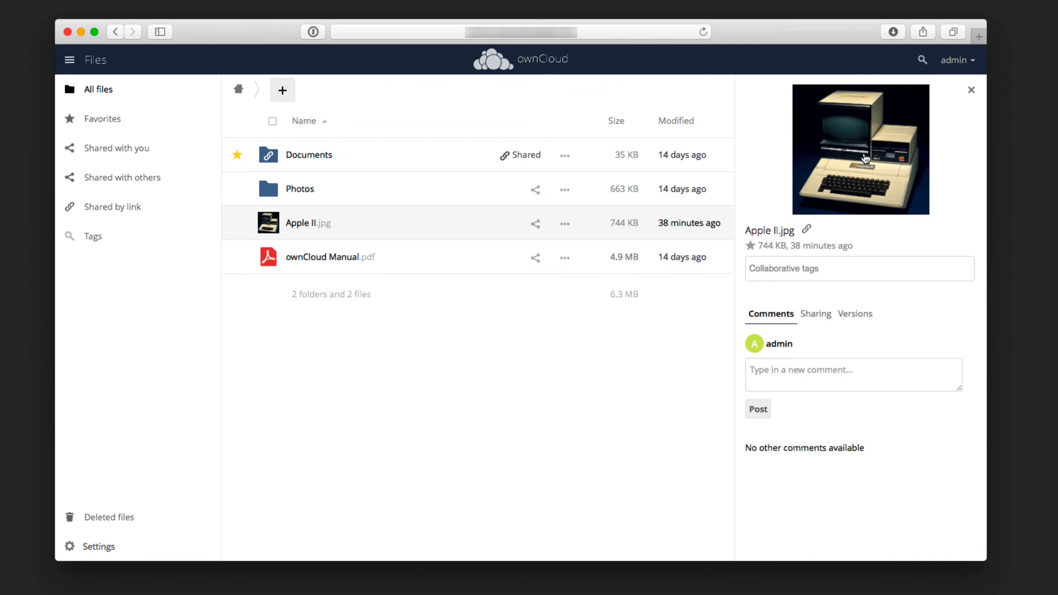
mouse_move(833, 331)
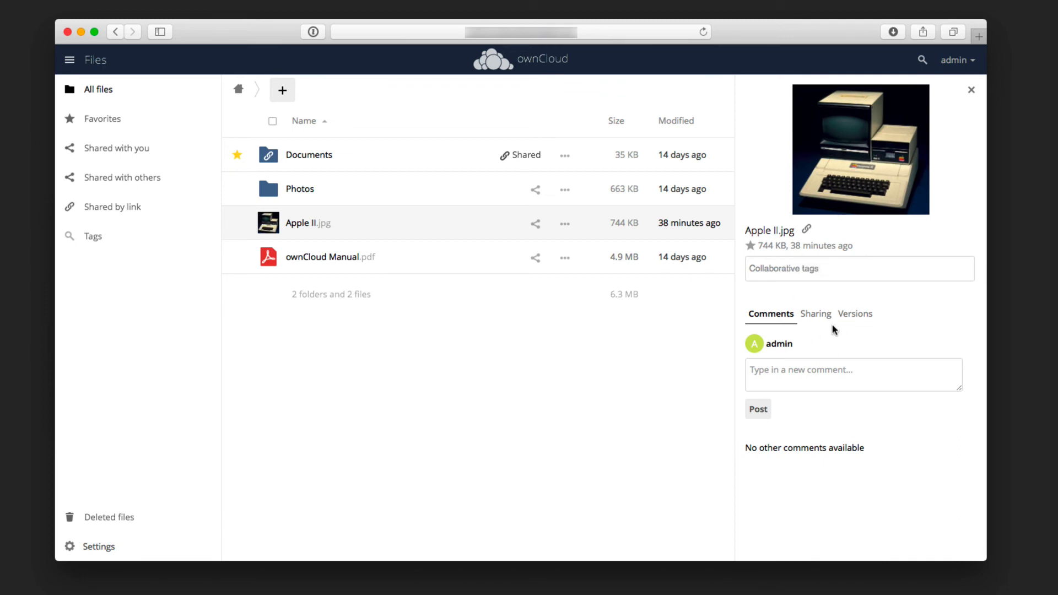
click(854, 314)
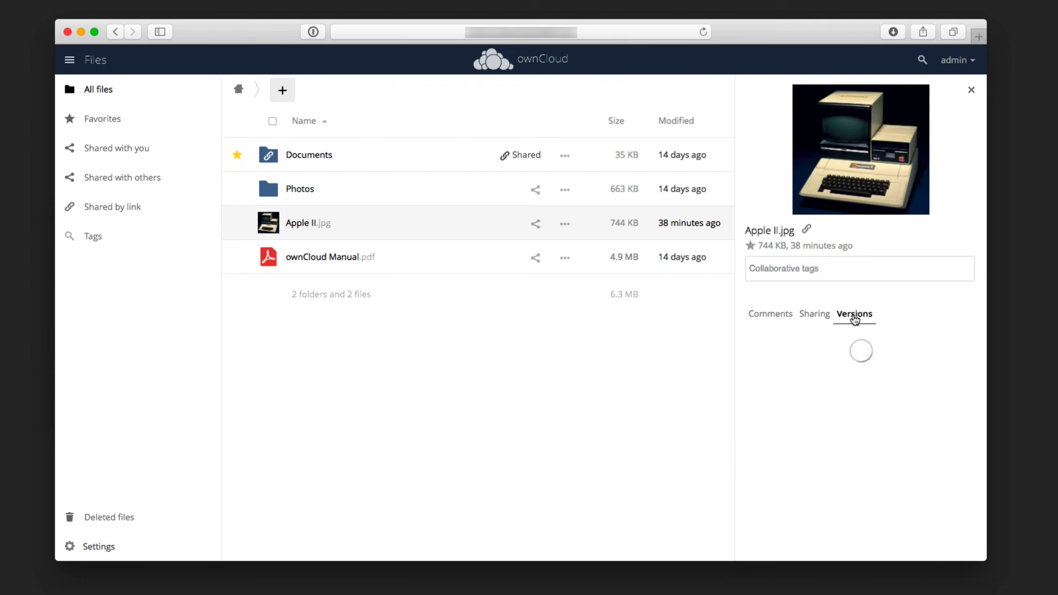
click(854, 314)
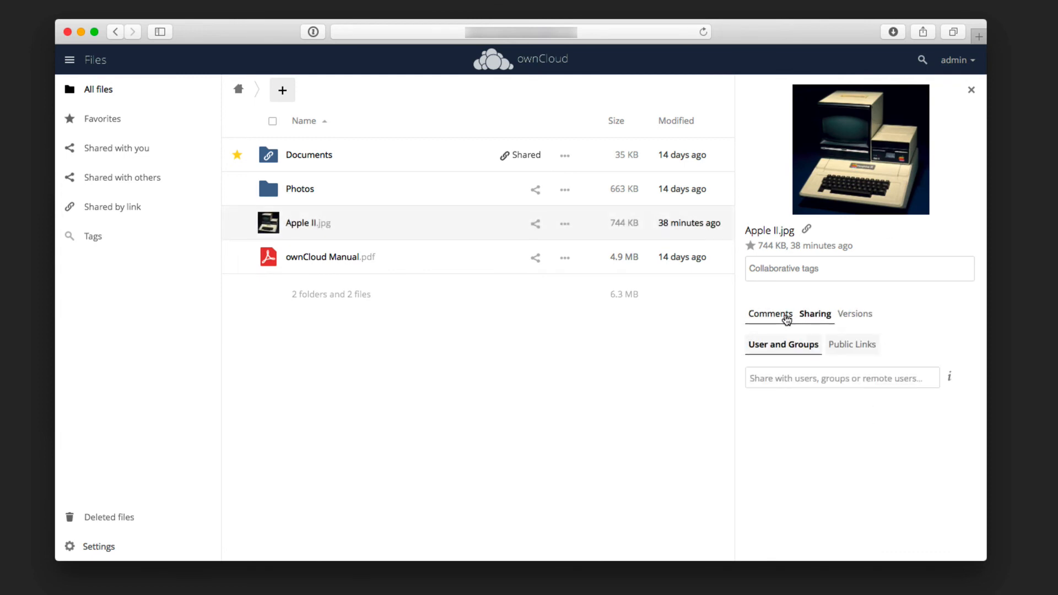
click(770, 314)
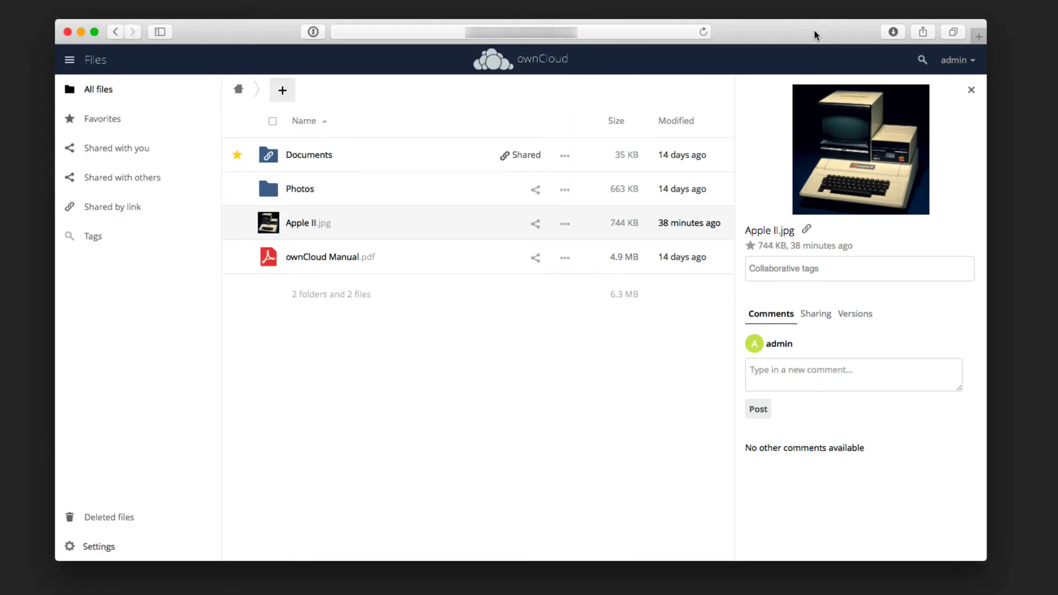
click(971, 89)
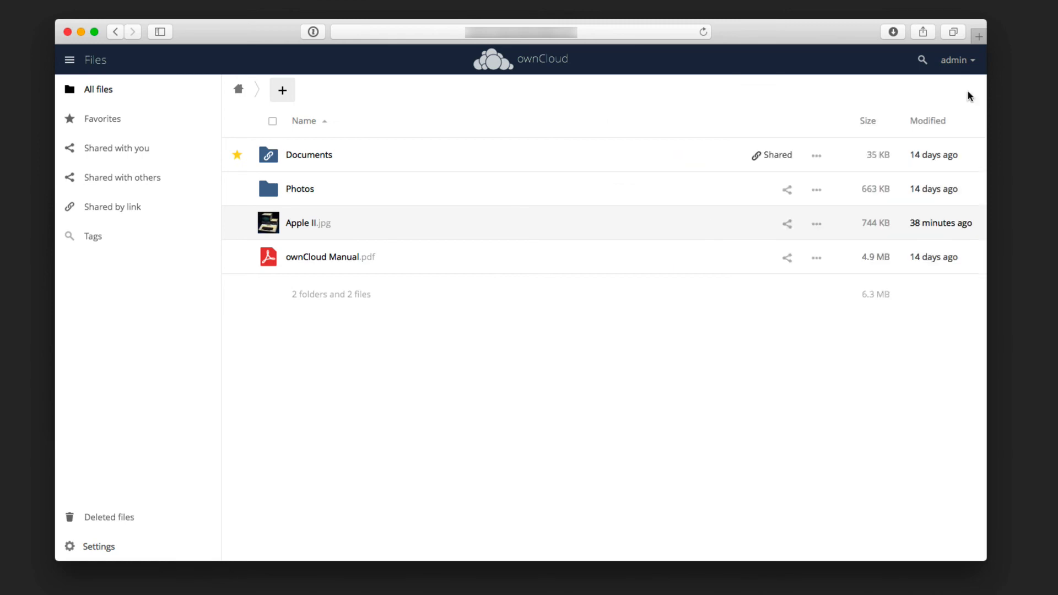
mouse_move(620, 307)
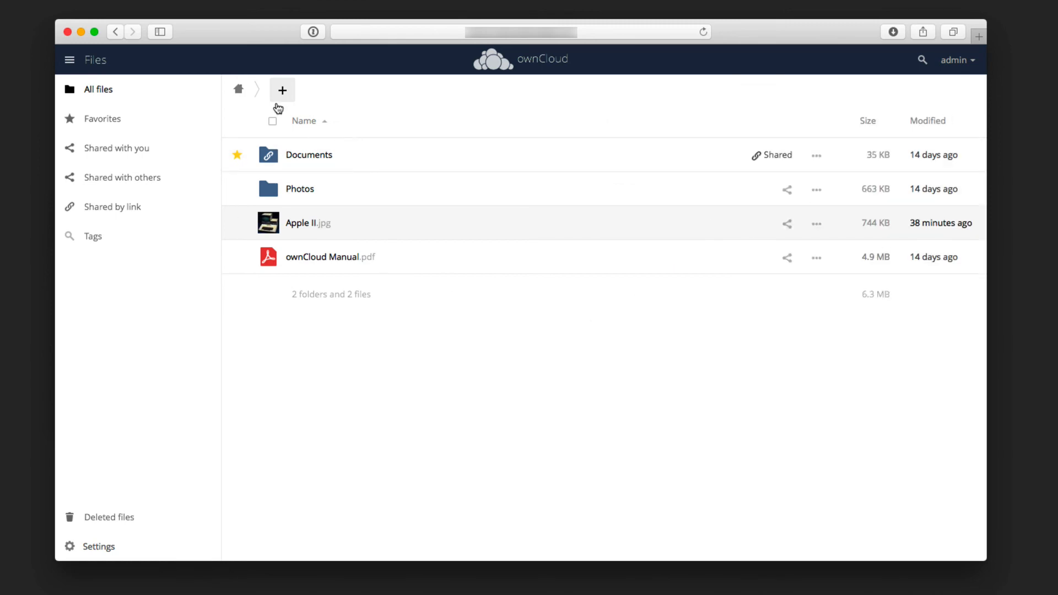
Add a new folder named 'Project' to the home file list from the + menu.
click(281, 90)
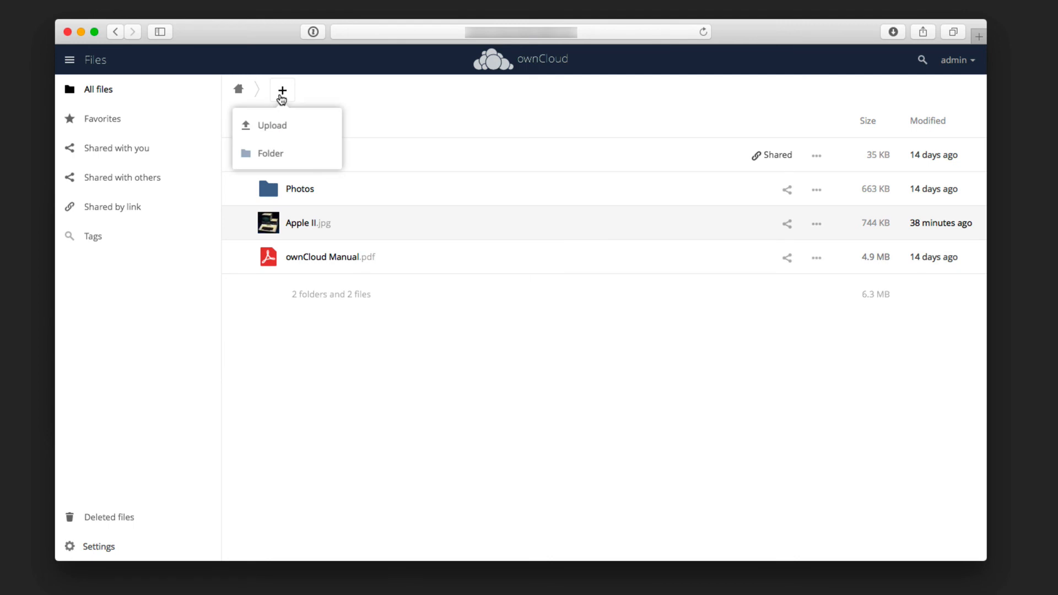
mouse_move(271, 154)
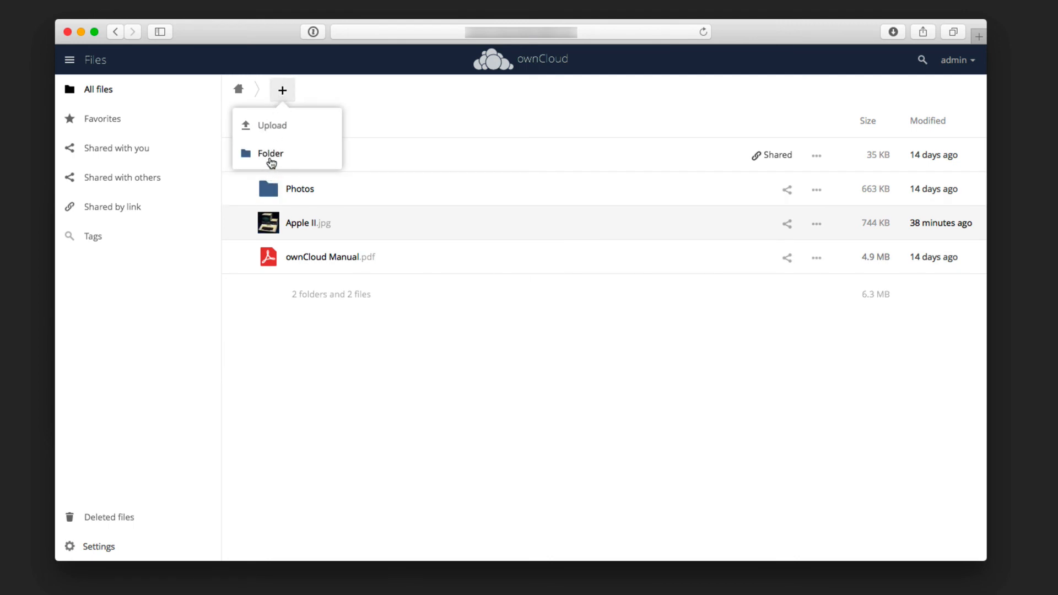
click(271, 153)
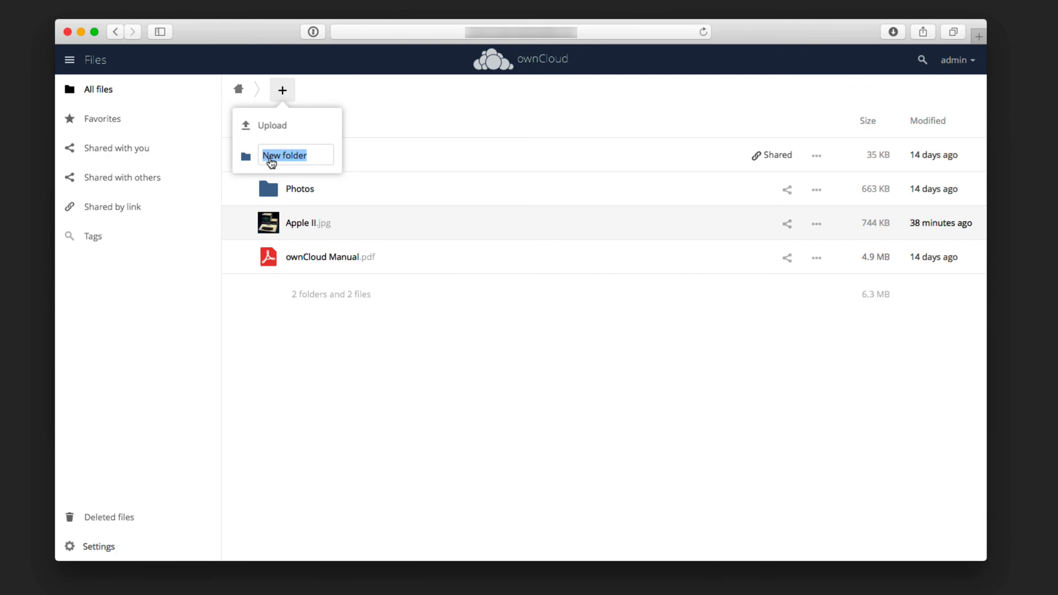
text(Projec)
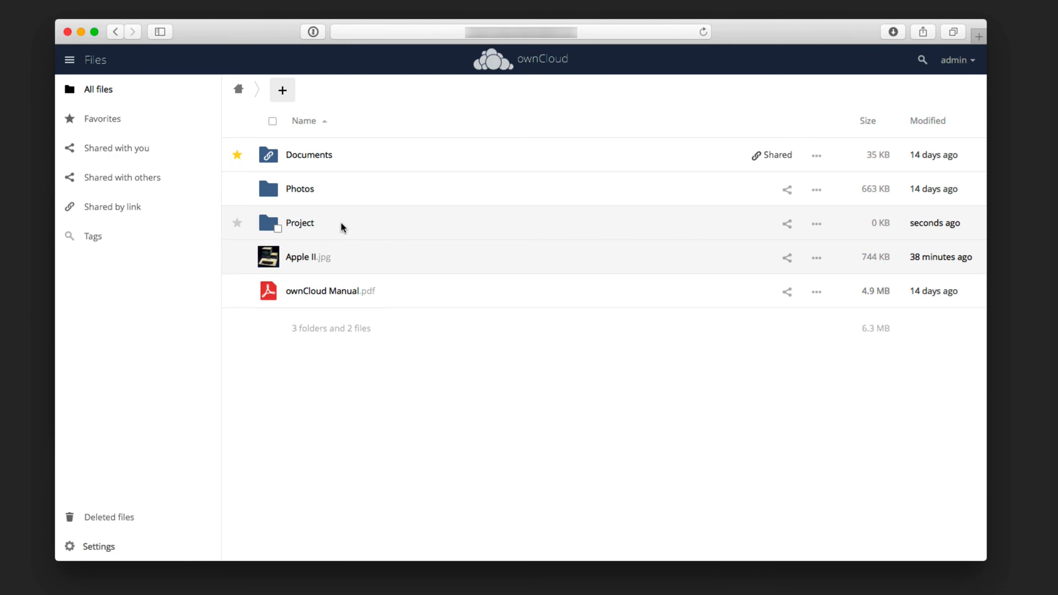
click(299, 189)
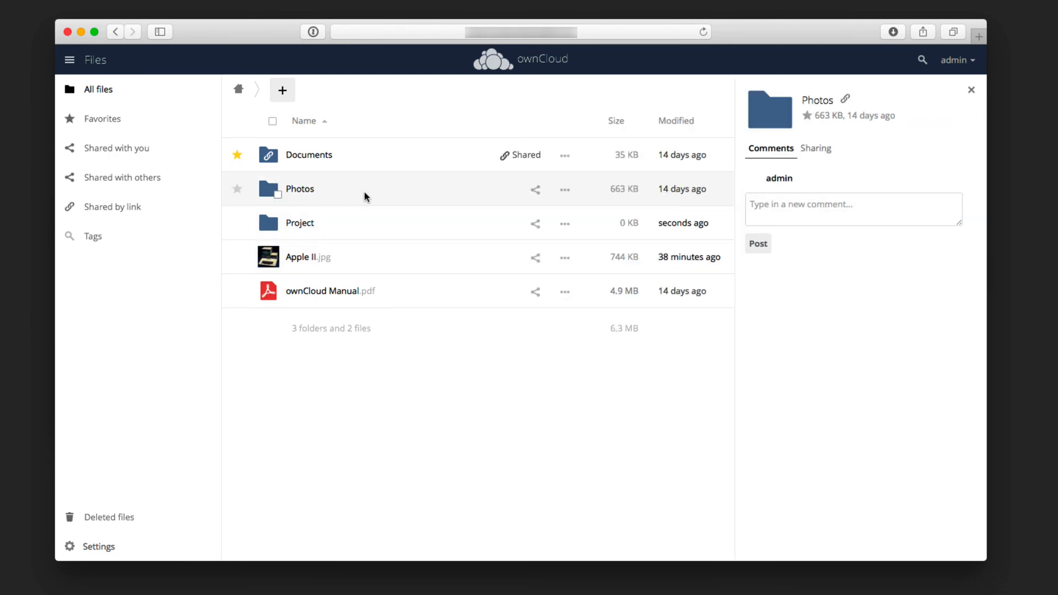
Open the Photos folder and show Squirrel.jpg's details sidebar.
click(270, 190)
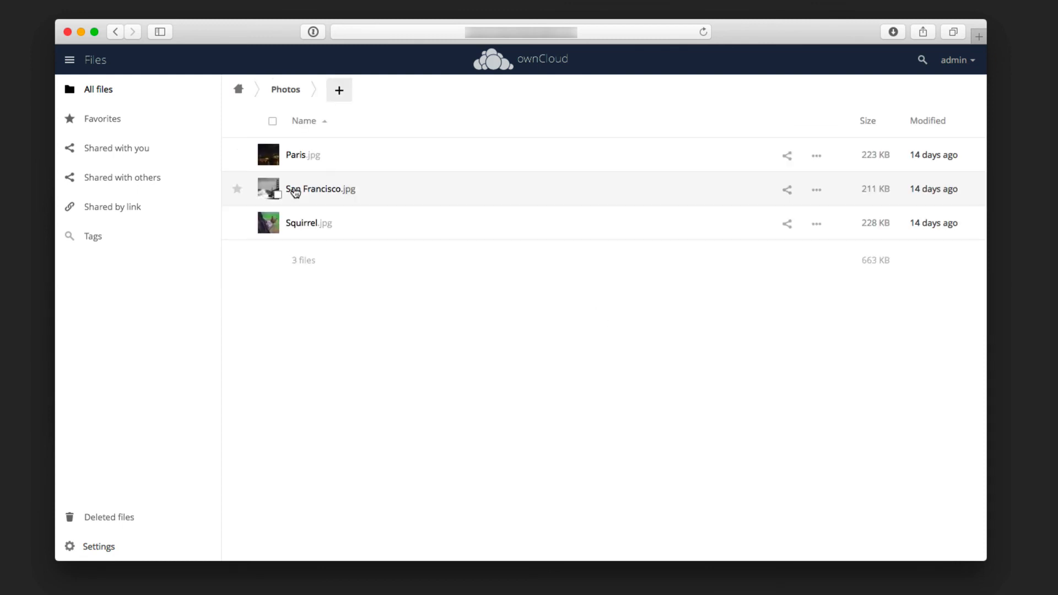
mouse_move(322, 144)
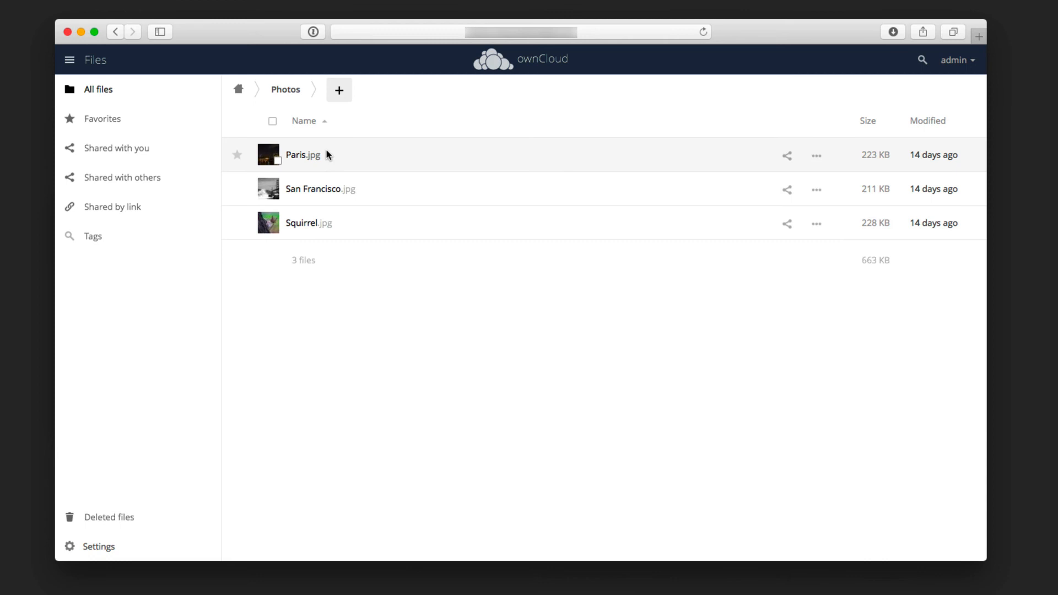
mouse_move(319, 255)
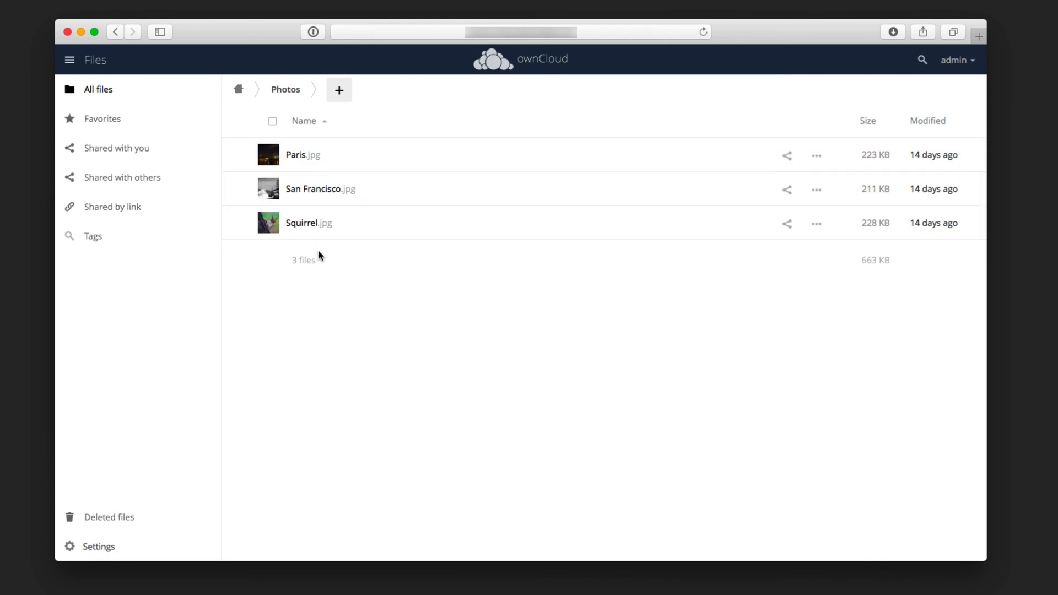
mouse_move(287, 373)
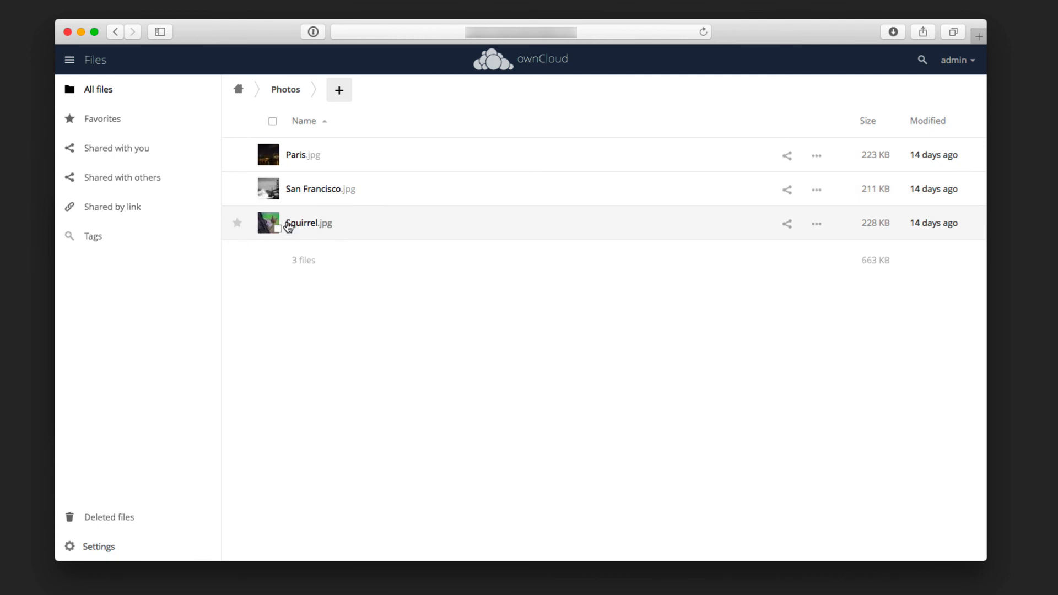
click(307, 223)
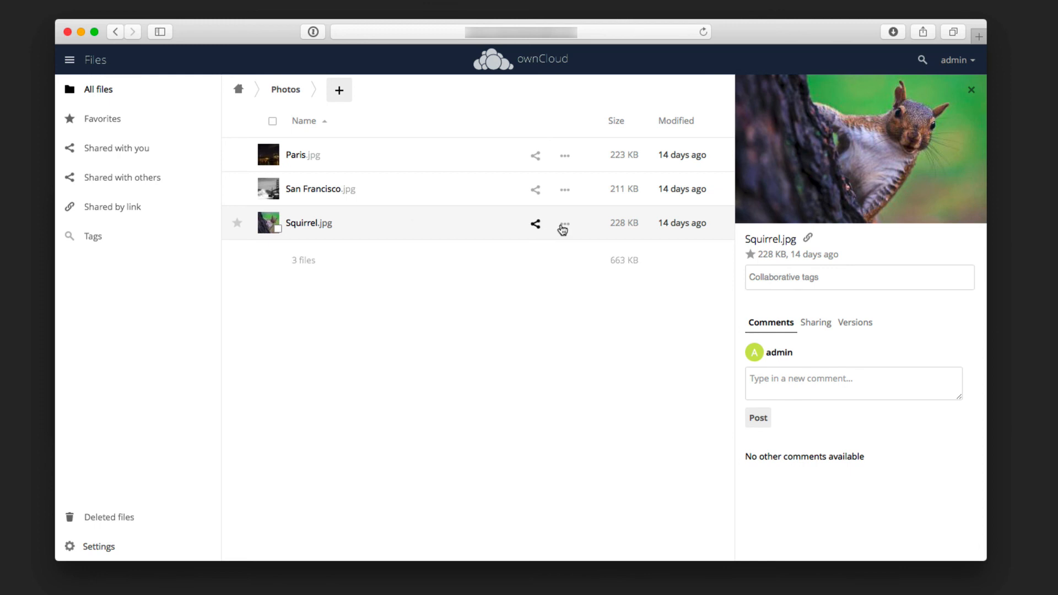
Delete Squirrel.jpg from its actions menu, then check the Deleted files view.
click(565, 224)
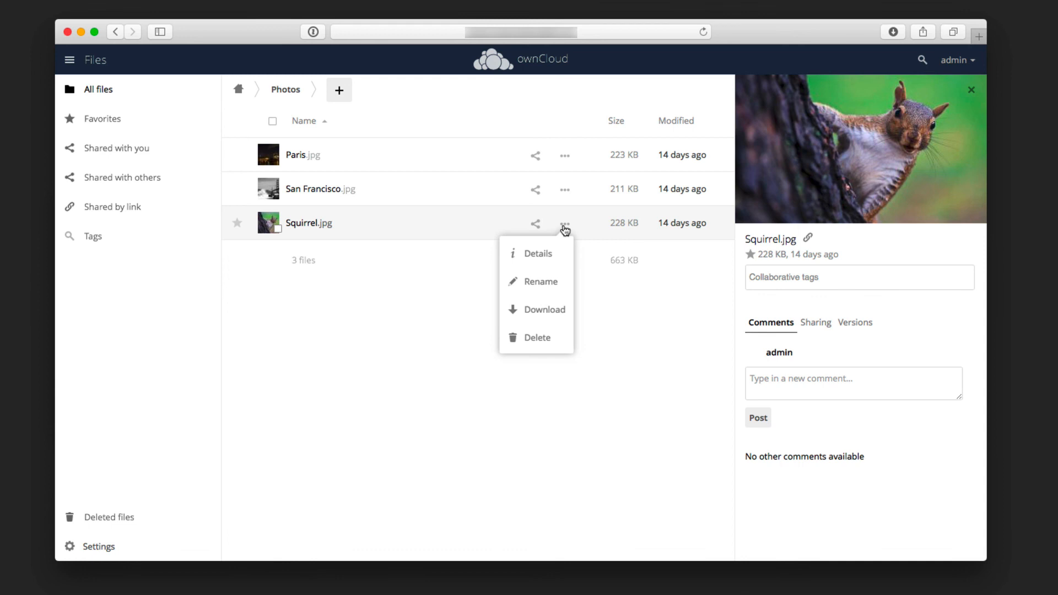
click(541, 282)
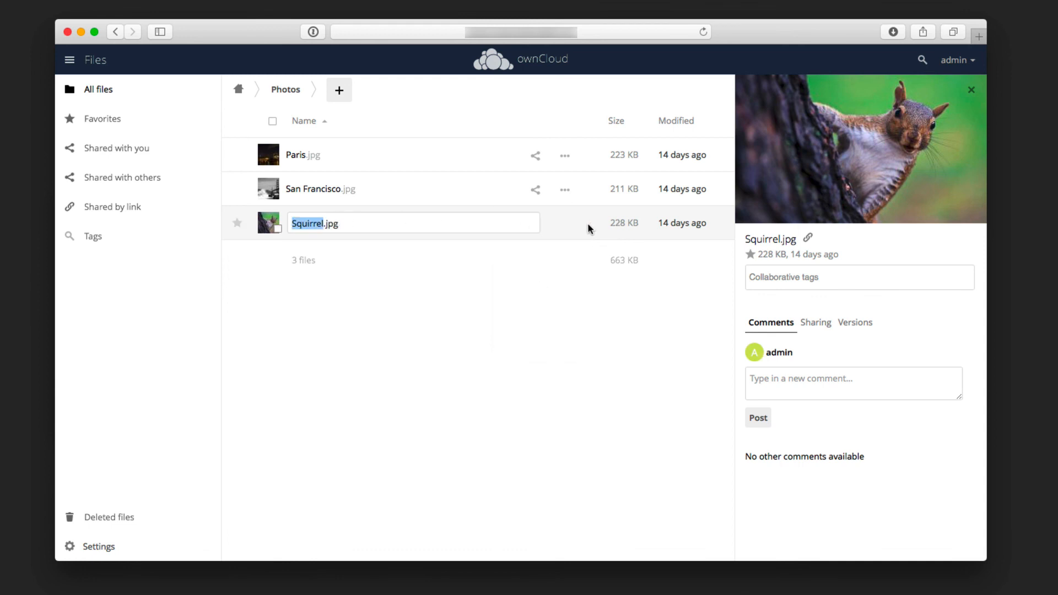
click(565, 224)
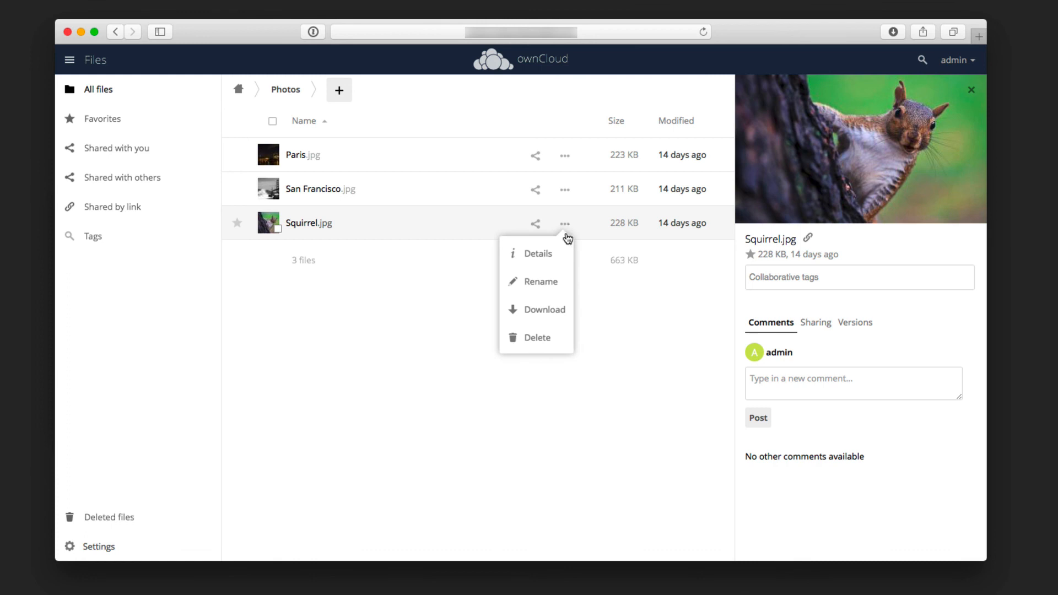
click(537, 338)
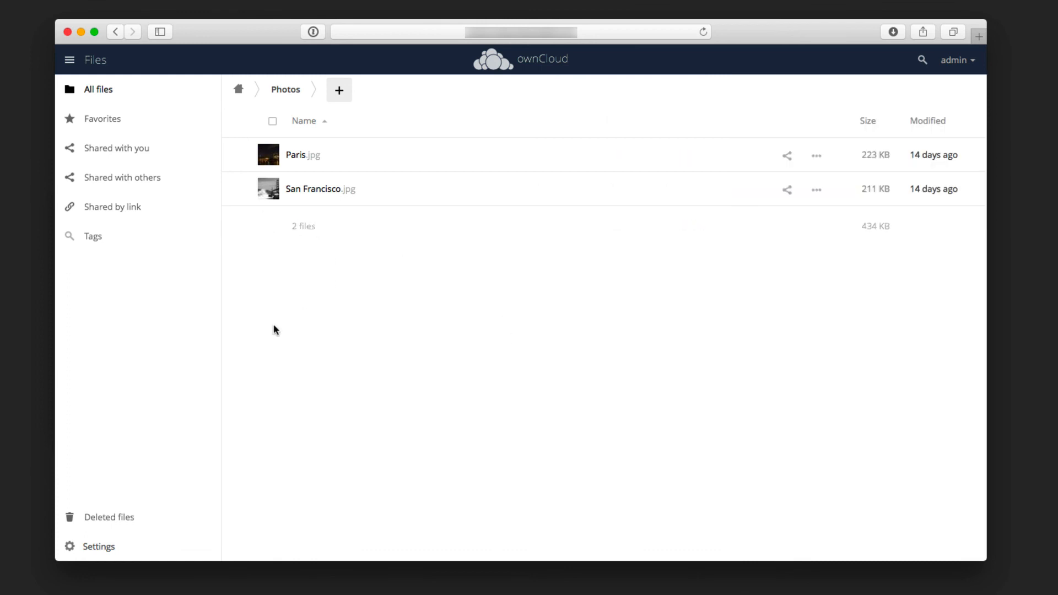
click(108, 518)
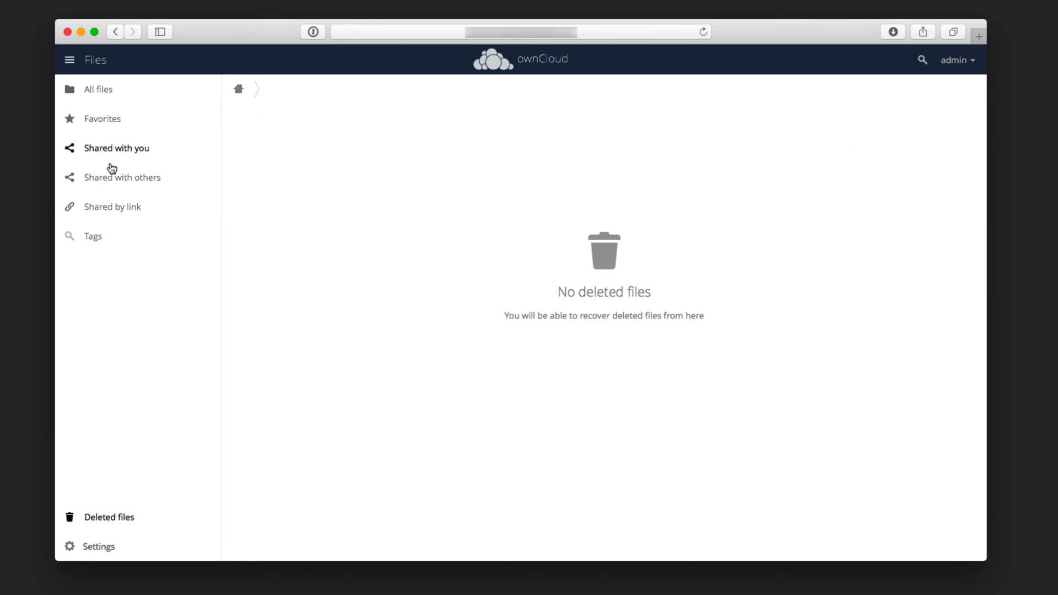
Go back from Deleted files to the All files list.
click(98, 90)
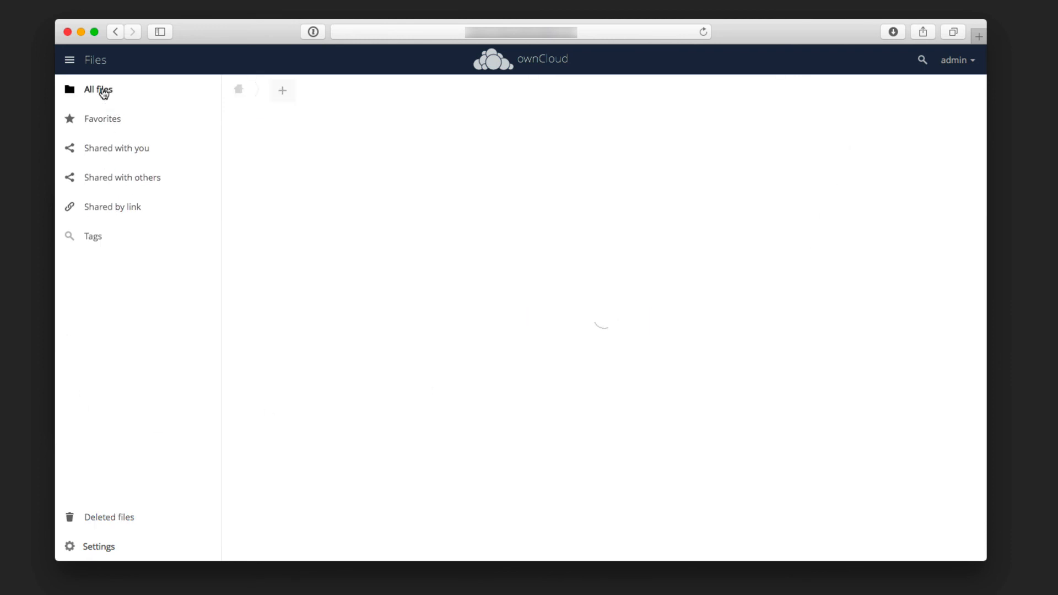
click(300, 189)
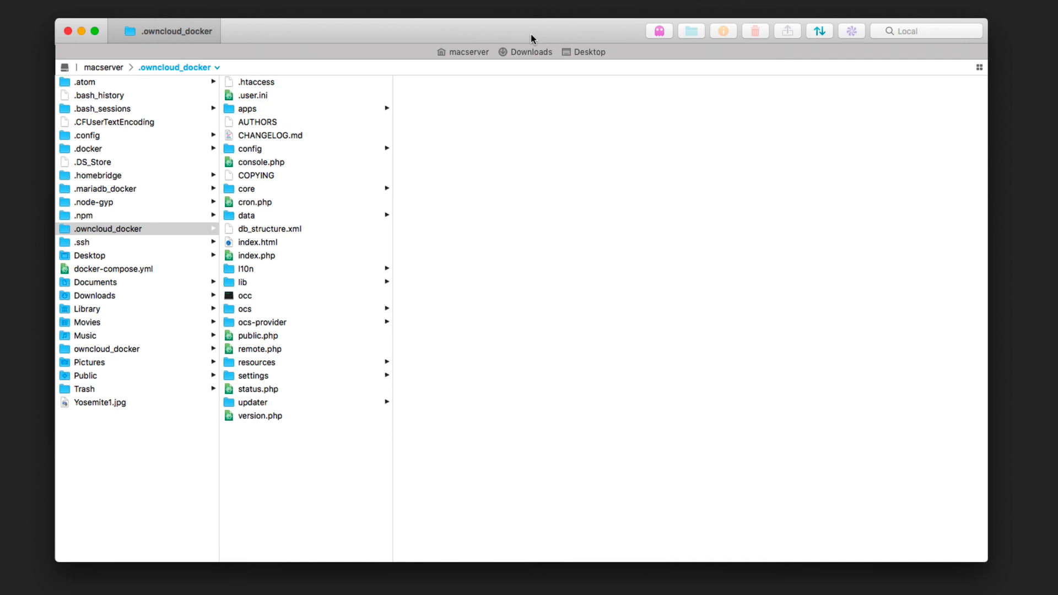
mouse_move(445, 32)
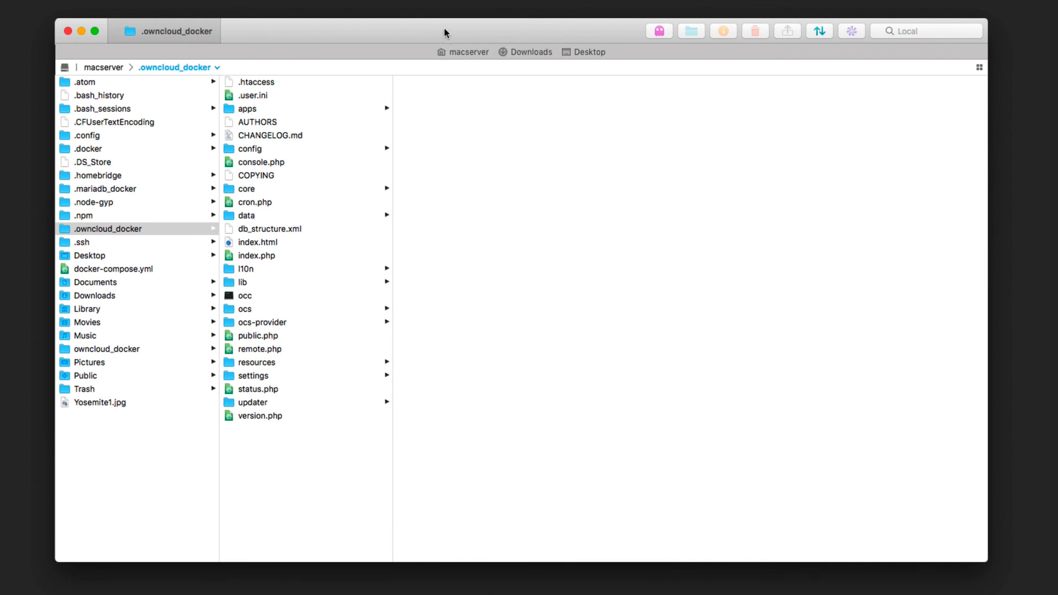
mouse_move(152, 180)
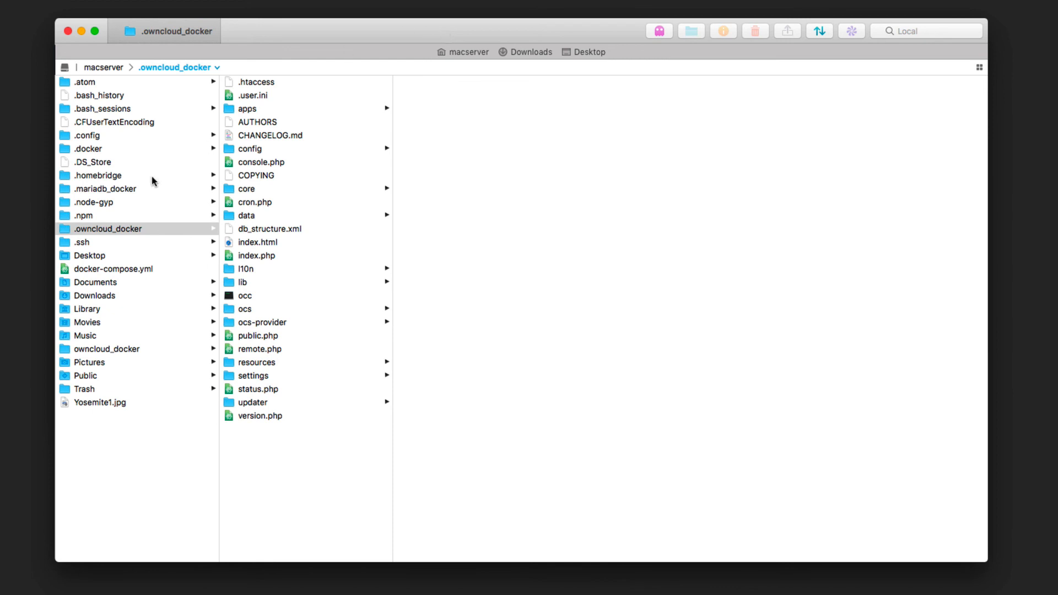
mouse_move(100, 237)
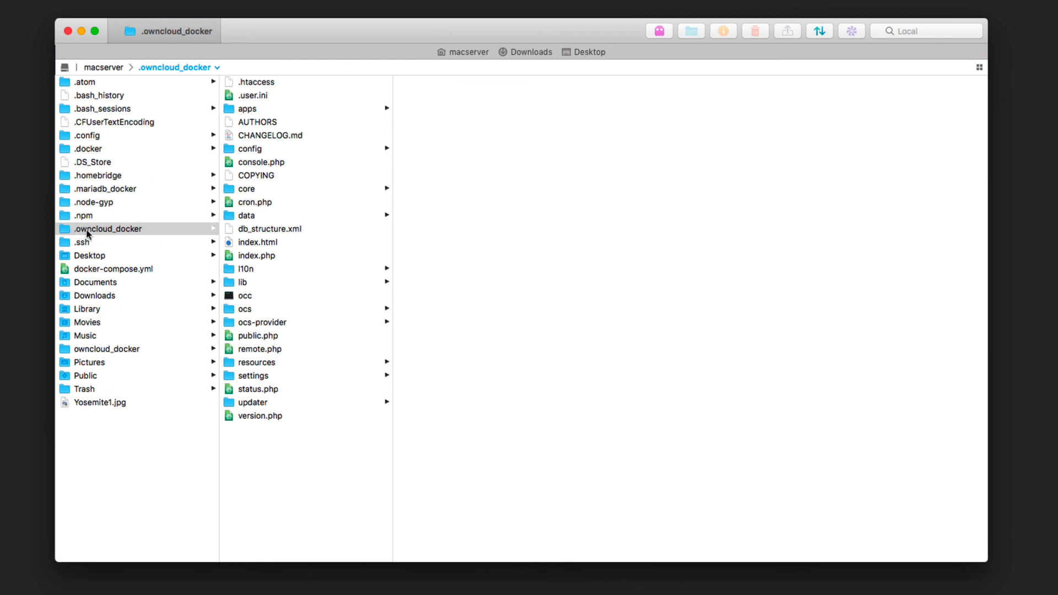
In Transmit, browse data > admin > files > Photos to show Paris, San Francisco and Squirrel.
click(246, 216)
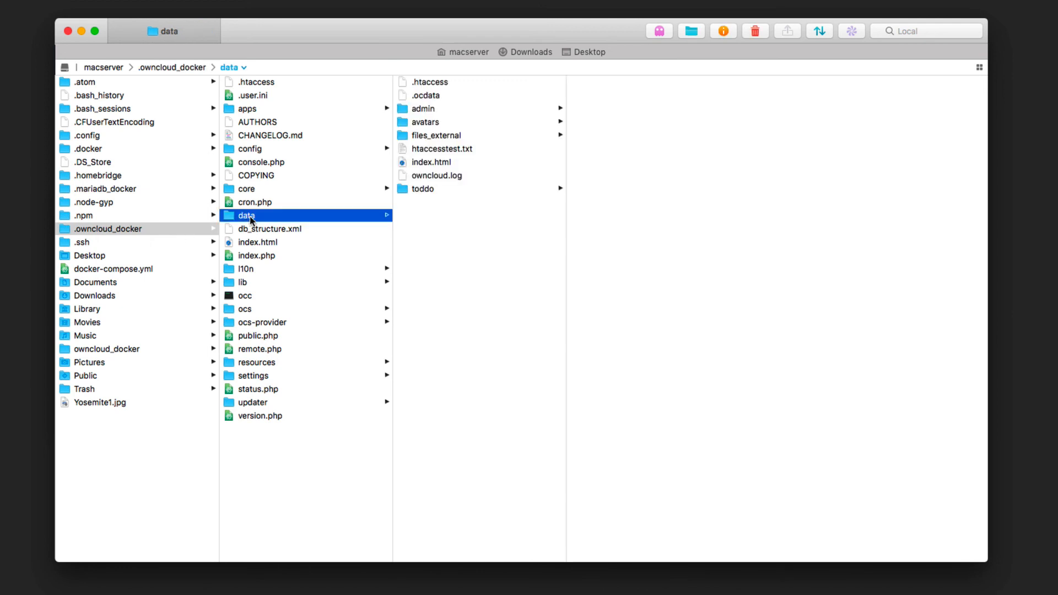
mouse_move(432, 193)
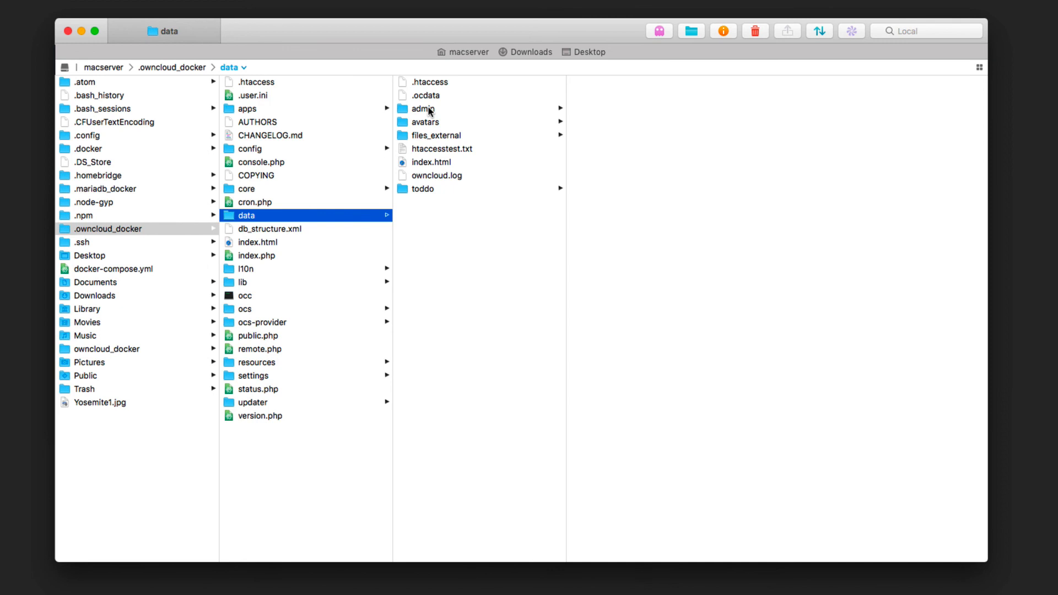
click(423, 109)
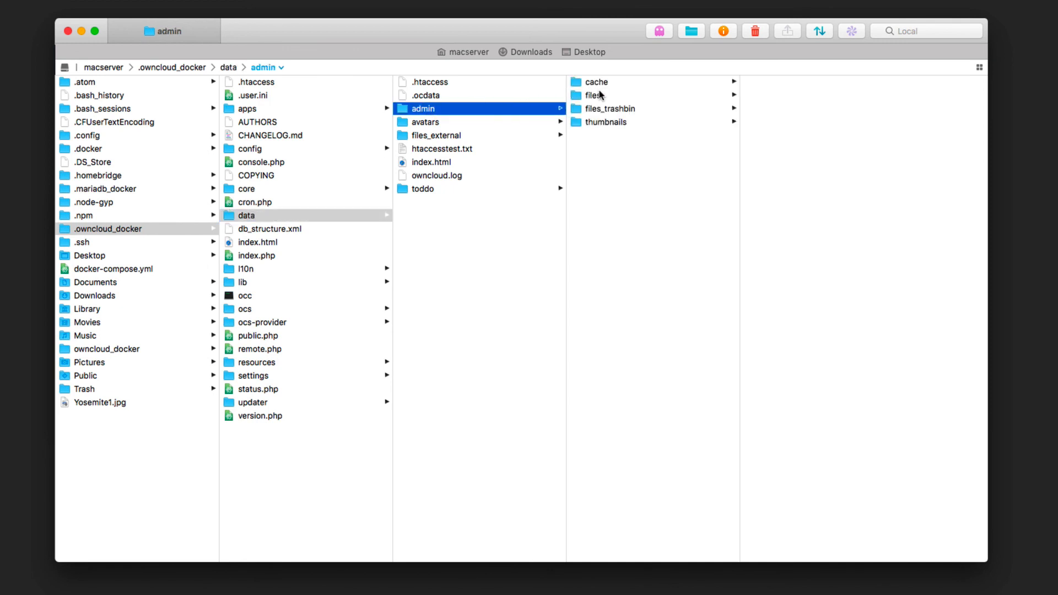
click(592, 94)
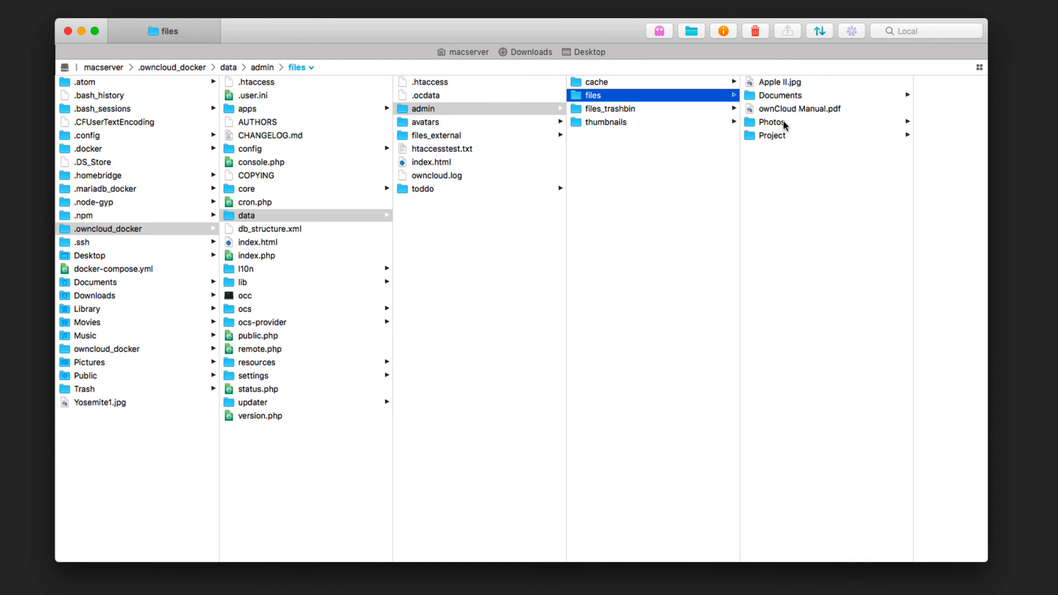
click(772, 123)
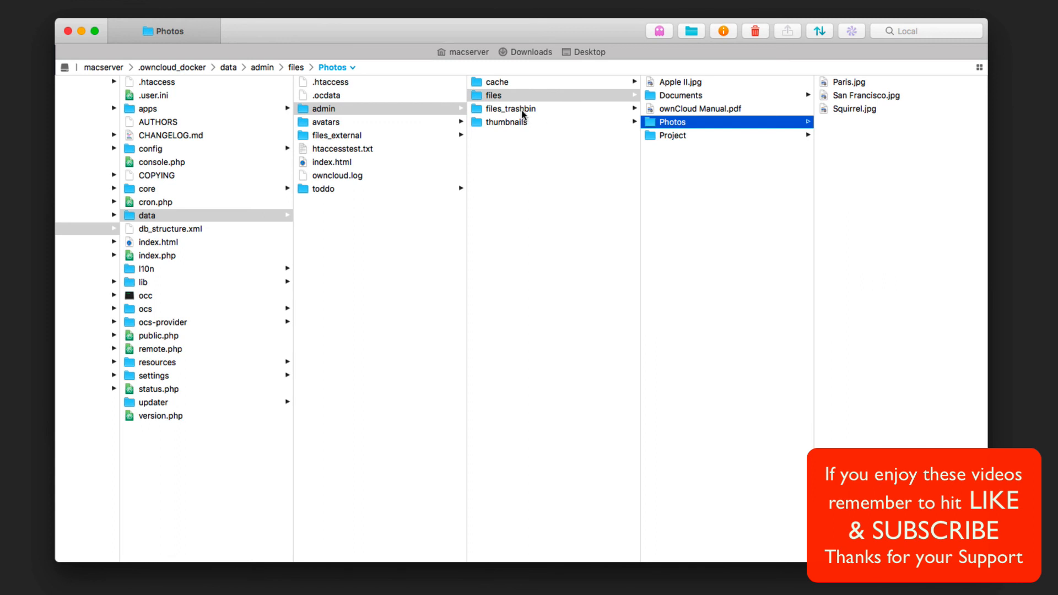
mouse_move(530, 112)
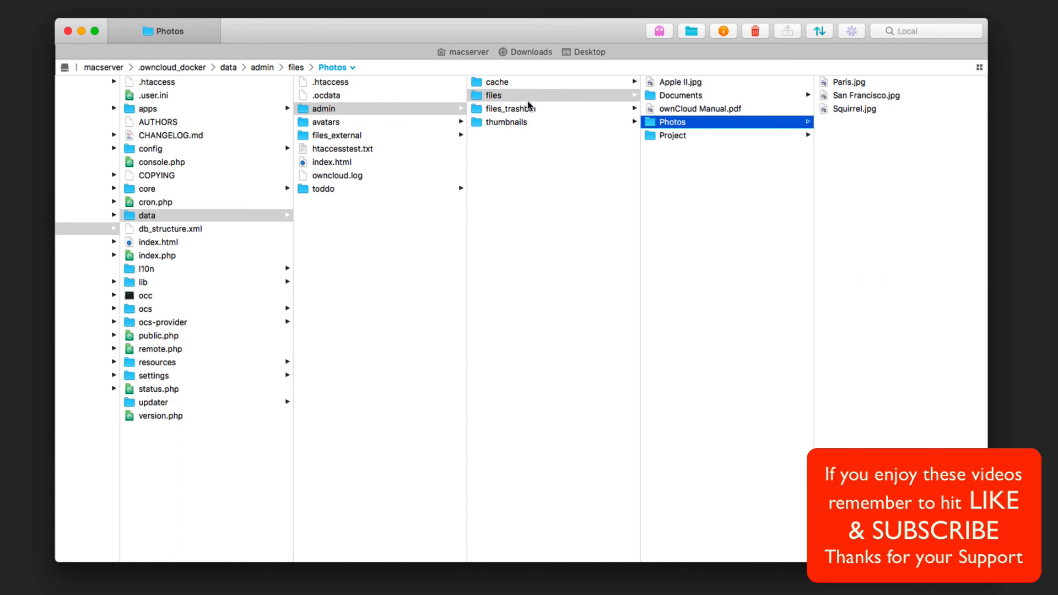